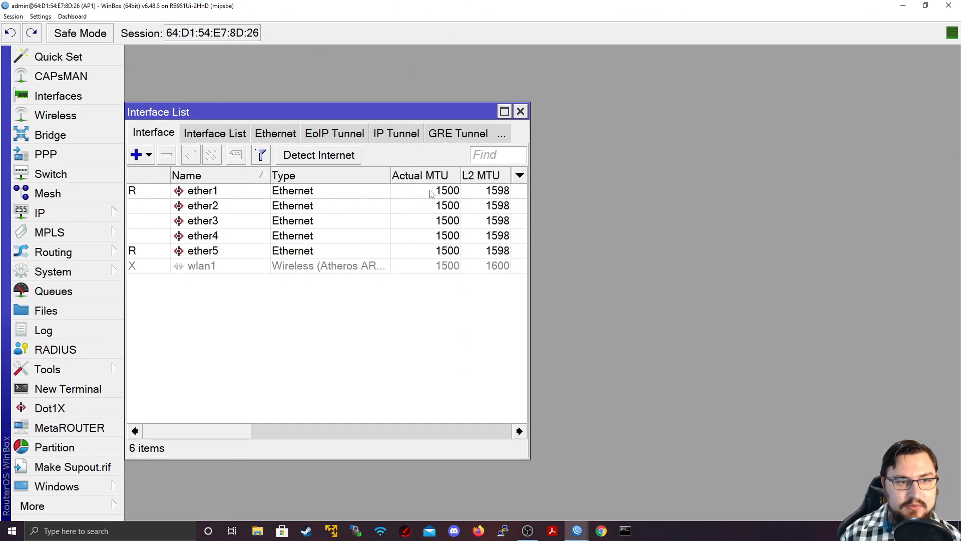
# - Close the Interface List and bring up the wireless tables with the disabled wlan1 selected
pyautogui.click(520, 111)
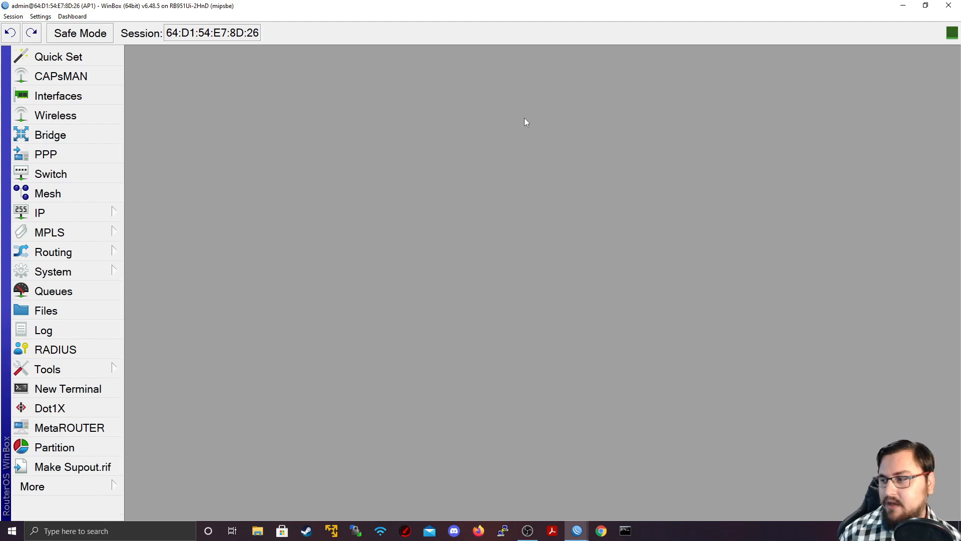
pyautogui.moveTo(363, 219)
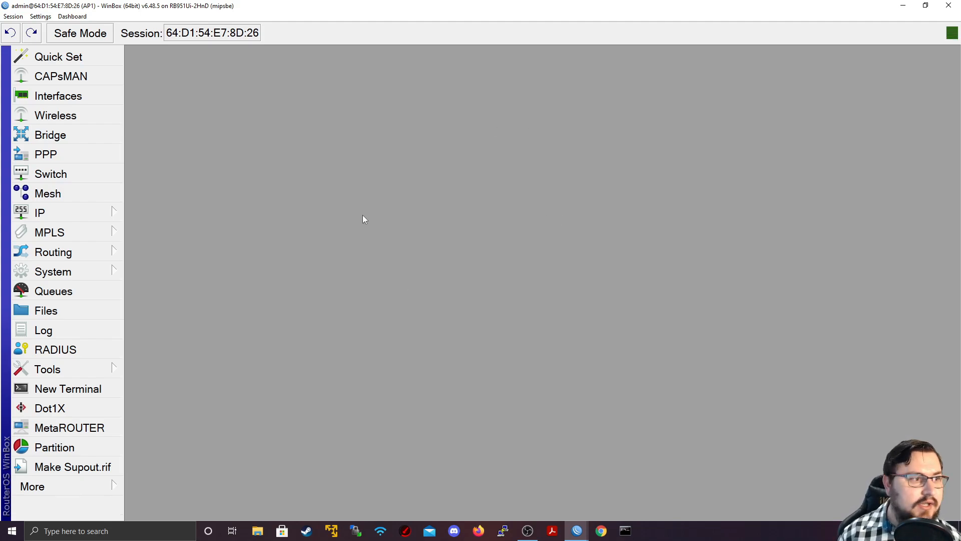
pyautogui.click(56, 115)
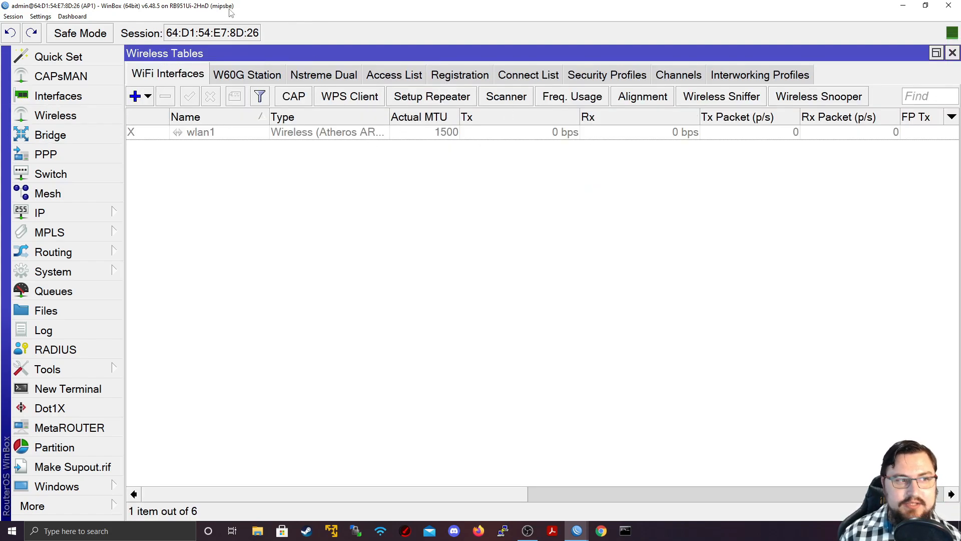
pyautogui.click(200, 132)
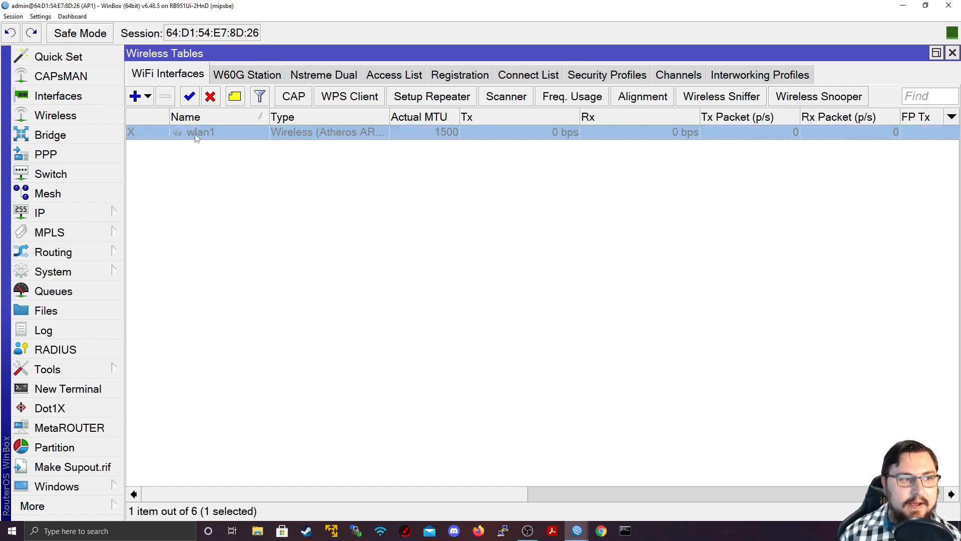
pyautogui.moveTo(232, 196)
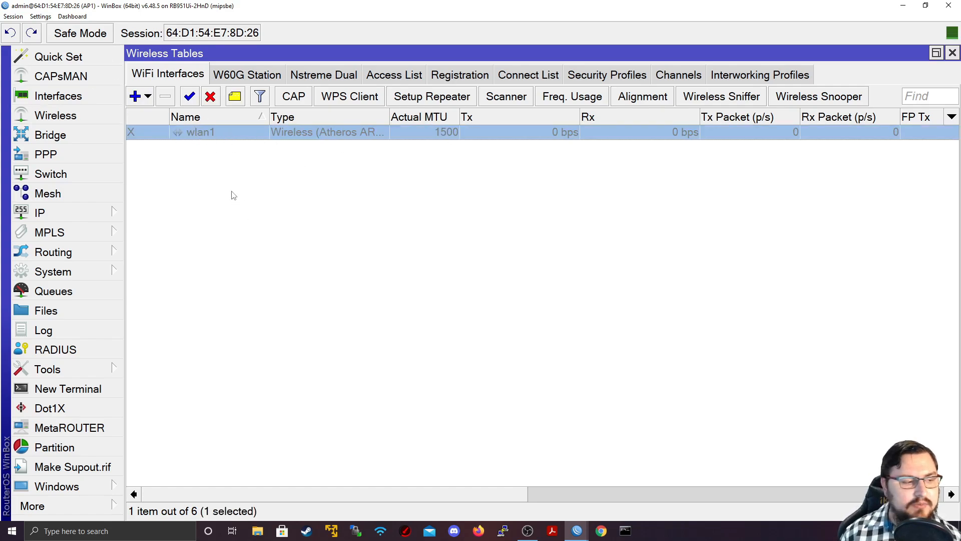
pyautogui.moveTo(301, 390)
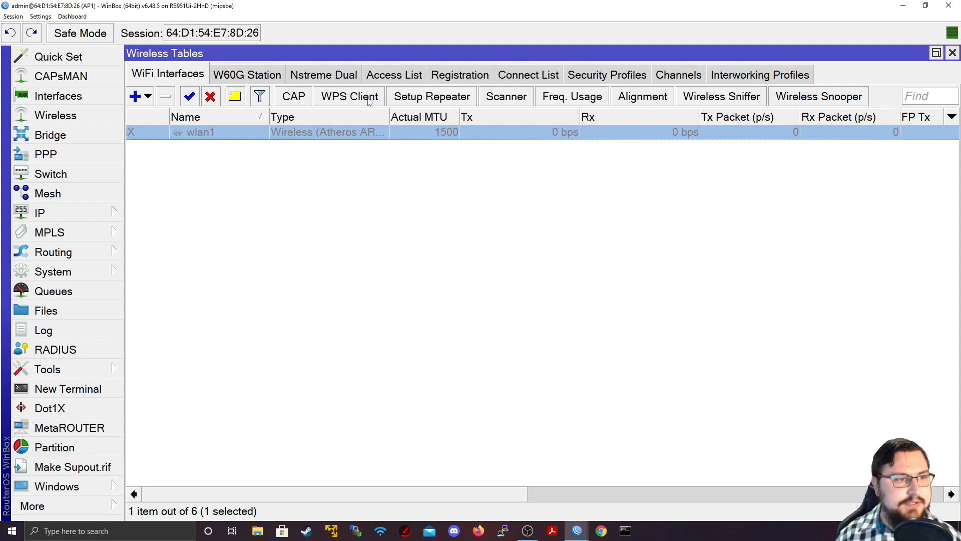
pyautogui.moveTo(202, 67)
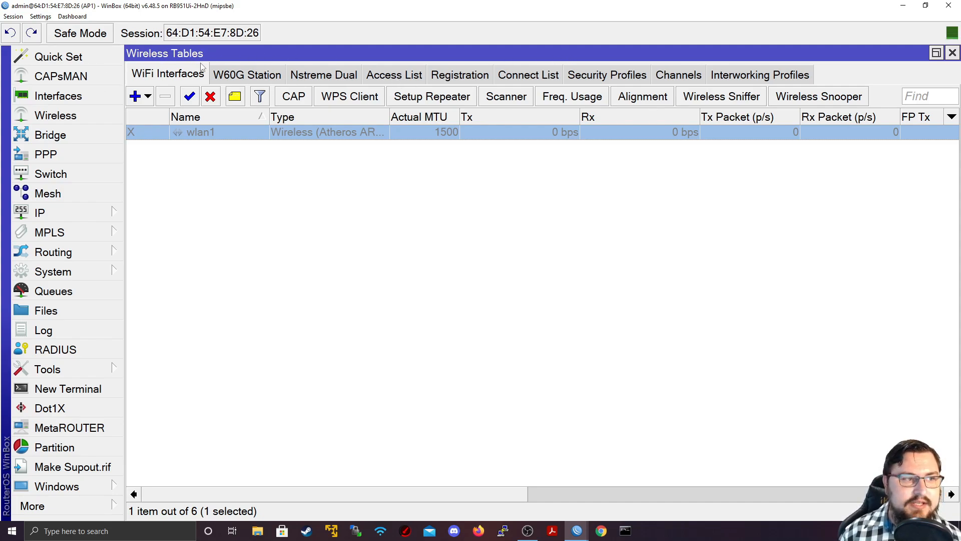
# - Browse the Access List, Channels, Registration and Nstreme Dual tabs, returning to WiFi Interfaces
pyautogui.click(393, 75)
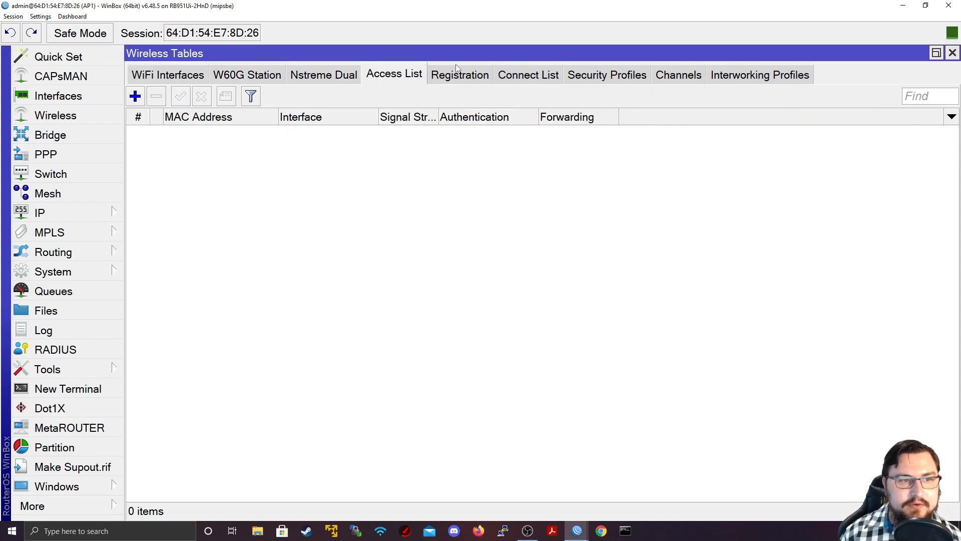
pyautogui.click(678, 75)
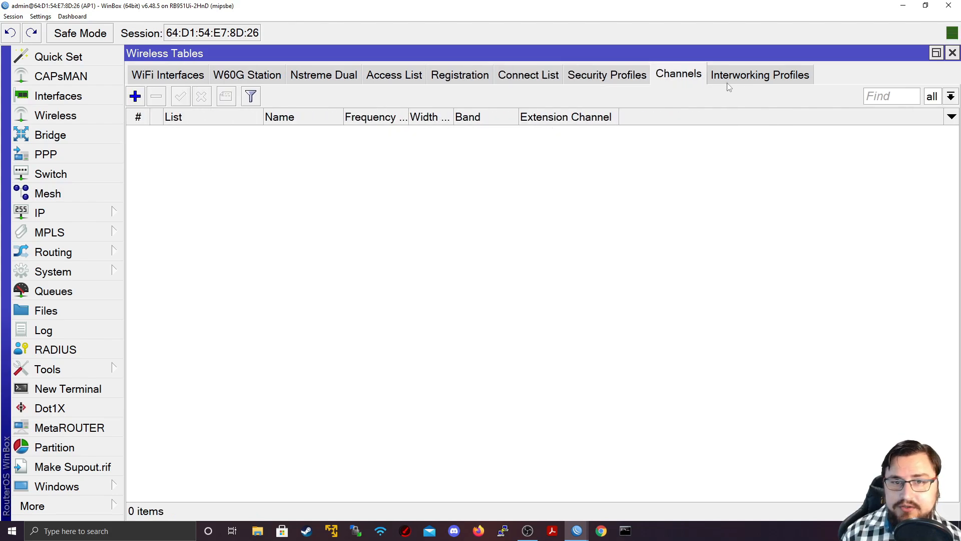
pyautogui.click(459, 74)
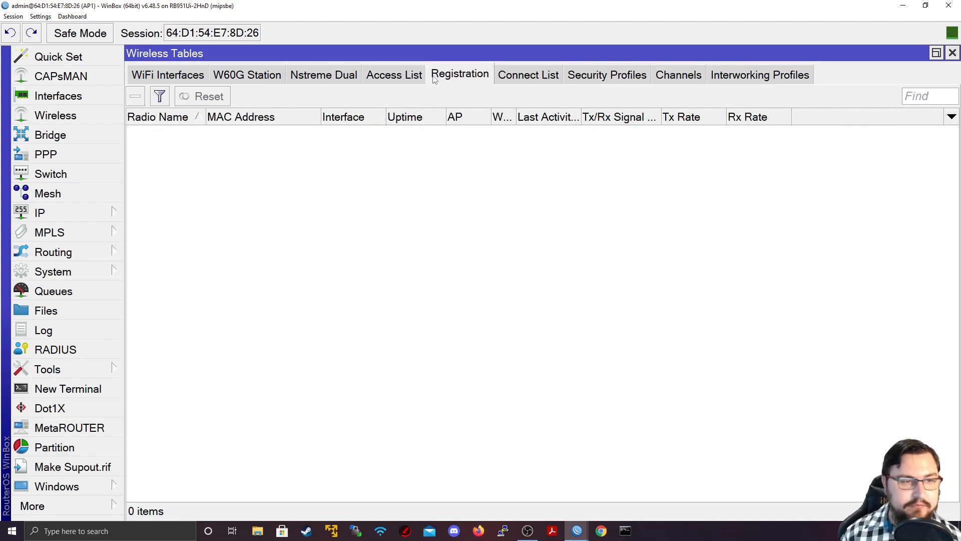
pyautogui.click(323, 75)
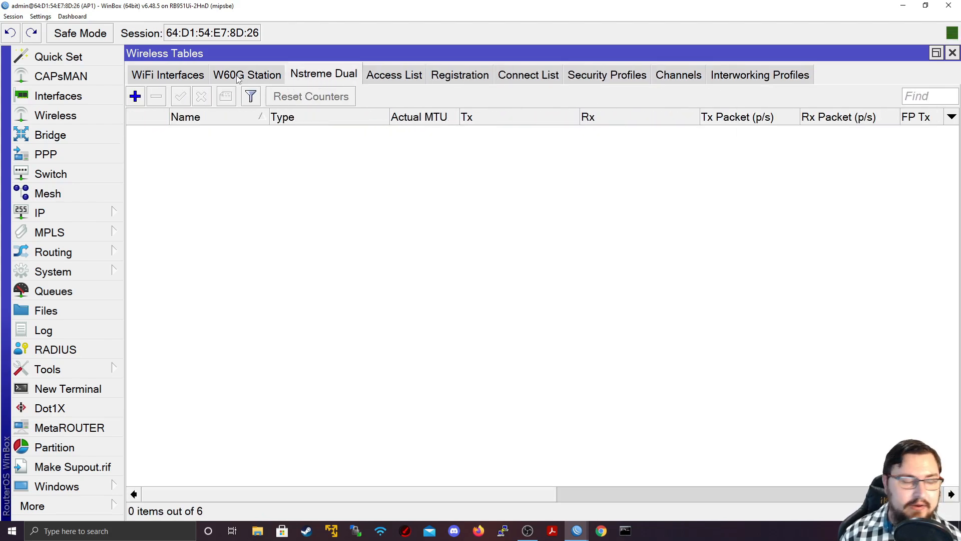
pyautogui.click(167, 76)
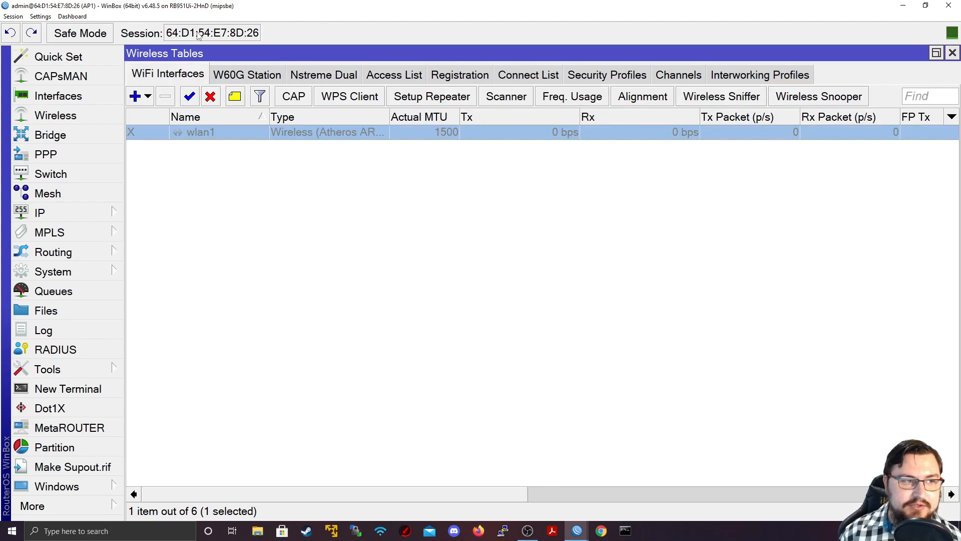
pyautogui.moveTo(190, 140)
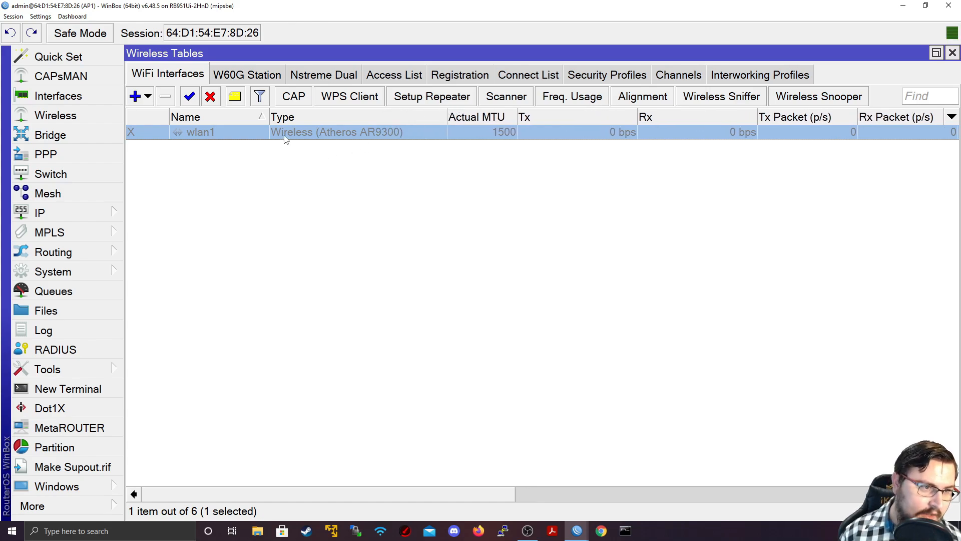
pyautogui.moveTo(300, 133)
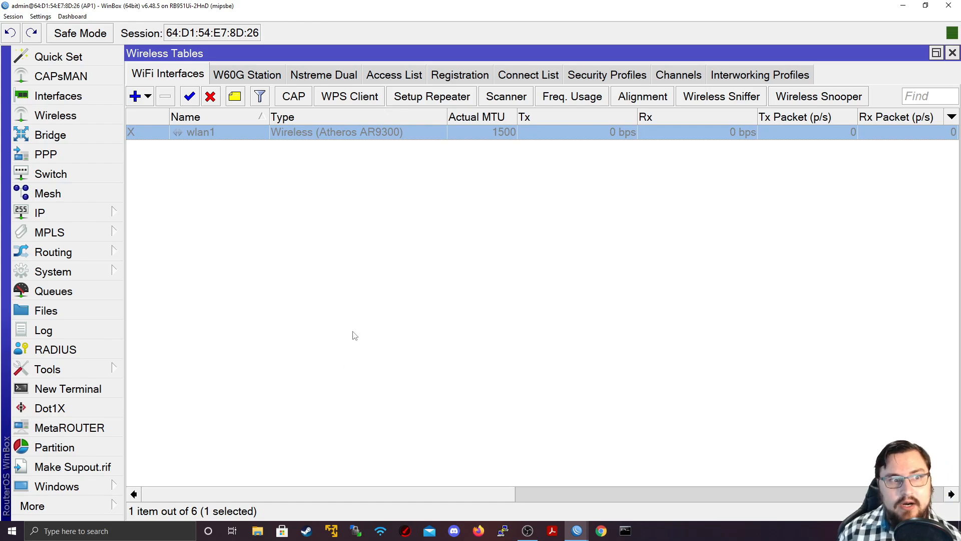
pyautogui.moveTo(380, 160)
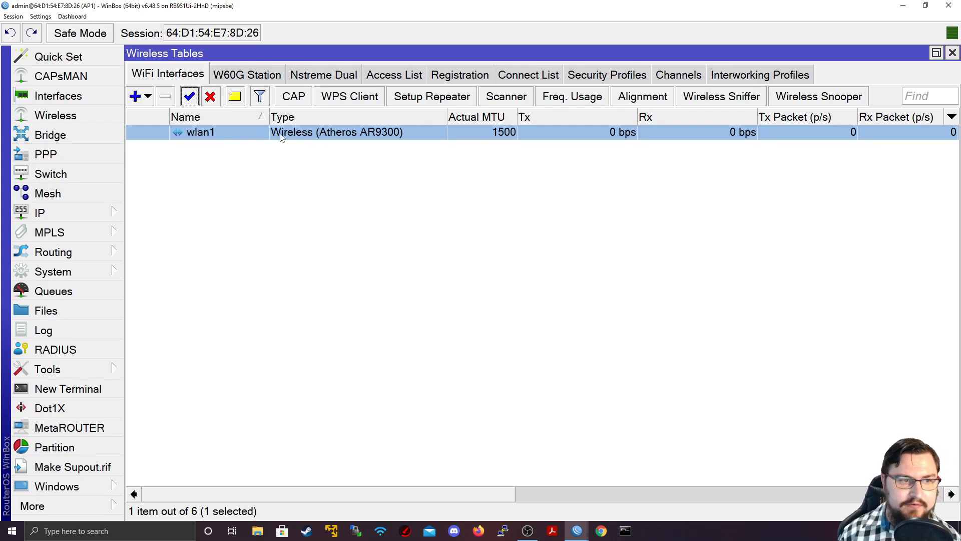
# - Open the Interface <wlan1> settings window from the WiFi Interfaces list
pyautogui.doubleClick(201, 132)
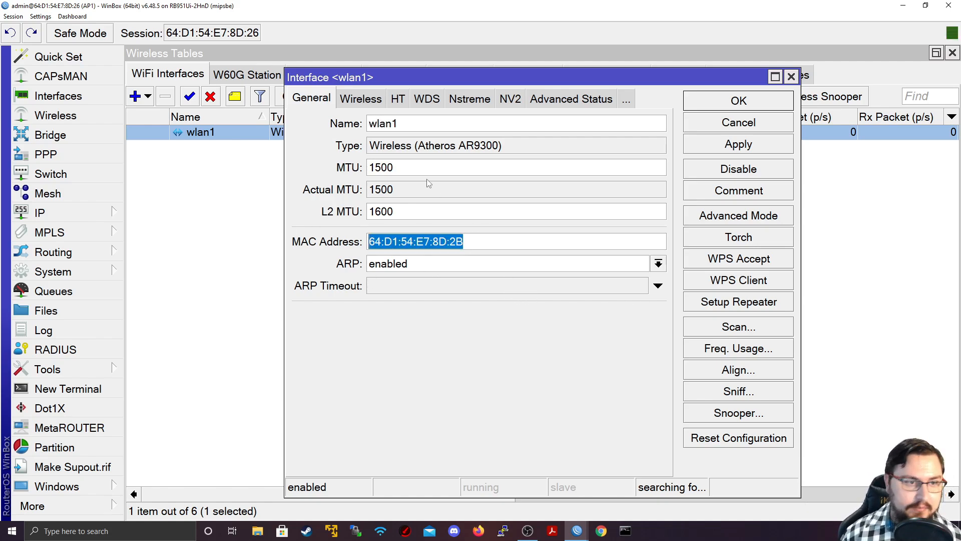
pyautogui.moveTo(730, 246)
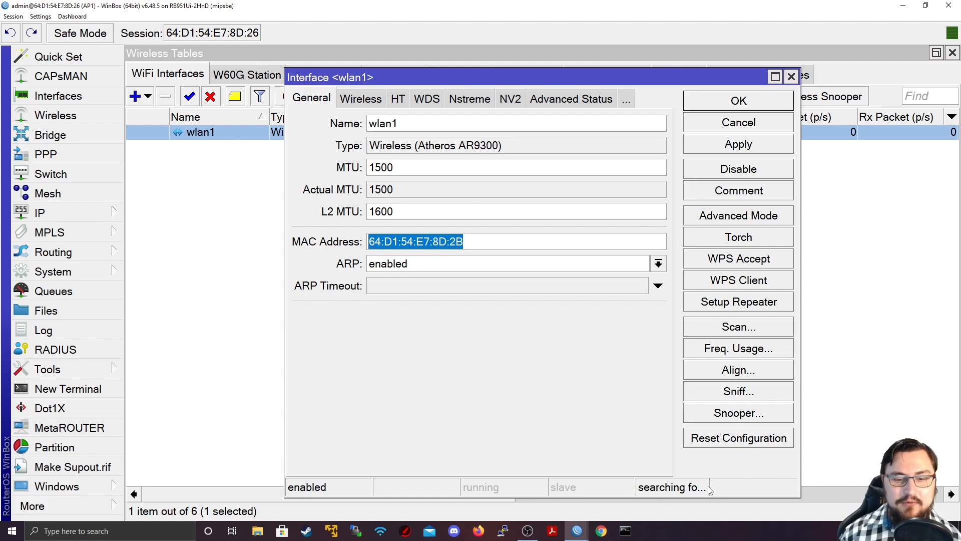
pyautogui.moveTo(671, 487)
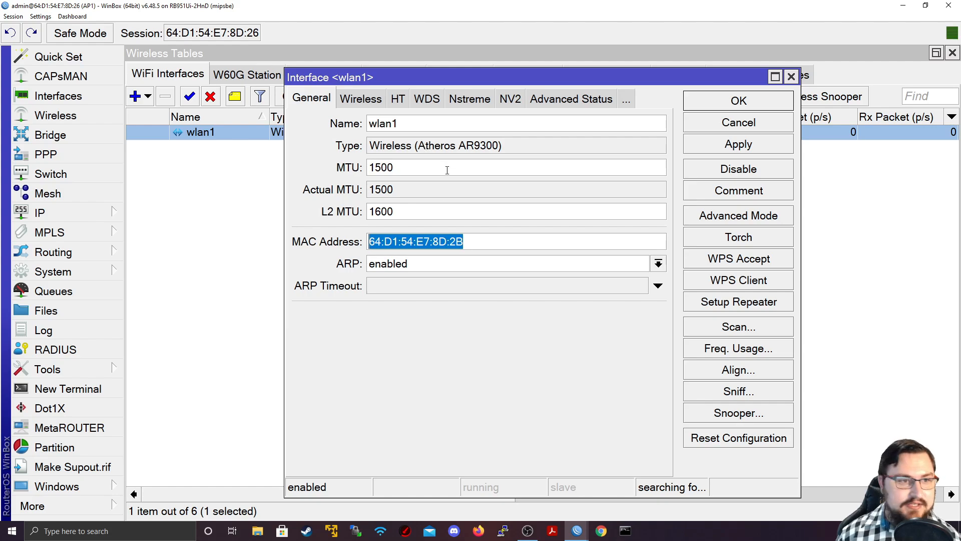
# - Show wlan1's Wireless settings and list the available operating modes
pyautogui.click(361, 99)
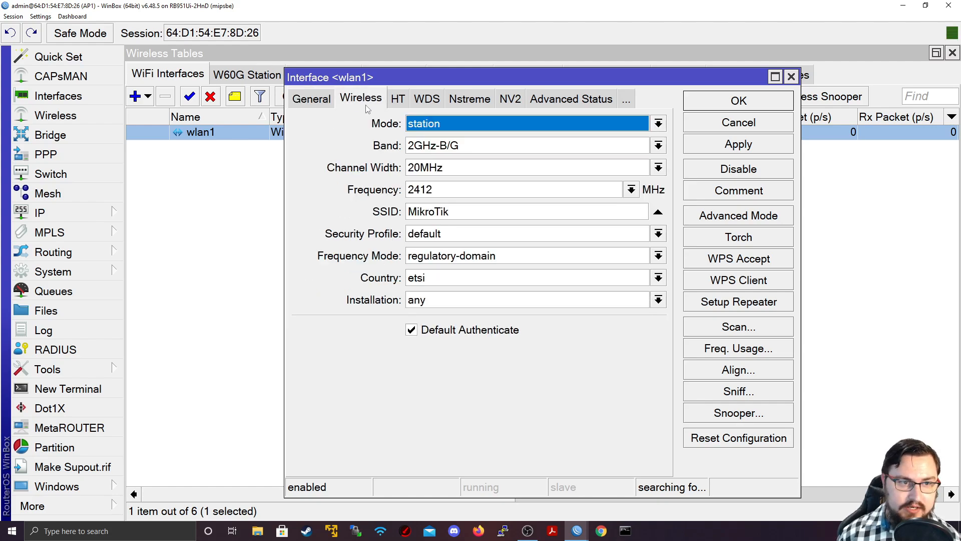
pyautogui.click(658, 123)
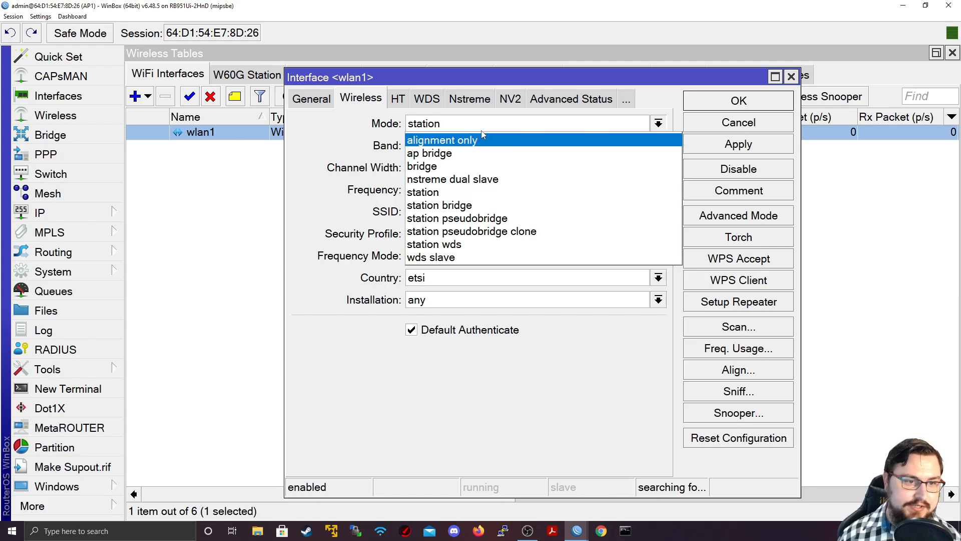
pyautogui.moveTo(422, 192)
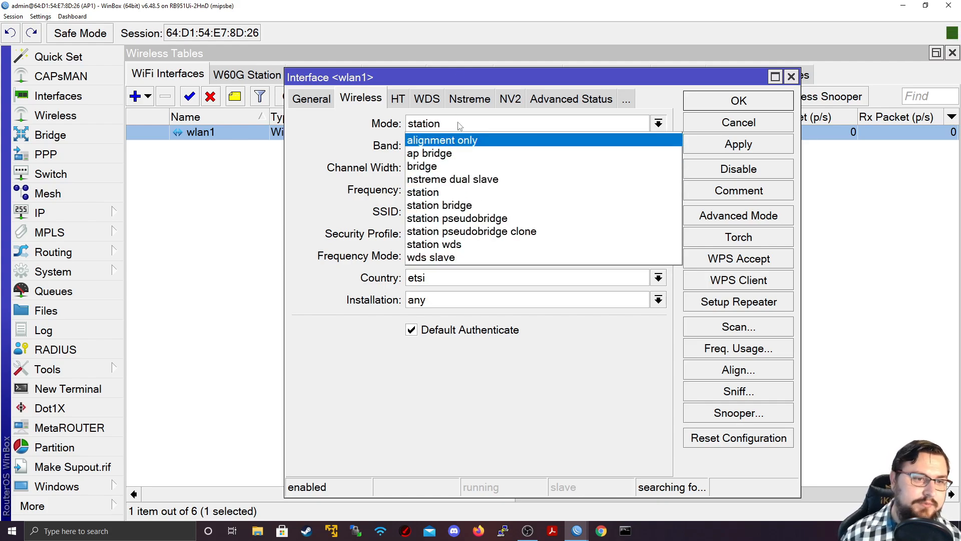
pyautogui.moveTo(430, 152)
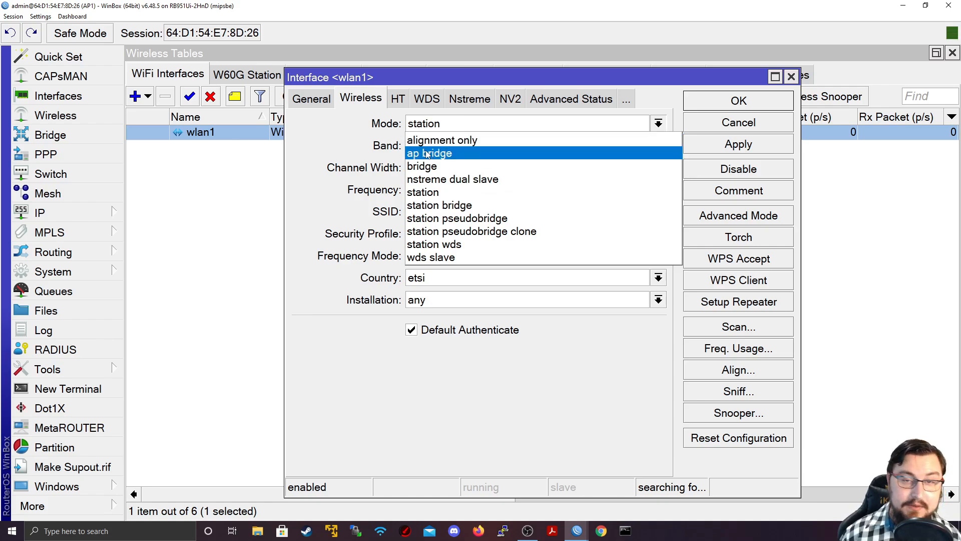
pyautogui.moveTo(422, 193)
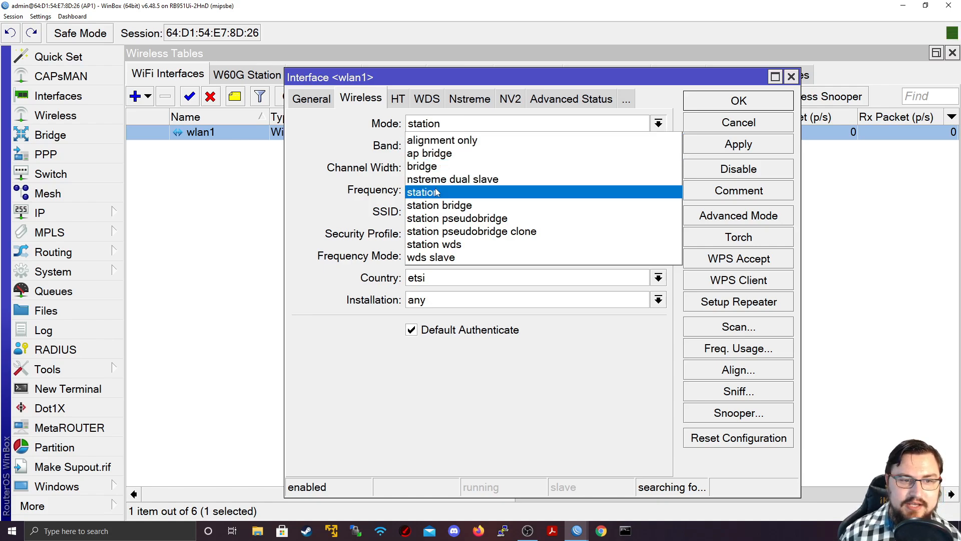
pyautogui.moveTo(441, 140)
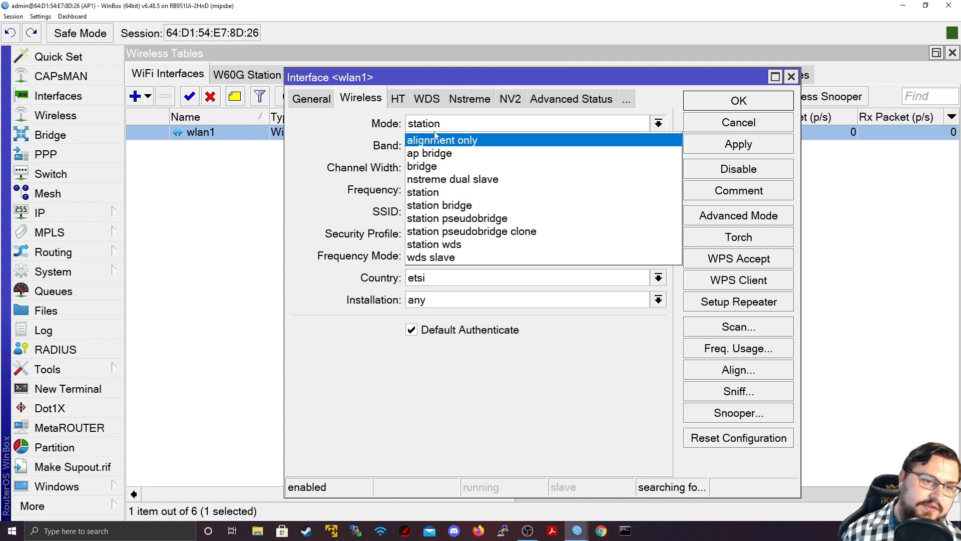
pyautogui.moveTo(430, 257)
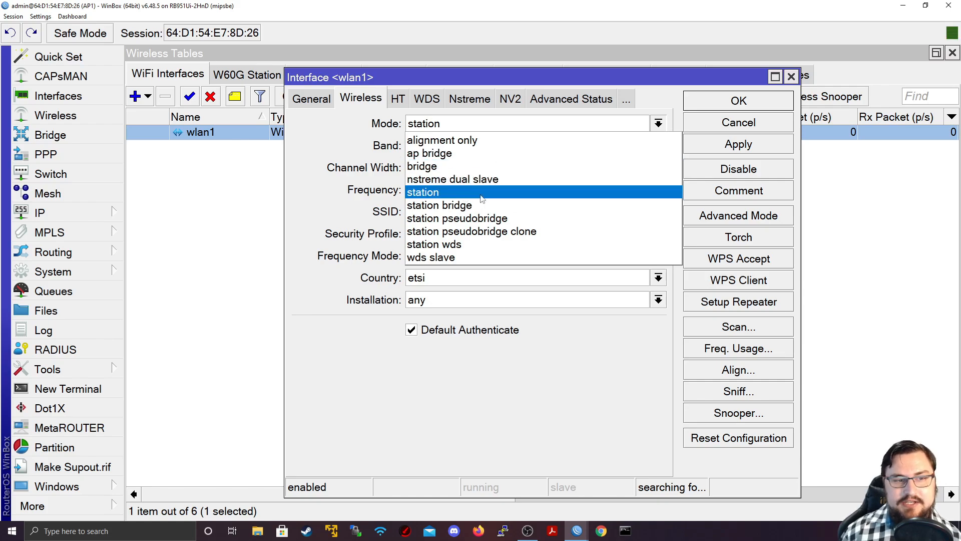
pyautogui.moveTo(472, 179)
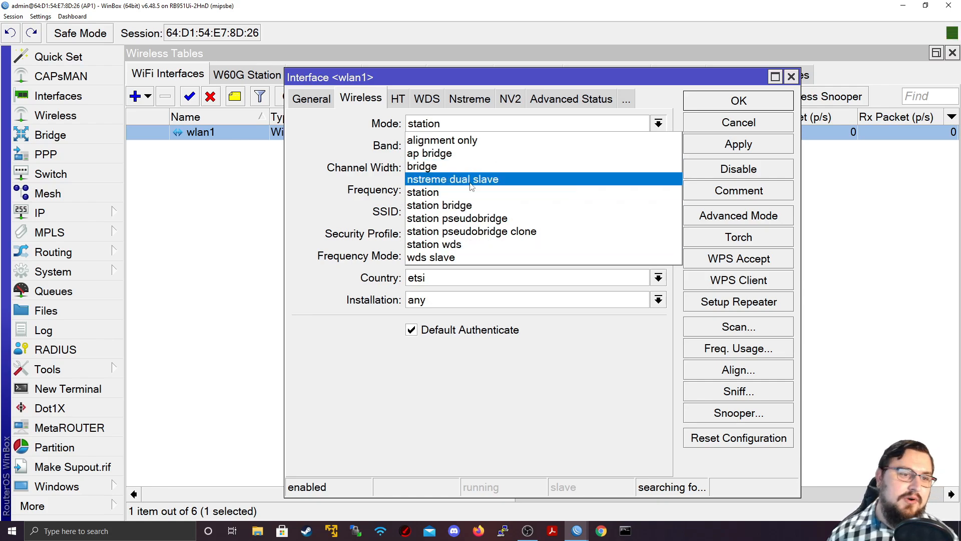
pyautogui.moveTo(452, 153)
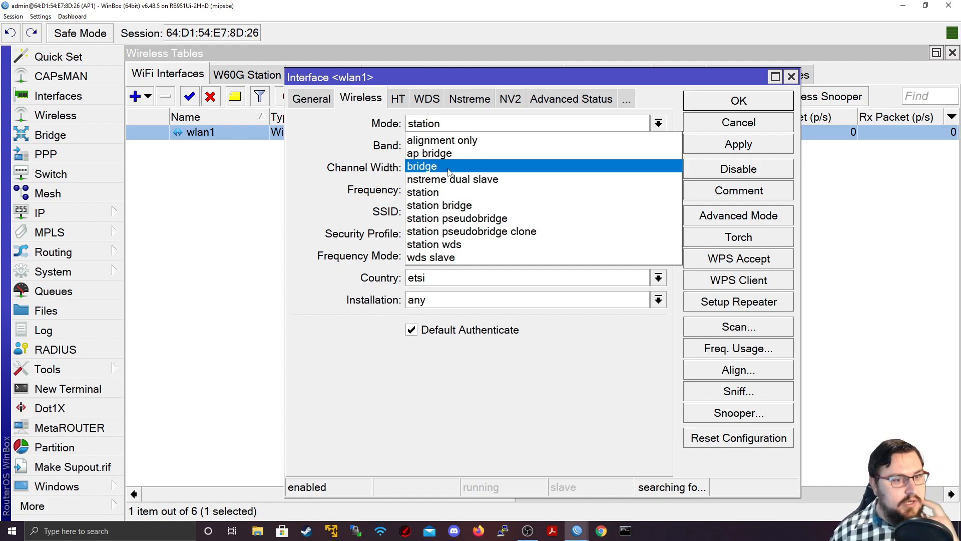
pyautogui.moveTo(482, 171)
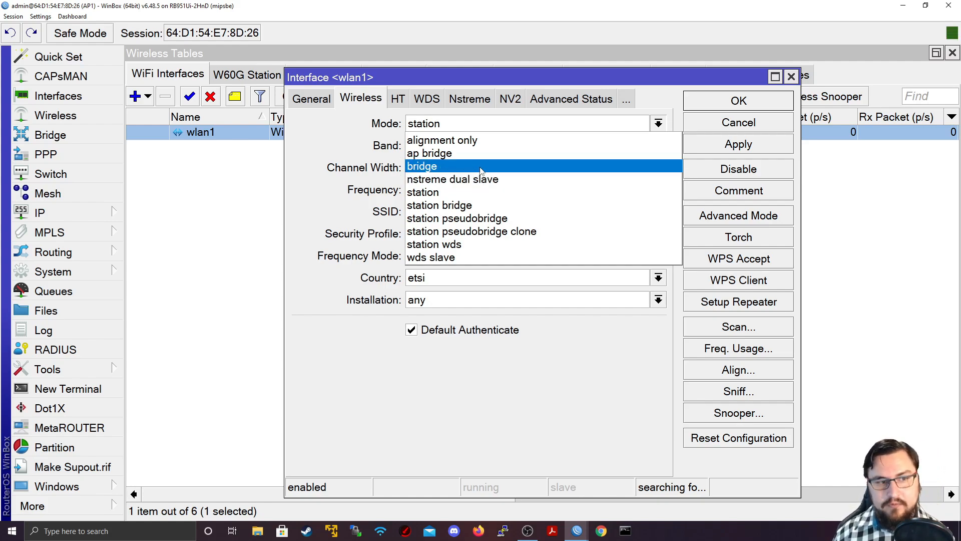
pyautogui.moveTo(453, 179)
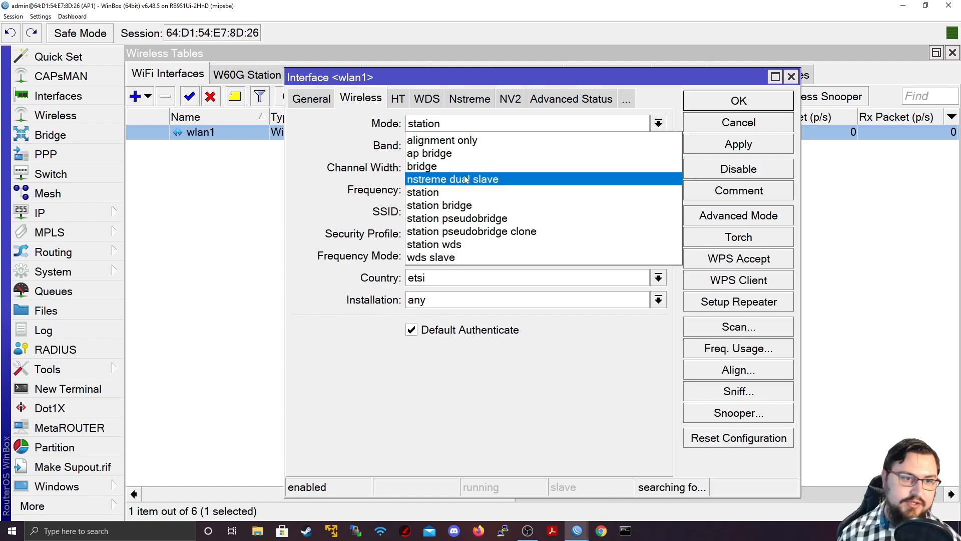
pyautogui.moveTo(430, 153)
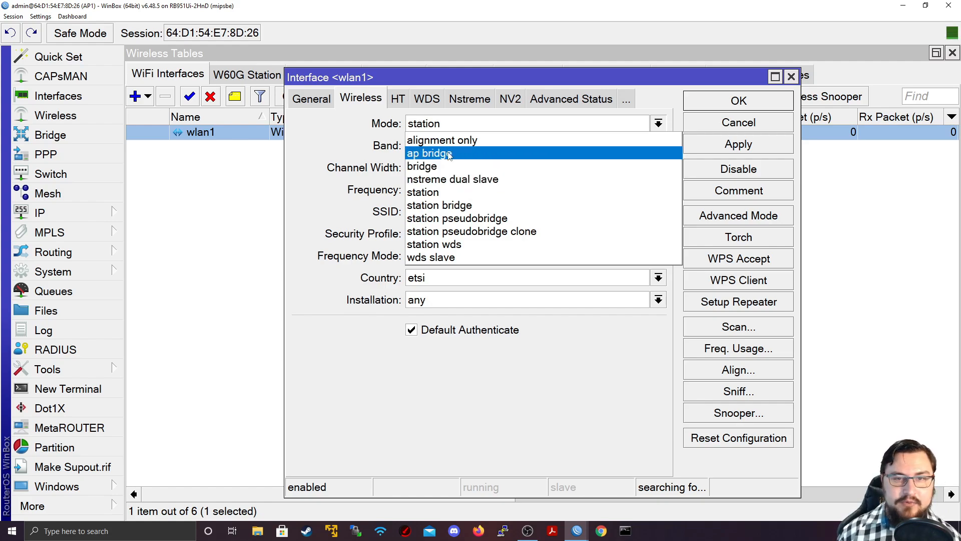
# - Set wlan1 to ap bridge mode on the 2GHz-B/G/N band
pyautogui.click(431, 153)
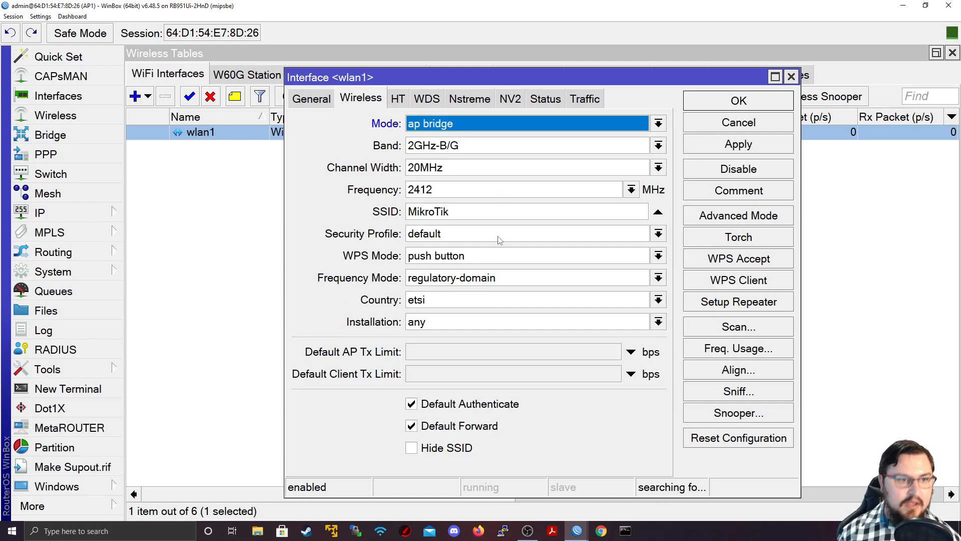
pyautogui.click(657, 145)
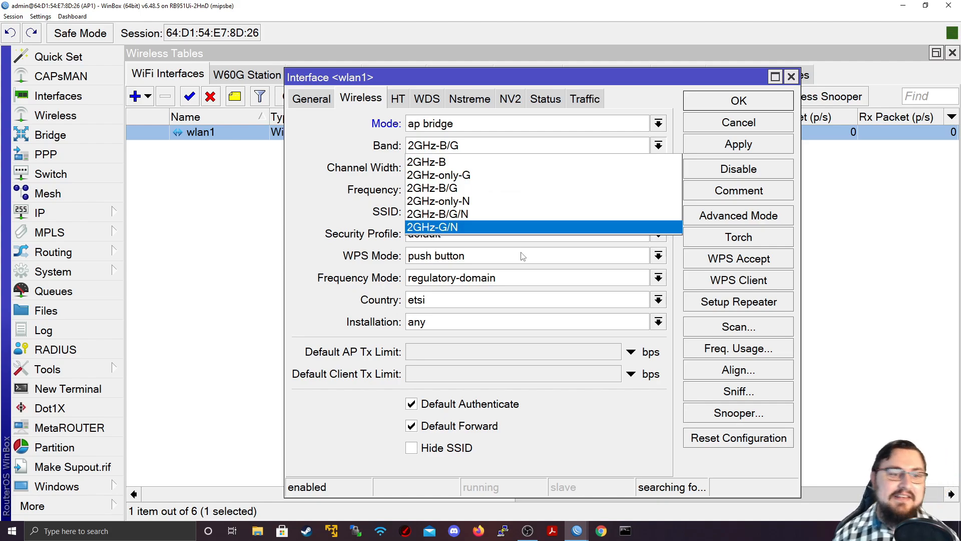
pyautogui.moveTo(500, 200)
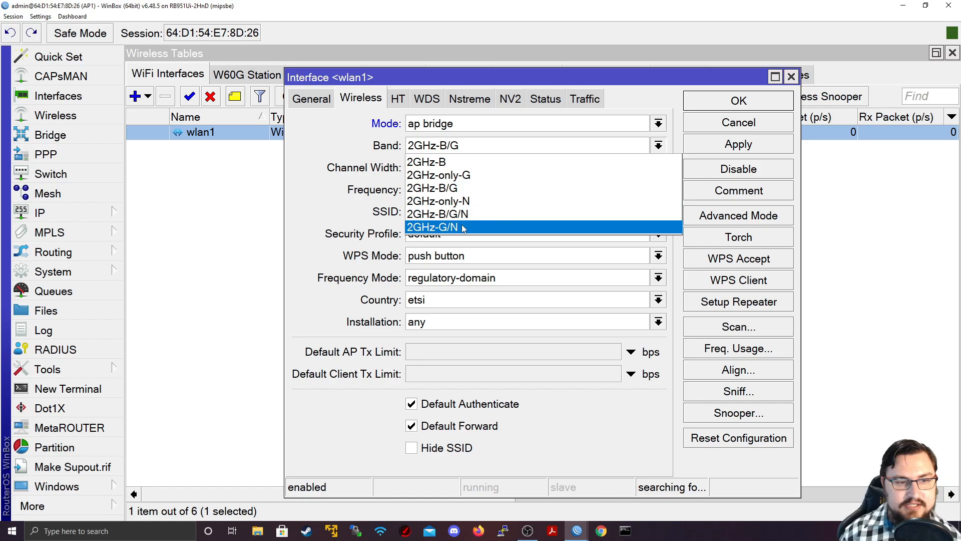
pyautogui.click(432, 227)
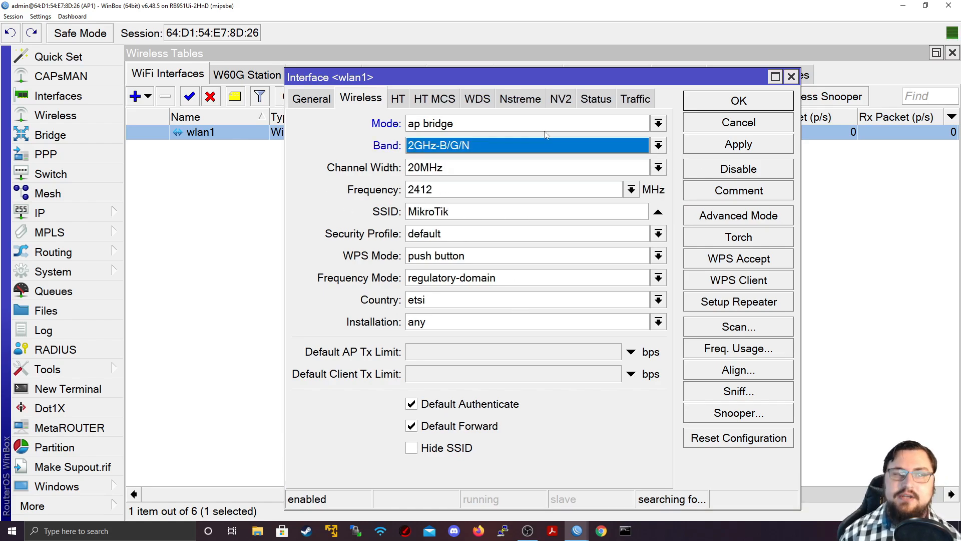
pyautogui.moveTo(508, 205)
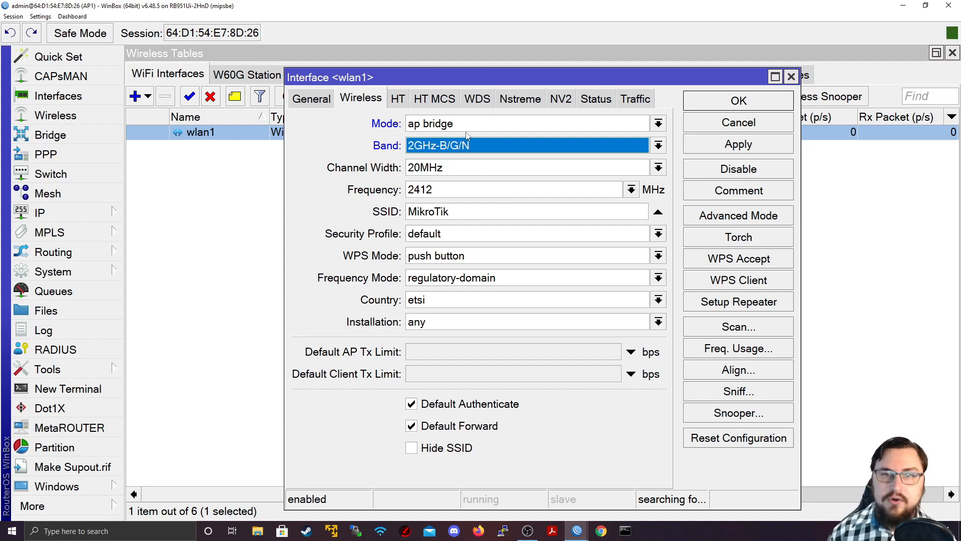
pyautogui.moveTo(405, 163)
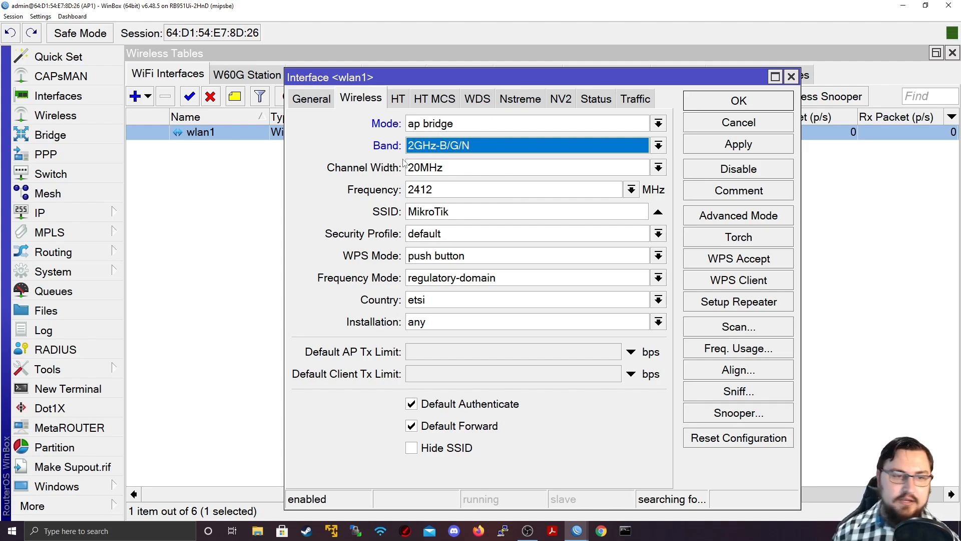
pyautogui.click(658, 145)
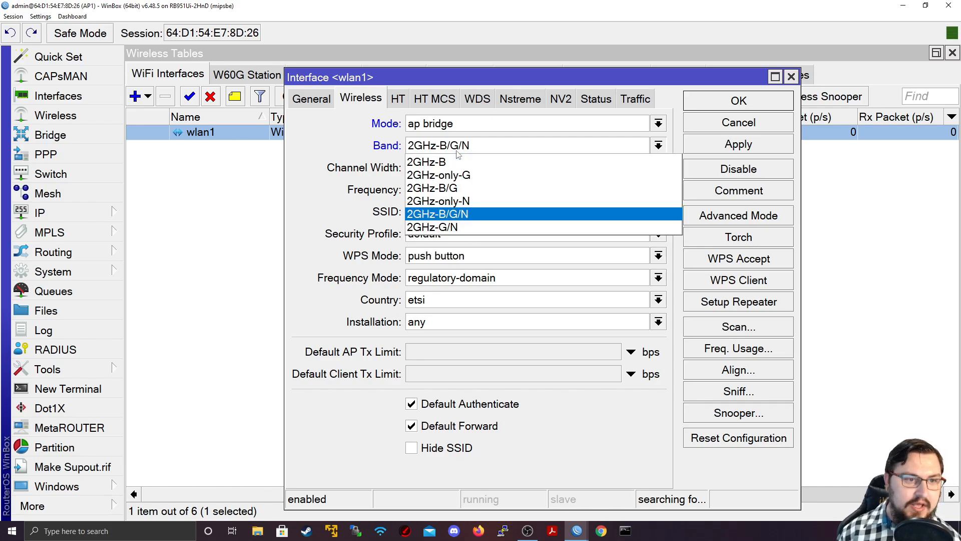
pyautogui.click(438, 213)
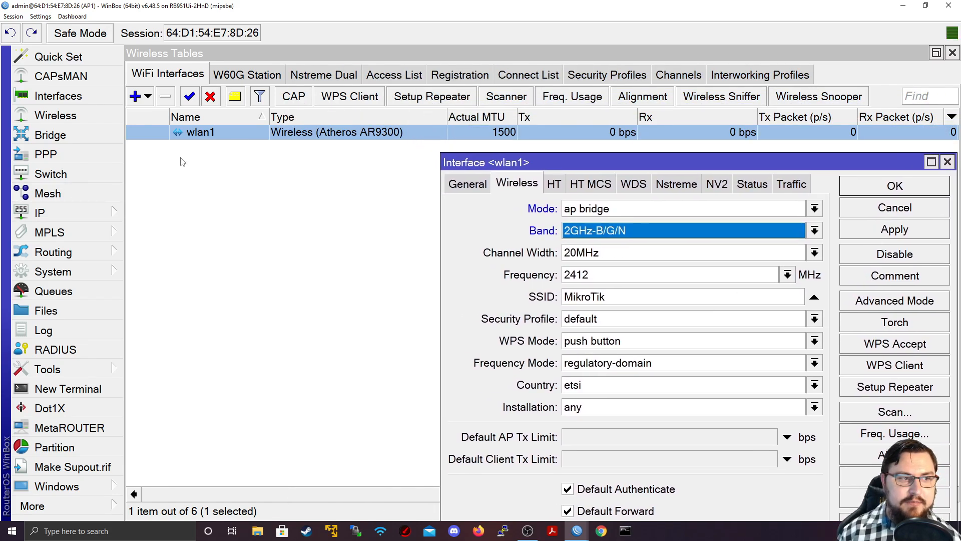
pyautogui.moveTo(297, 239)
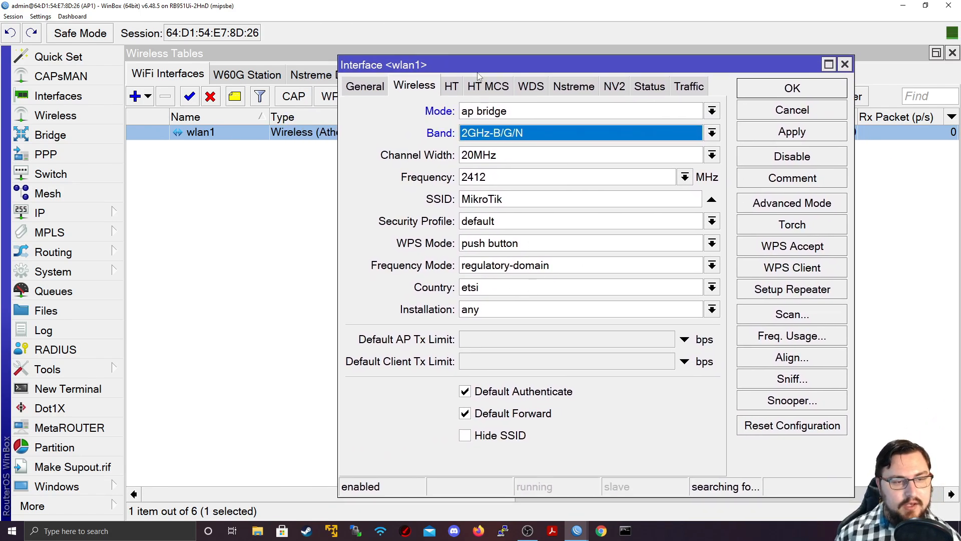
pyautogui.click(712, 154)
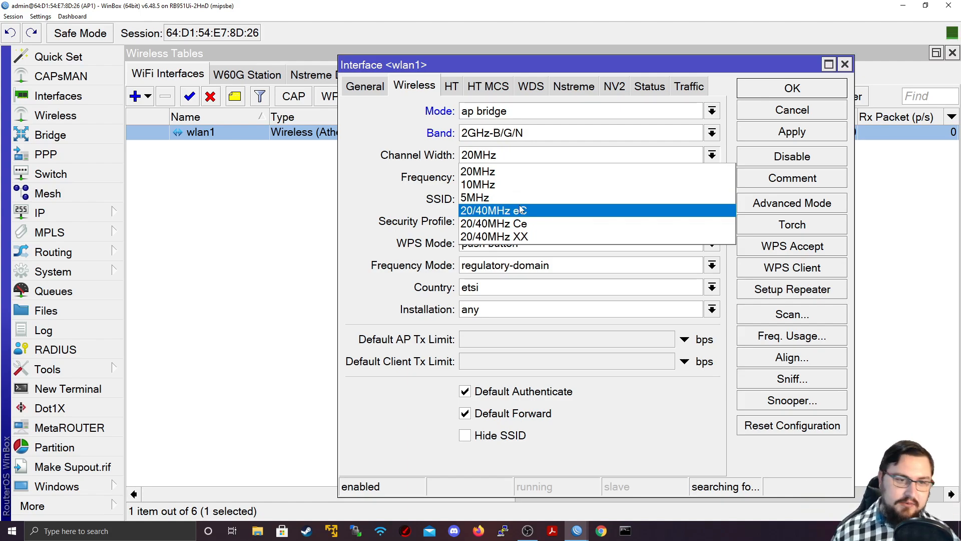
pyautogui.moveTo(527, 171)
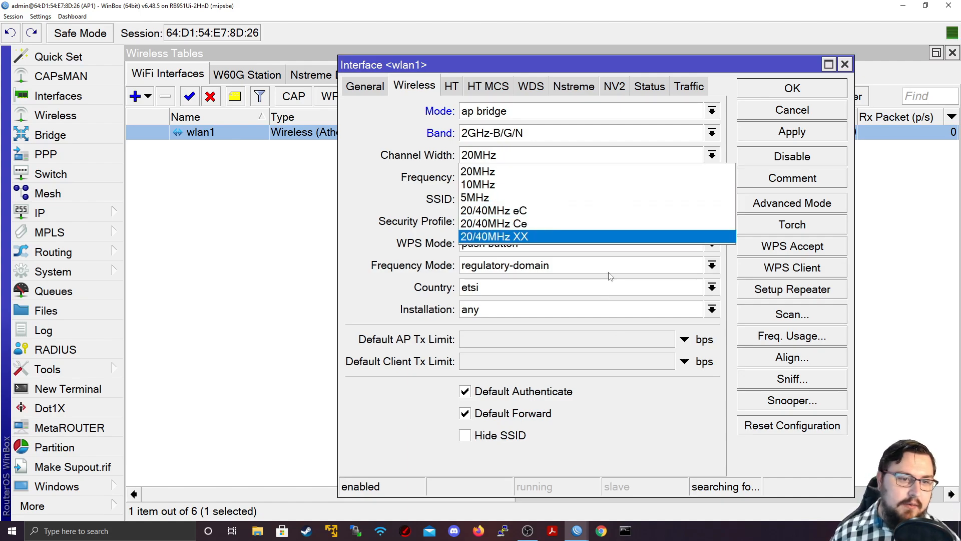
pyautogui.moveTo(610, 276)
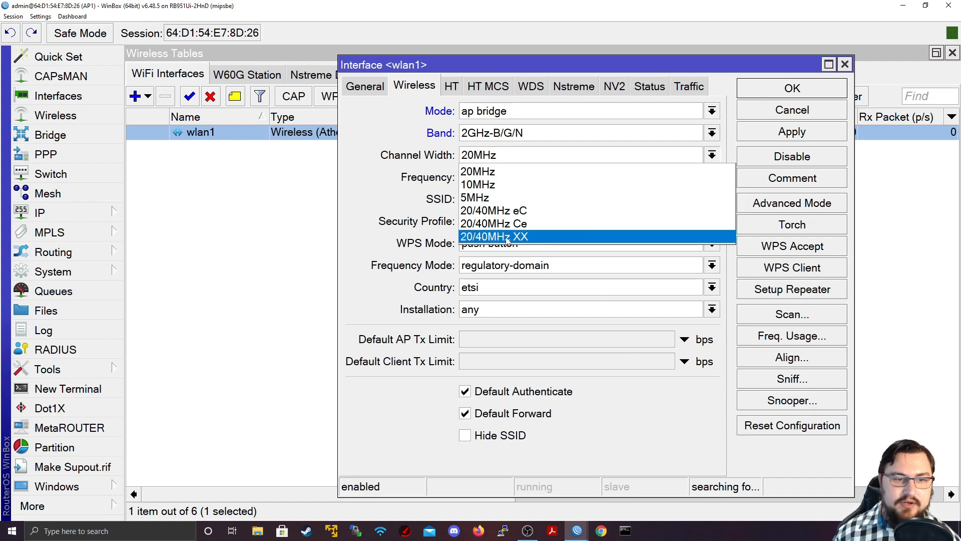
pyautogui.moveTo(494, 223)
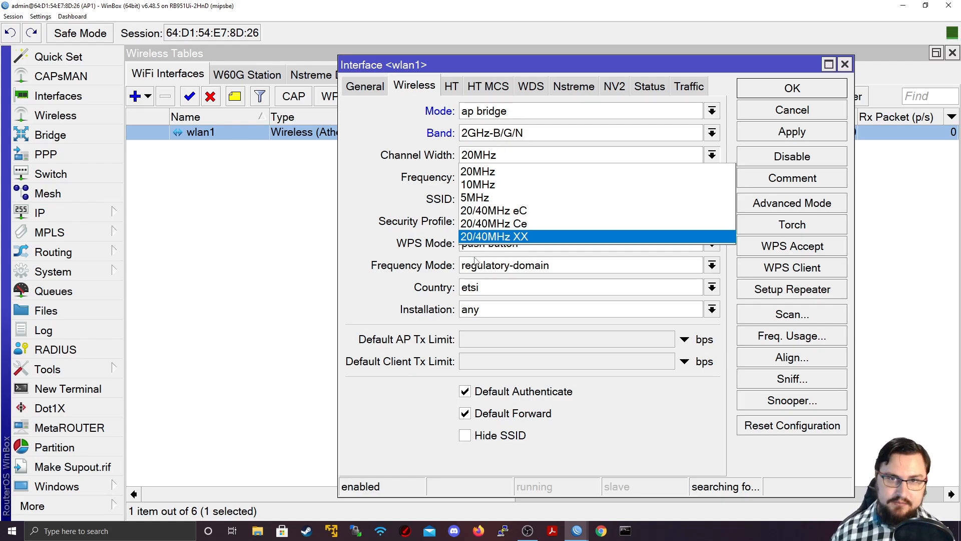
pyautogui.moveTo(493, 223)
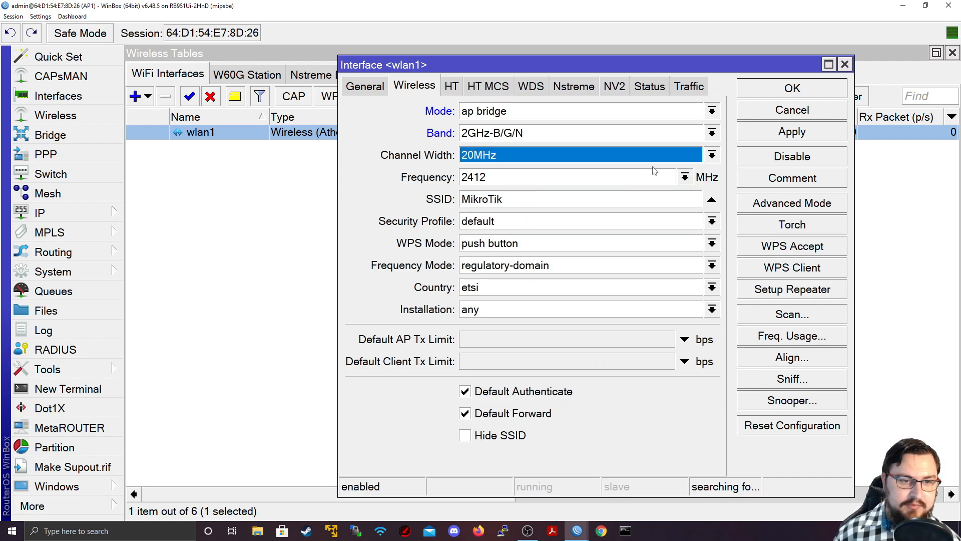
pyautogui.click(684, 177)
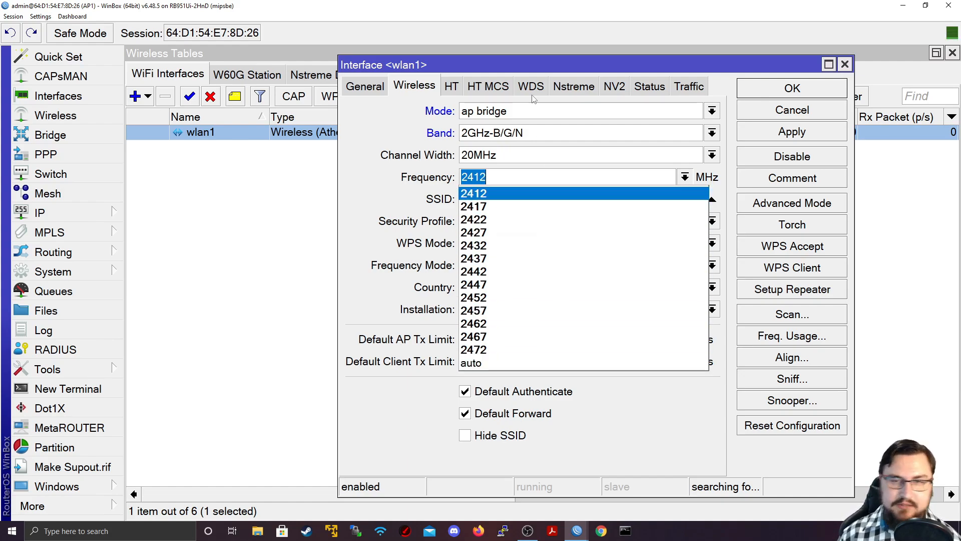
pyautogui.click(473, 193)
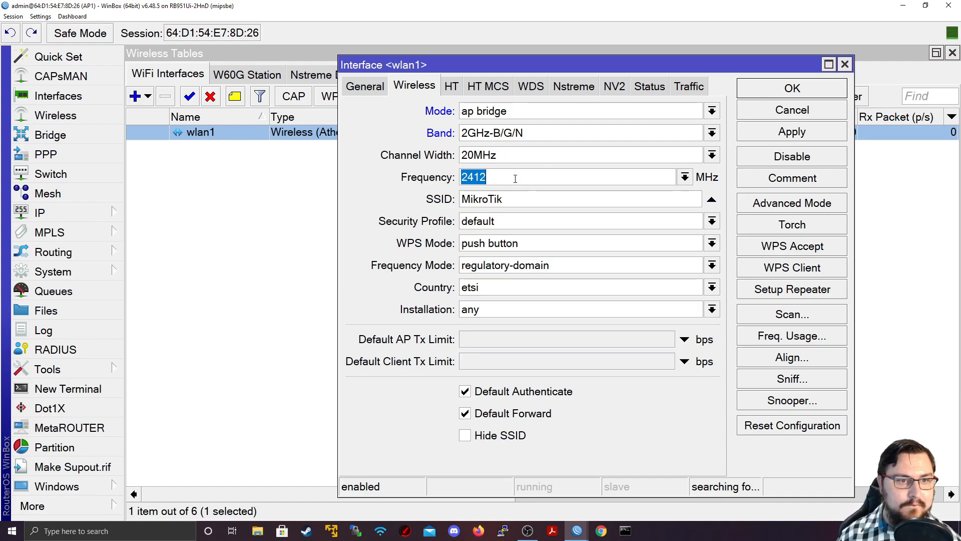
pyautogui.click(685, 178)
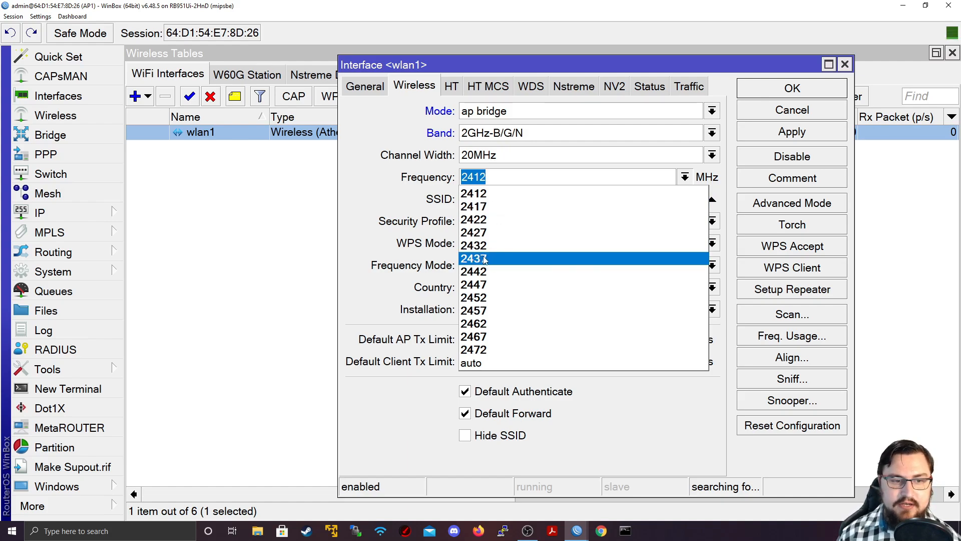
pyautogui.moveTo(486, 260)
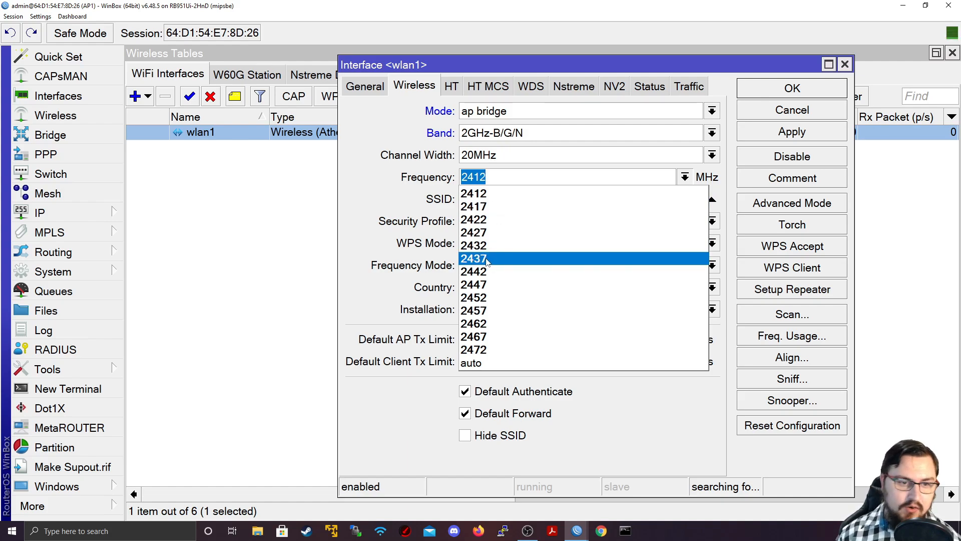
pyautogui.moveTo(482, 284)
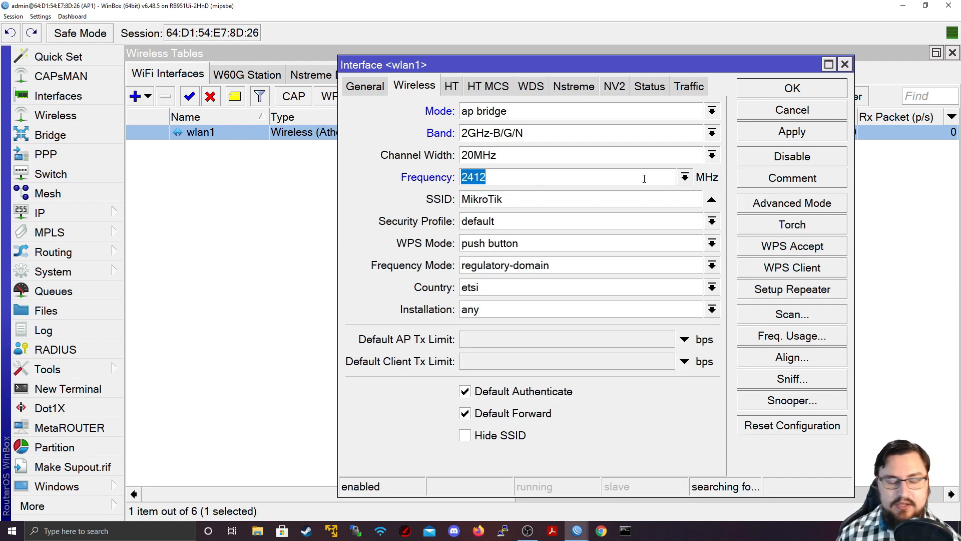
pyautogui.click(684, 178)
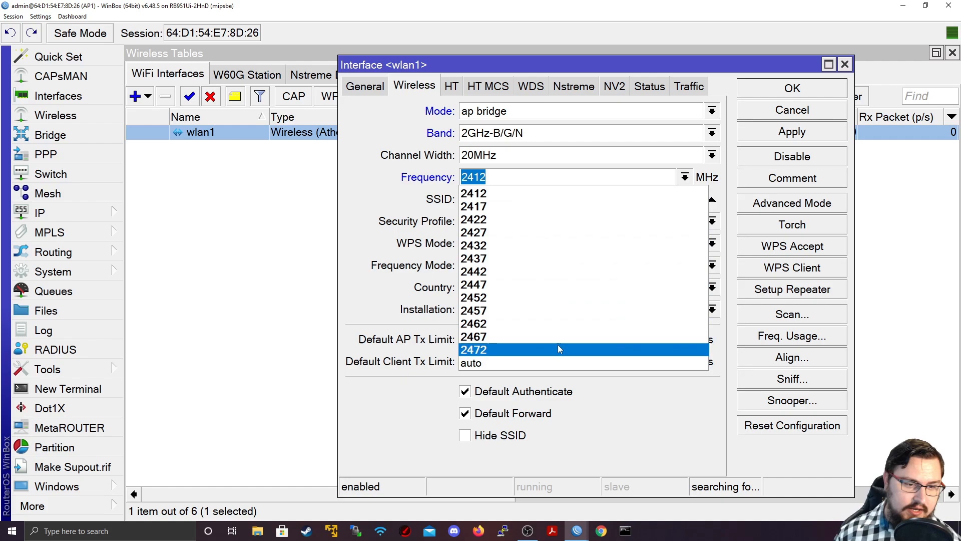
pyautogui.click(472, 362)
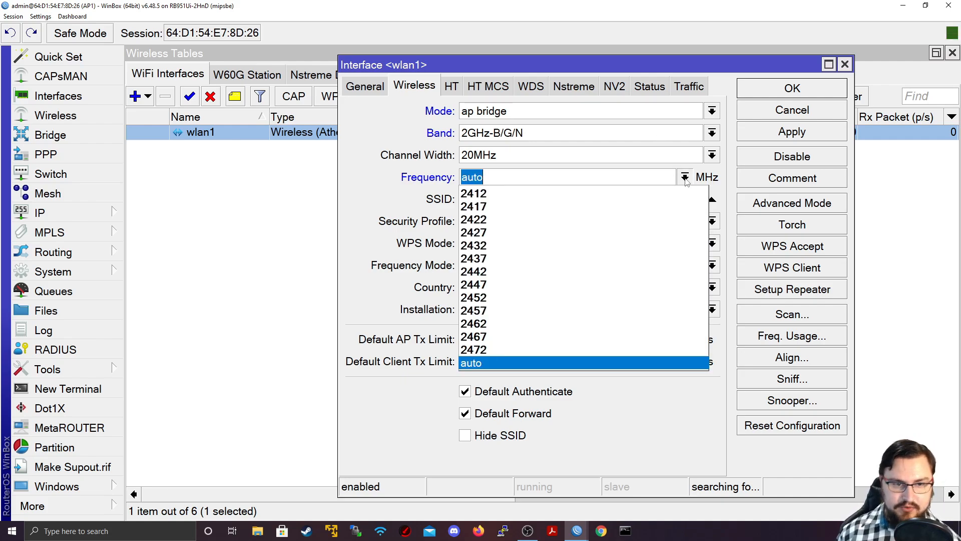
pyautogui.moveTo(615, 298)
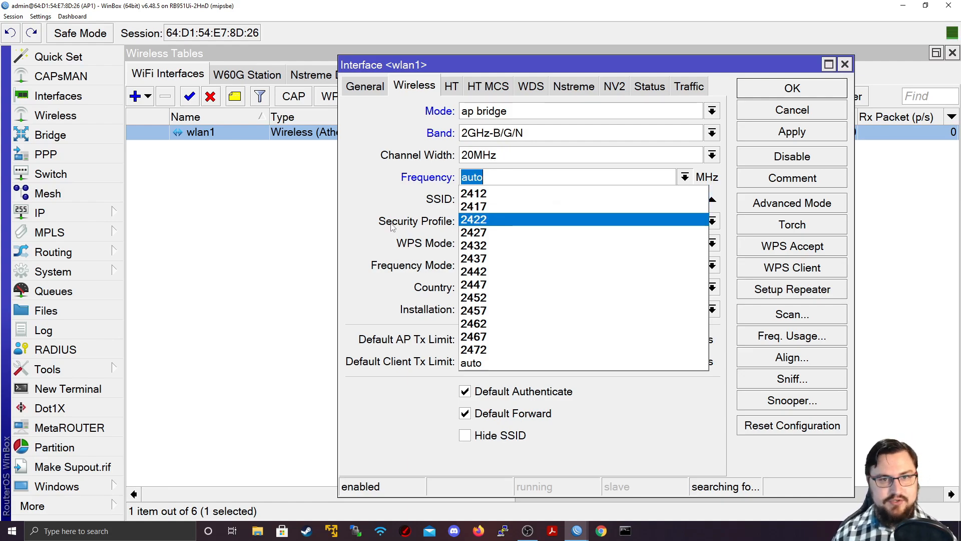
pyautogui.click(474, 193)
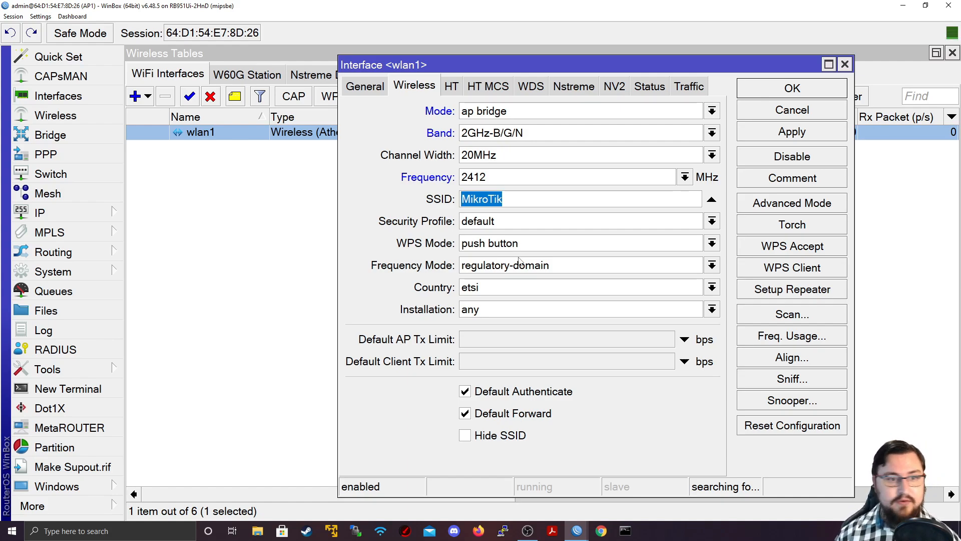
pyautogui.moveTo(616, 201)
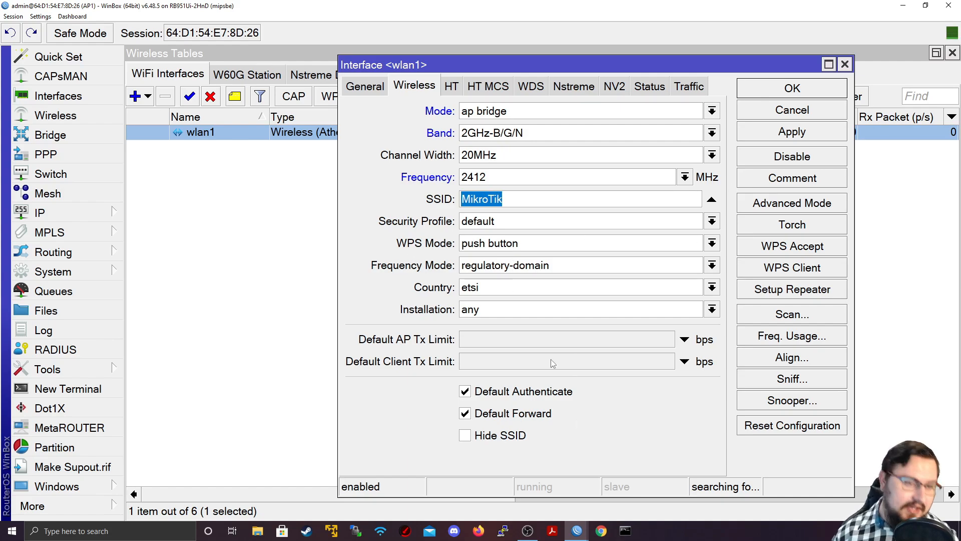
# - Replace the SSID MikroTik with TNB-Wifi
pyautogui.write('TNB')
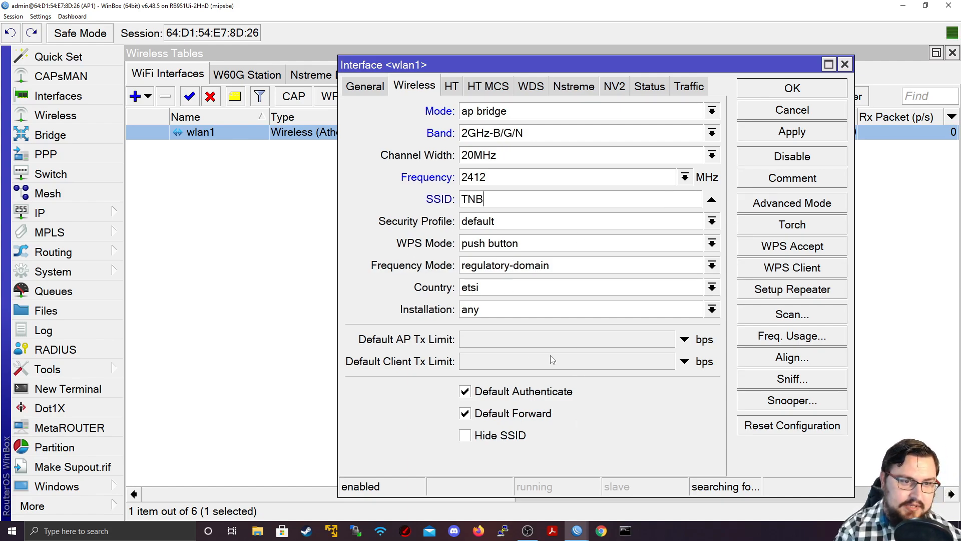
pyautogui.write('-Wifi')
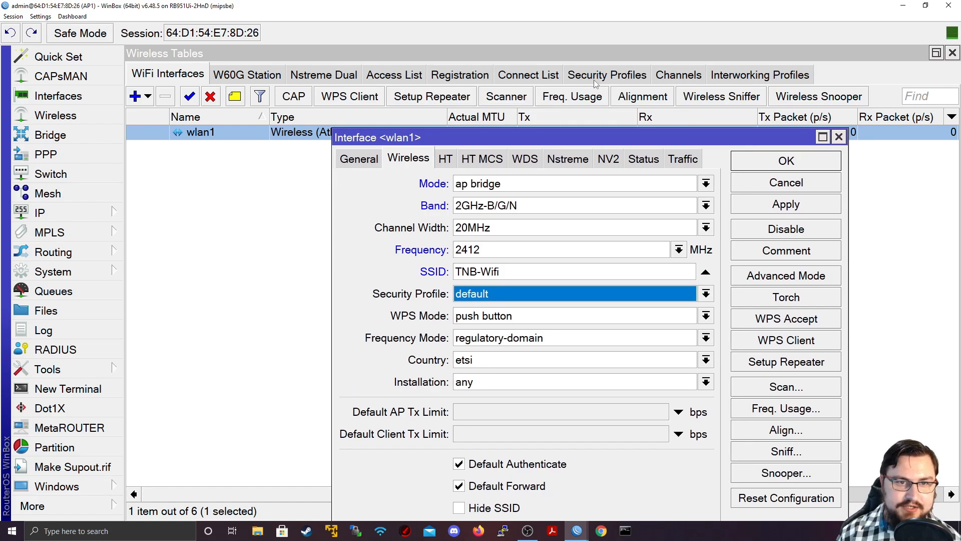
pyautogui.moveTo(583, 130)
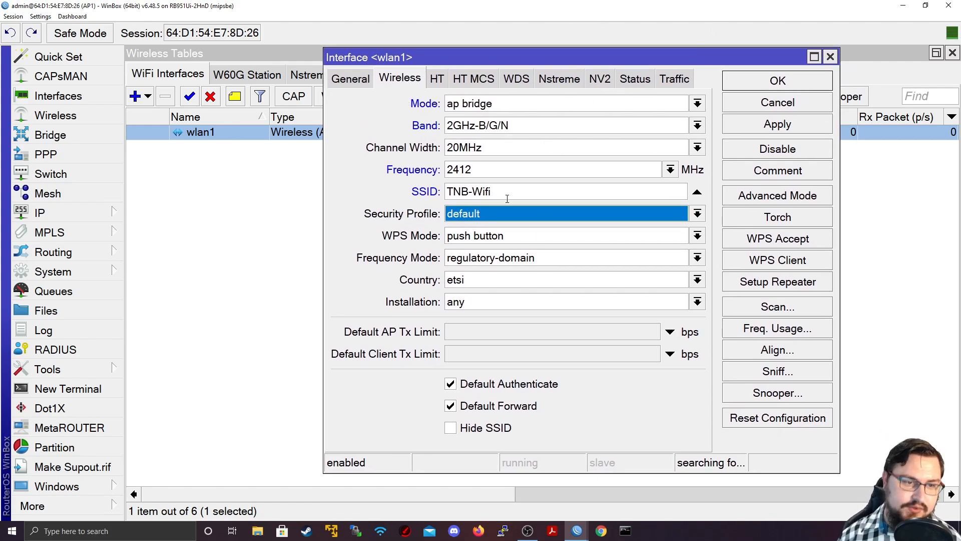
pyautogui.moveTo(484, 242)
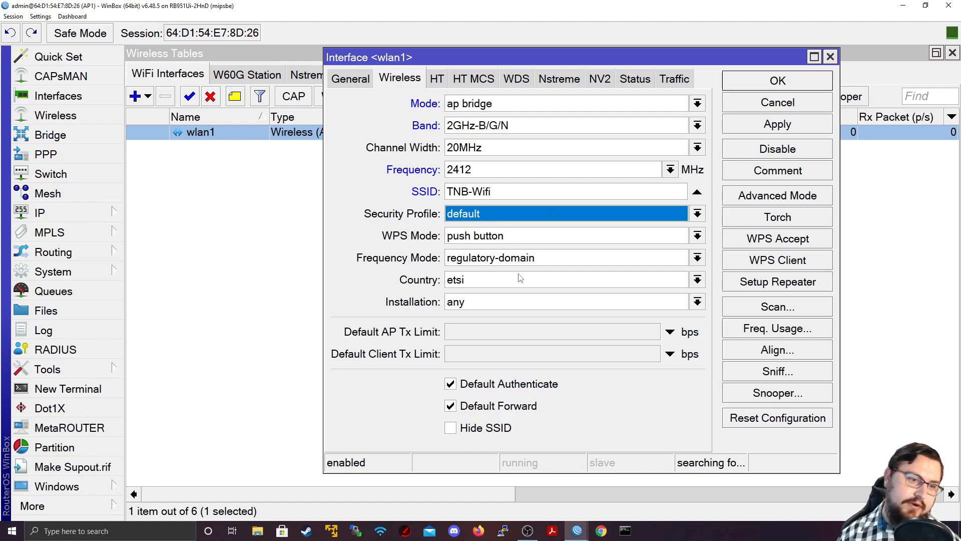
pyautogui.click(697, 235)
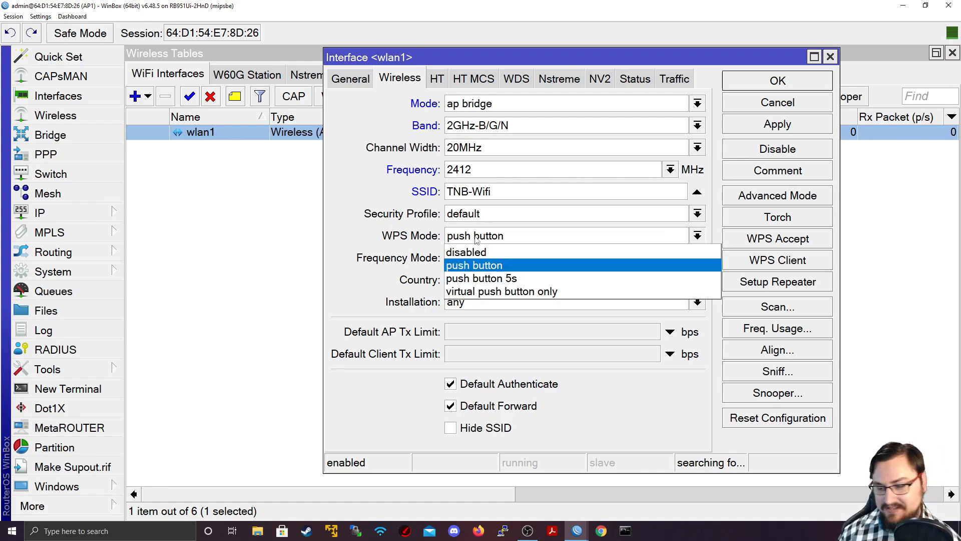
pyautogui.moveTo(501, 292)
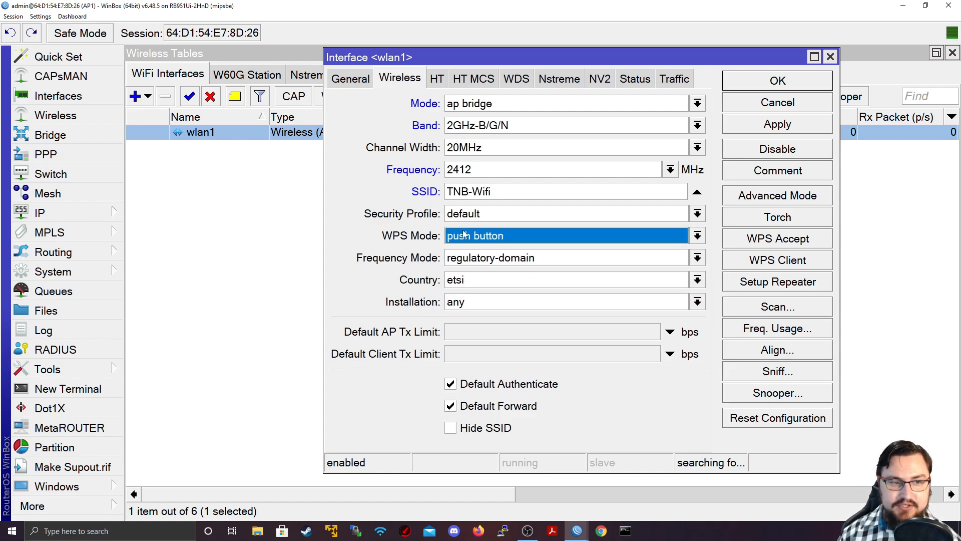
pyautogui.click(696, 235)
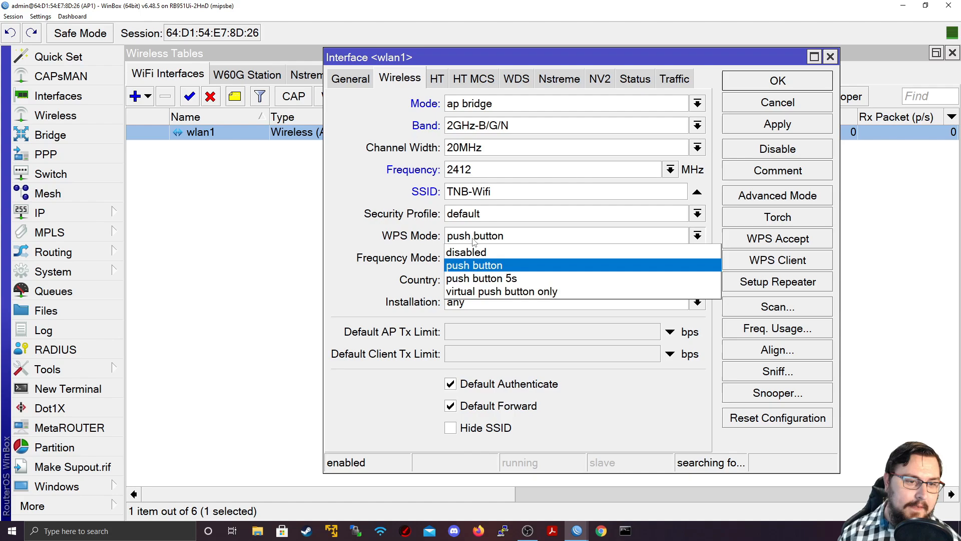
pyautogui.click(473, 265)
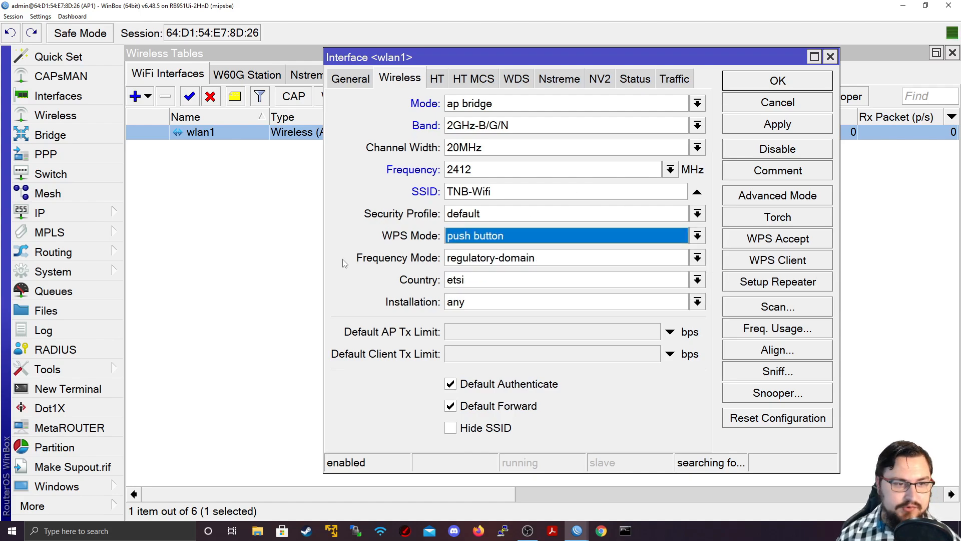
pyautogui.moveTo(572, 288)
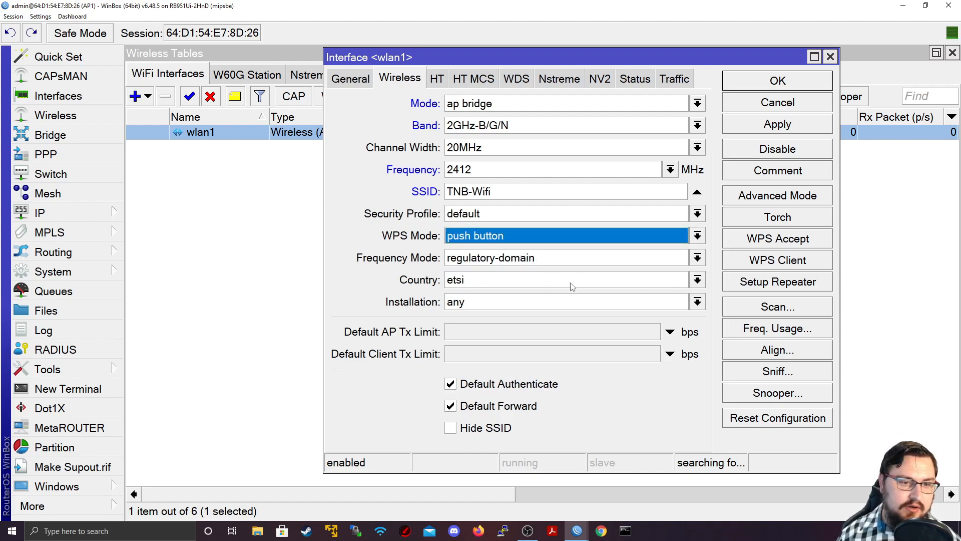
pyautogui.moveTo(499, 258)
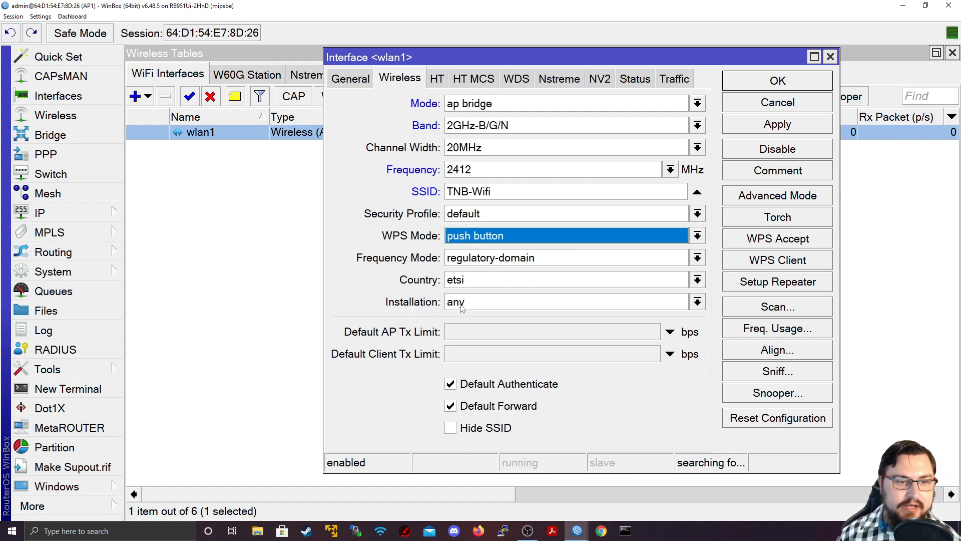
pyautogui.click(539, 169)
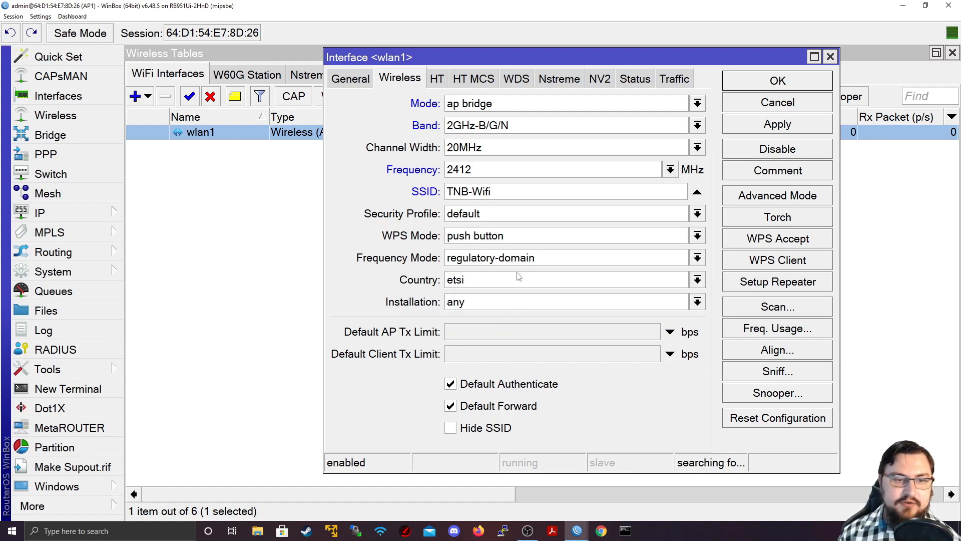
pyautogui.moveTo(444, 258)
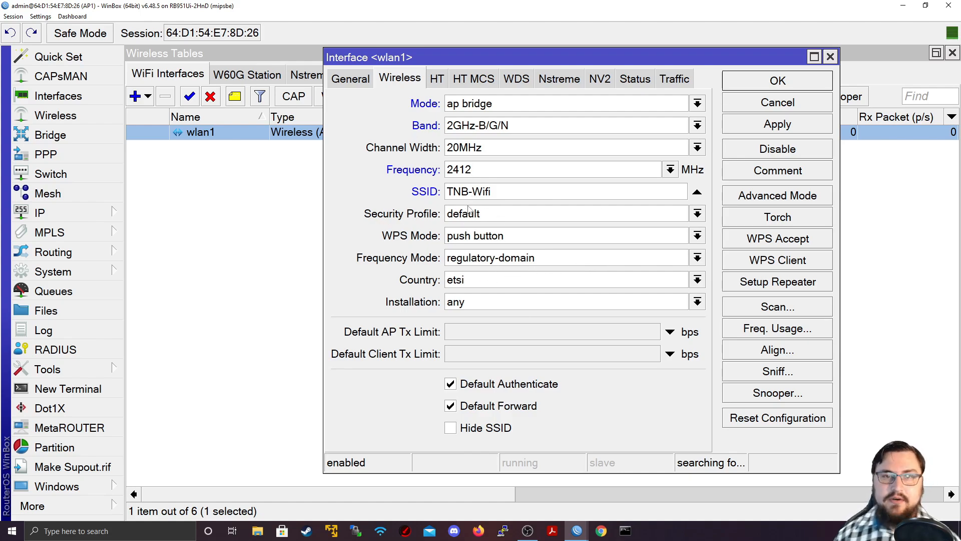
pyautogui.moveTo(655, 315)
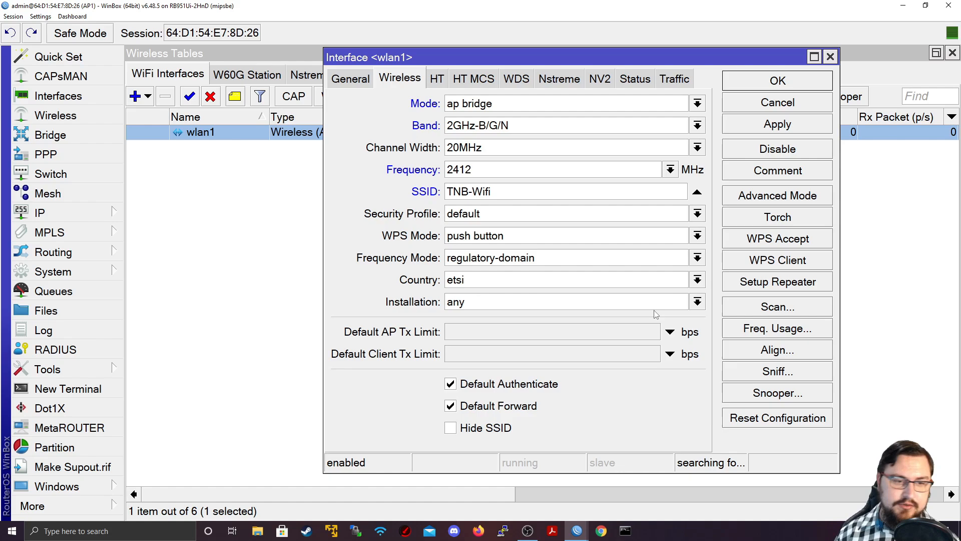
# - Choose south africa as wlan1's country instead of etsi
pyautogui.click(697, 280)
pyautogui.write('serbia')
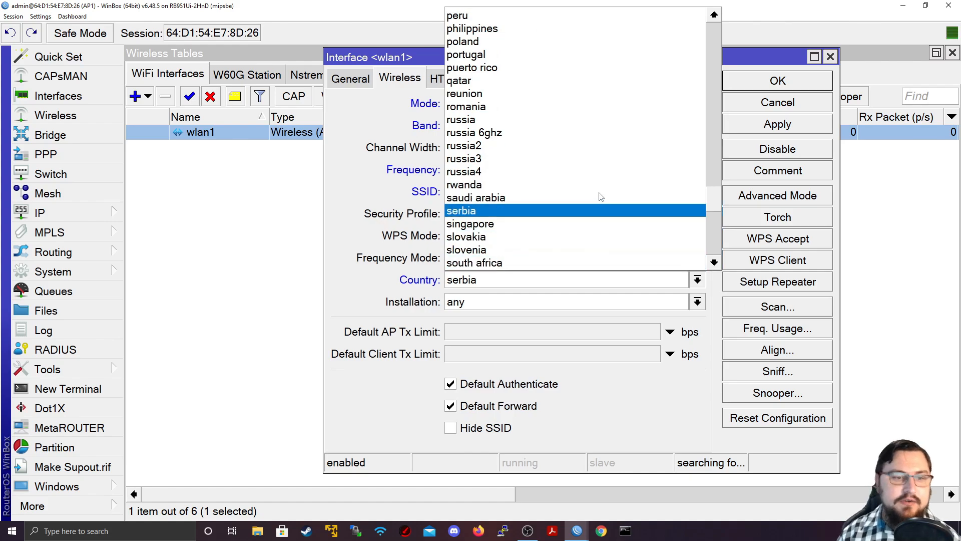
pyautogui.click(475, 262)
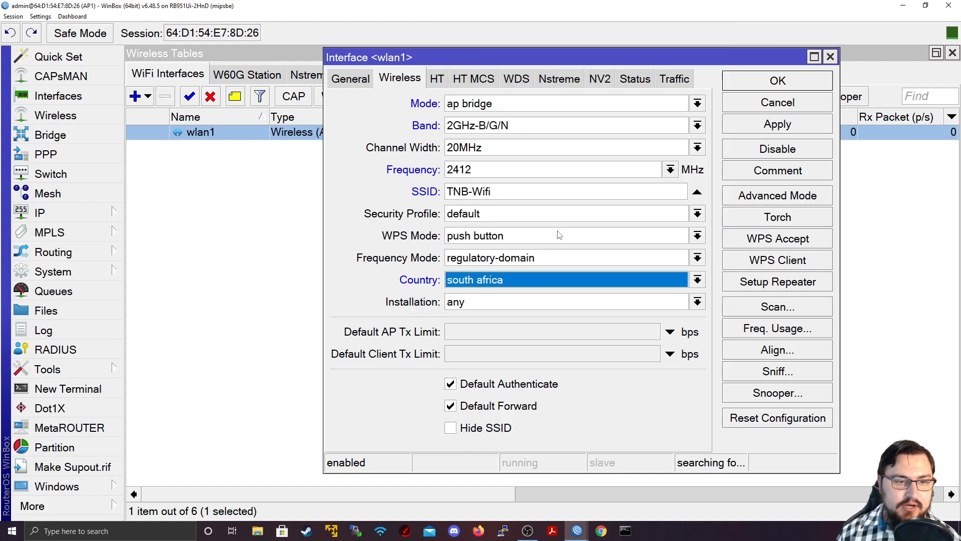
pyautogui.click(697, 257)
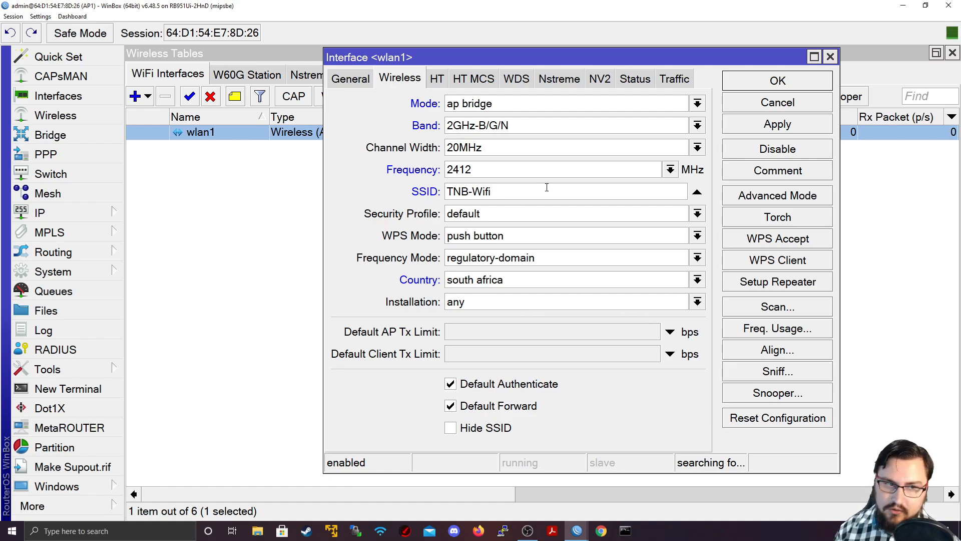
pyautogui.moveTo(661, 263)
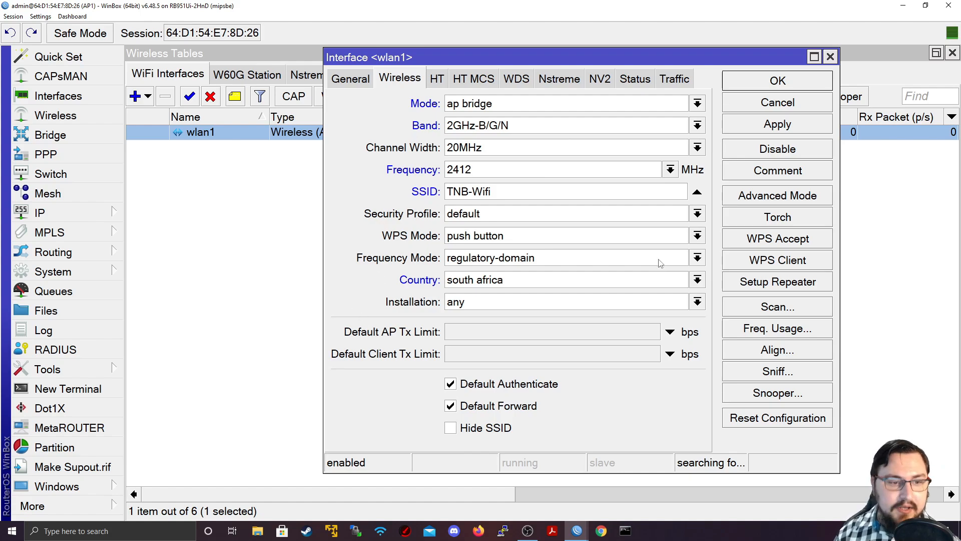
pyautogui.click(697, 258)
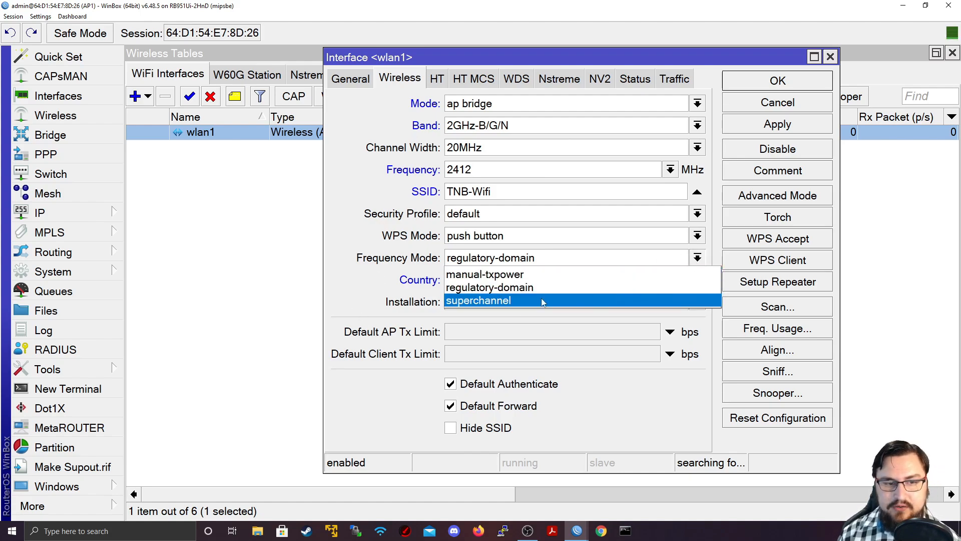
pyautogui.click(485, 274)
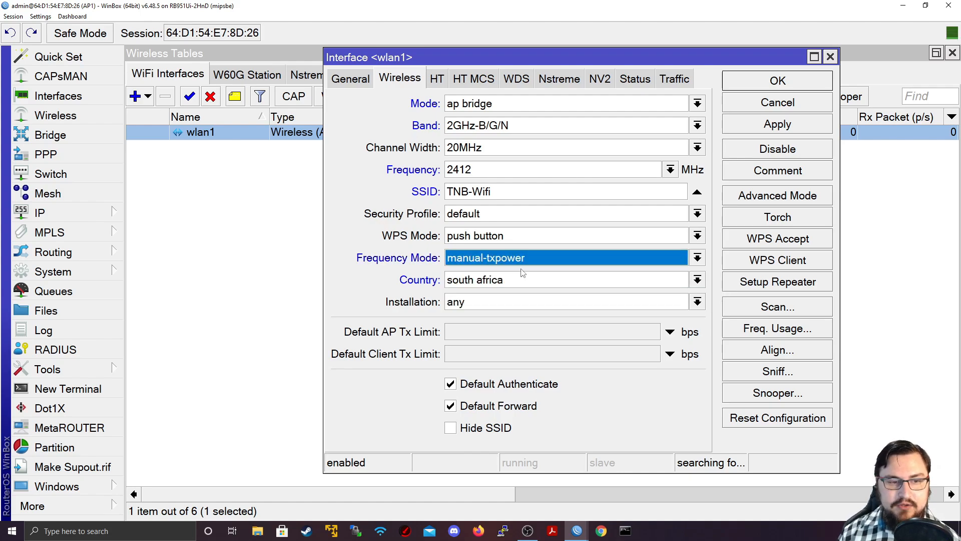
pyautogui.click(697, 257)
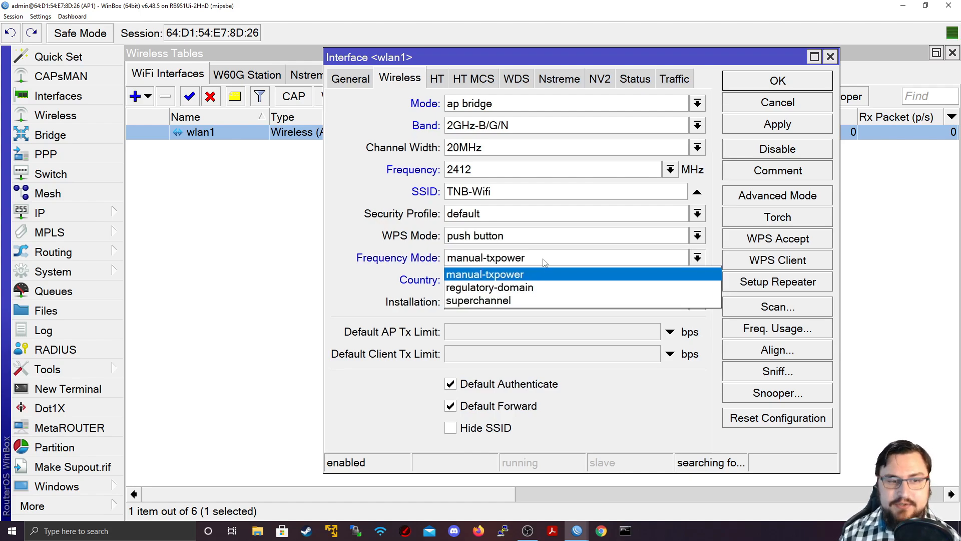
pyautogui.moveTo(537, 272)
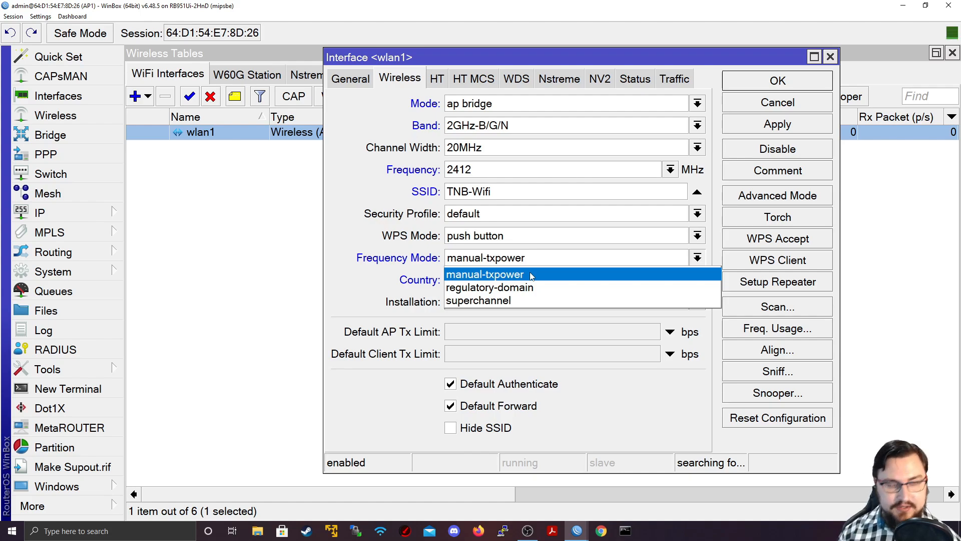
pyautogui.moveTo(491, 287)
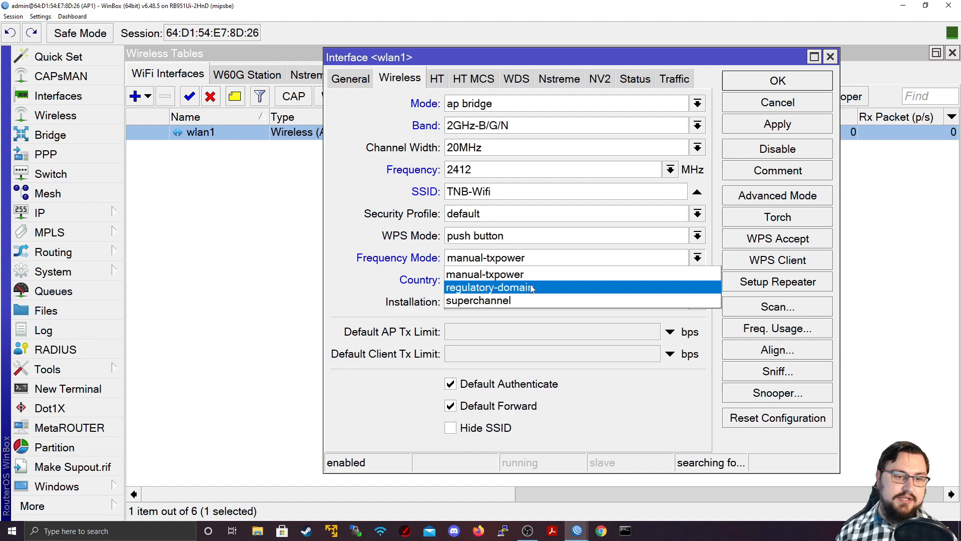
pyautogui.click(490, 287)
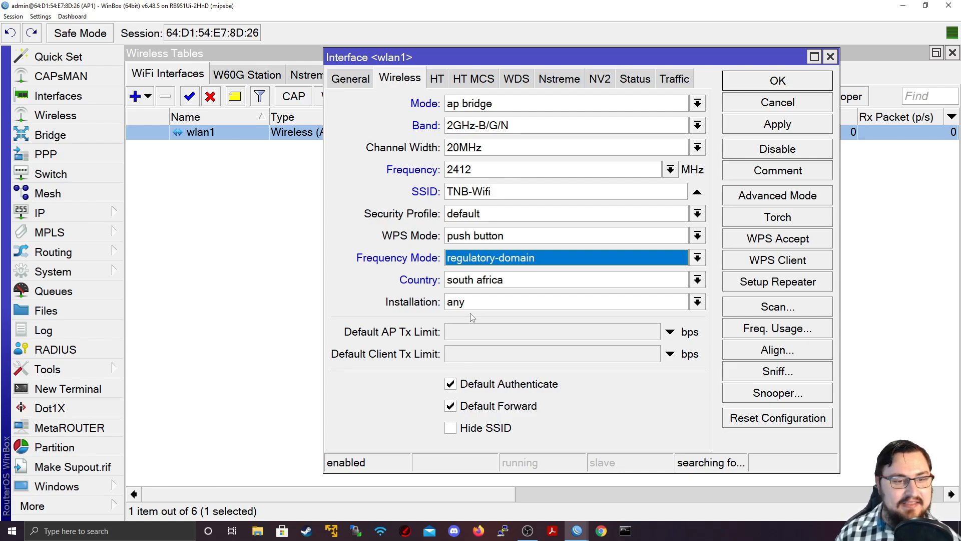
pyautogui.moveTo(593, 116)
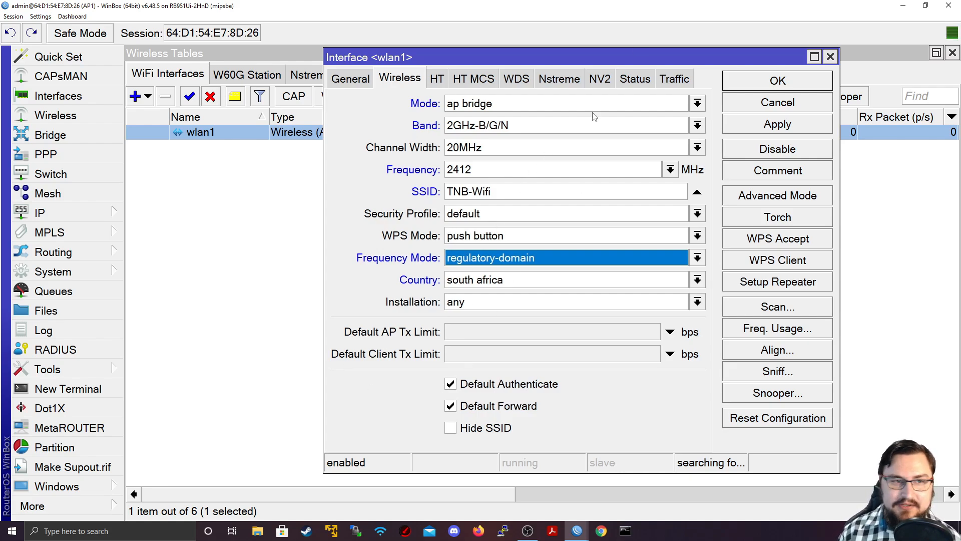
pyautogui.moveTo(530, 257)
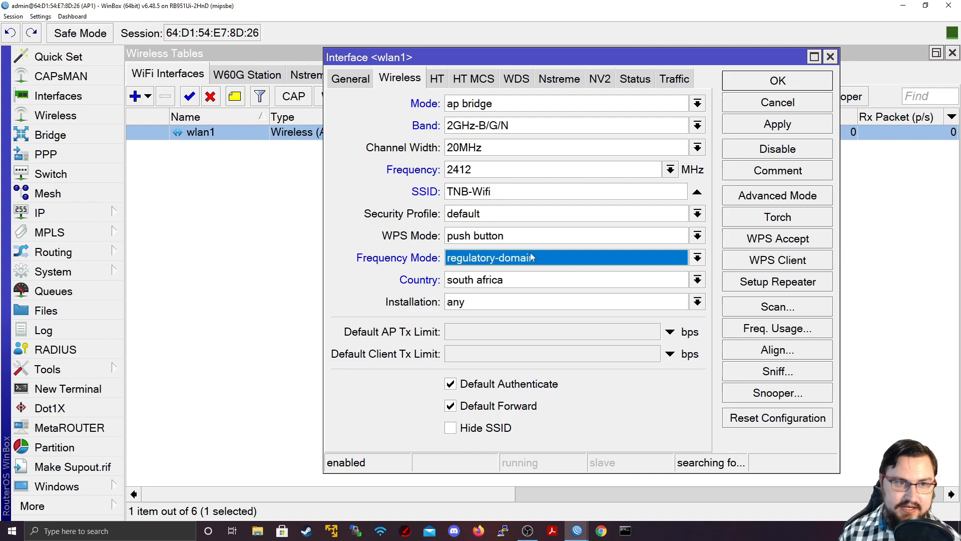
pyautogui.moveTo(570, 221)
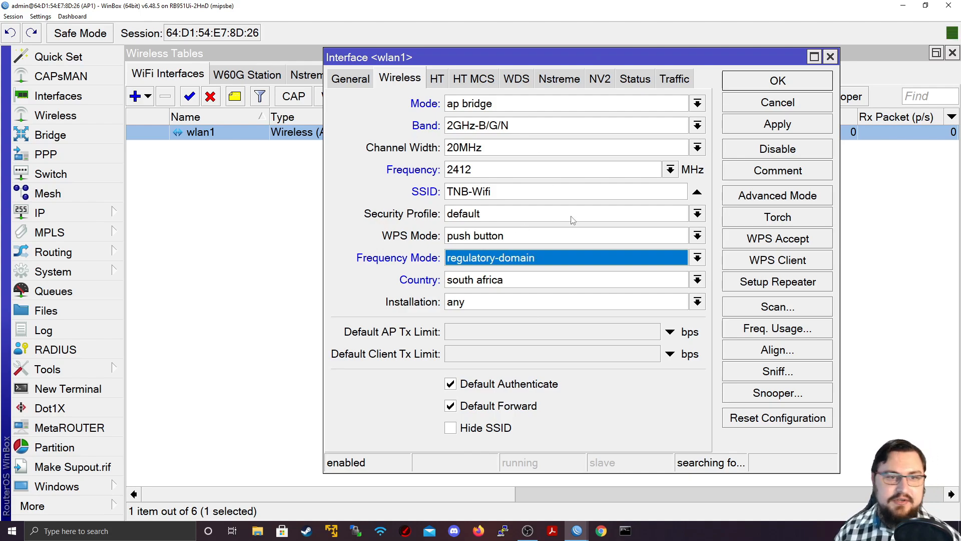
pyautogui.moveTo(563, 302)
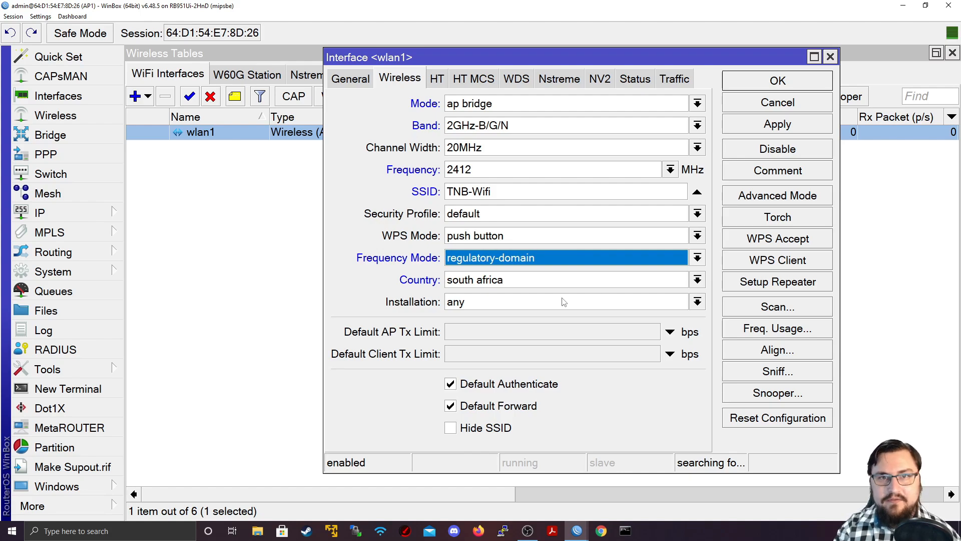
pyautogui.click(697, 257)
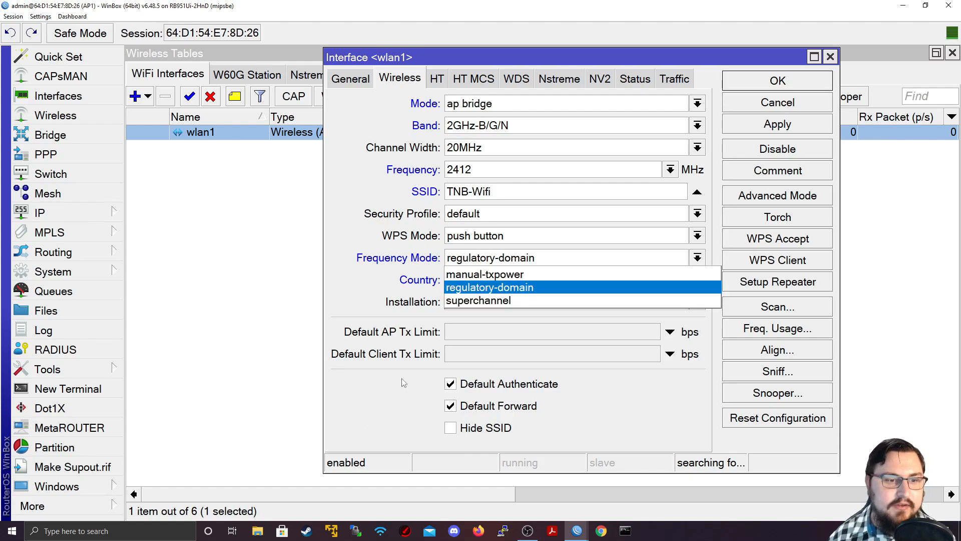
pyautogui.click(489, 287)
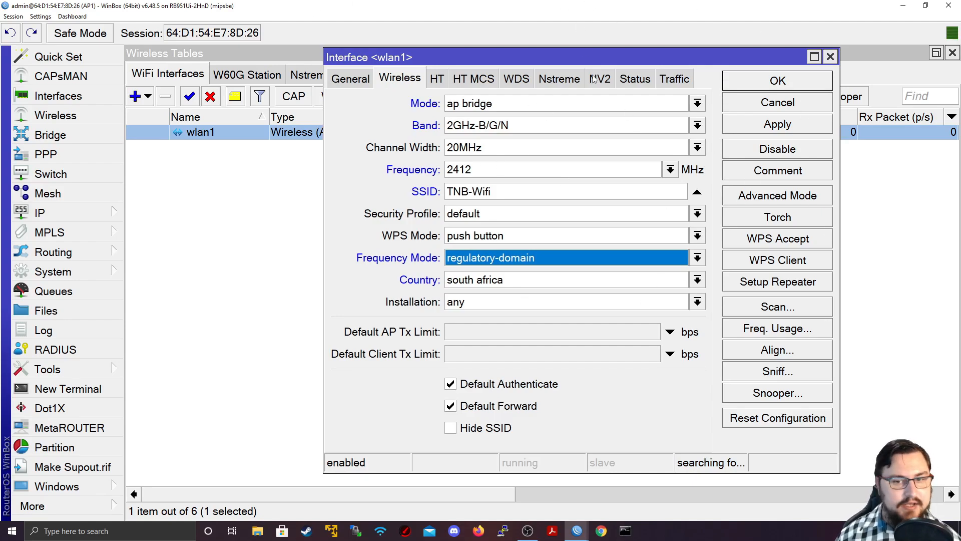
pyautogui.moveTo(758, 200)
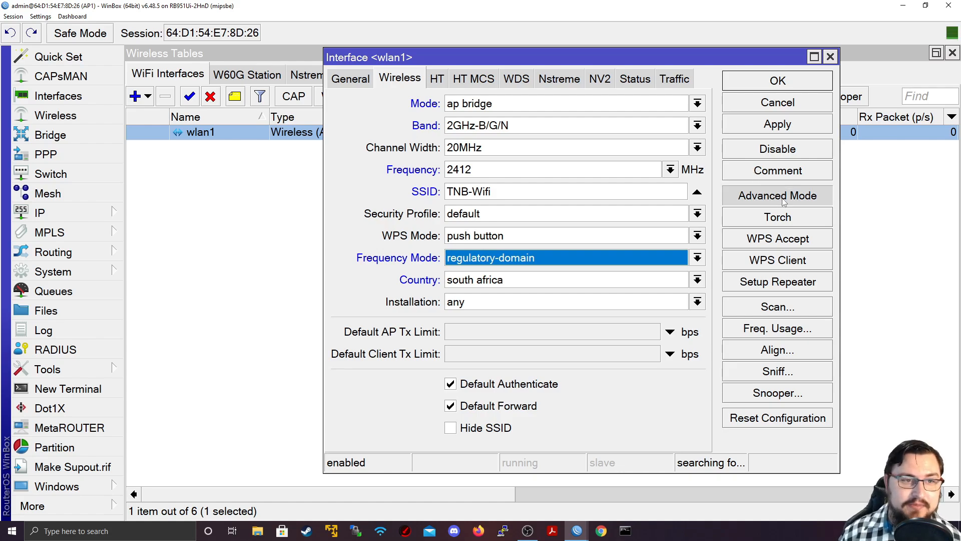
# - Switch wlan1 to Advanced Mode and enter TNB as the radio name
pyautogui.click(777, 196)
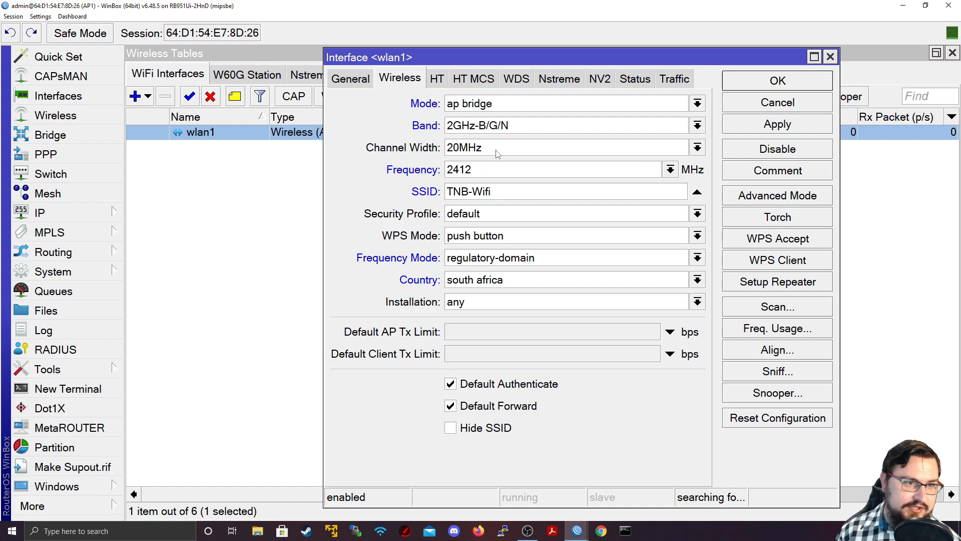
pyautogui.click(777, 196)
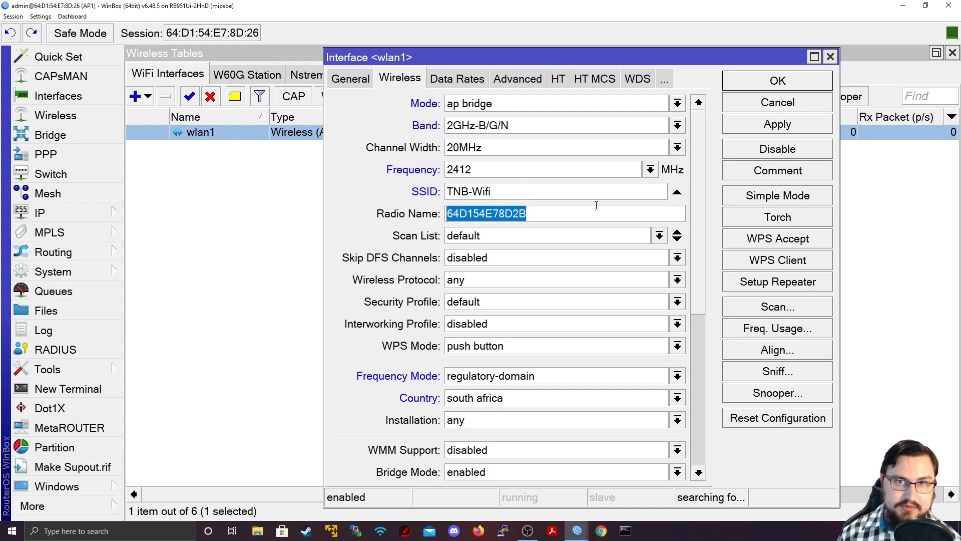
pyautogui.moveTo(580, 261)
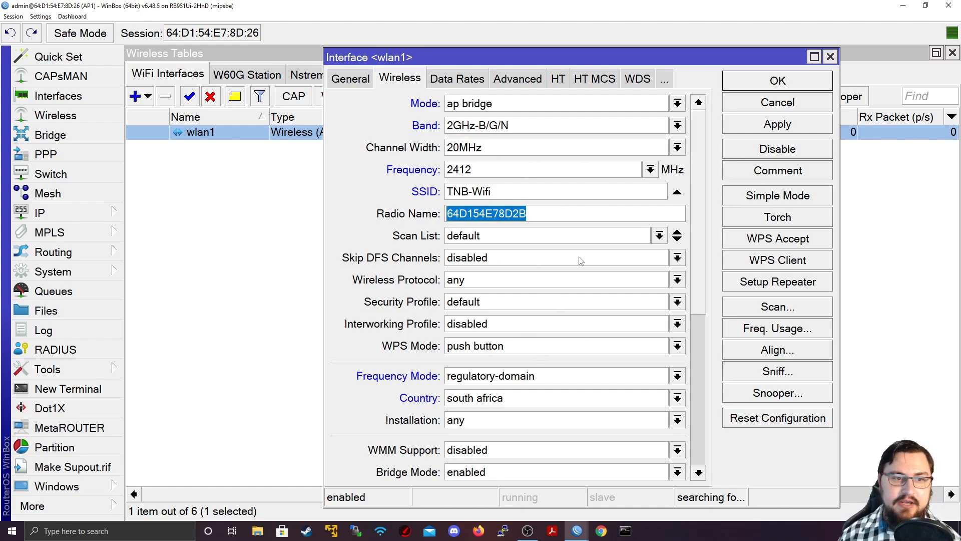
pyautogui.write('TNB')
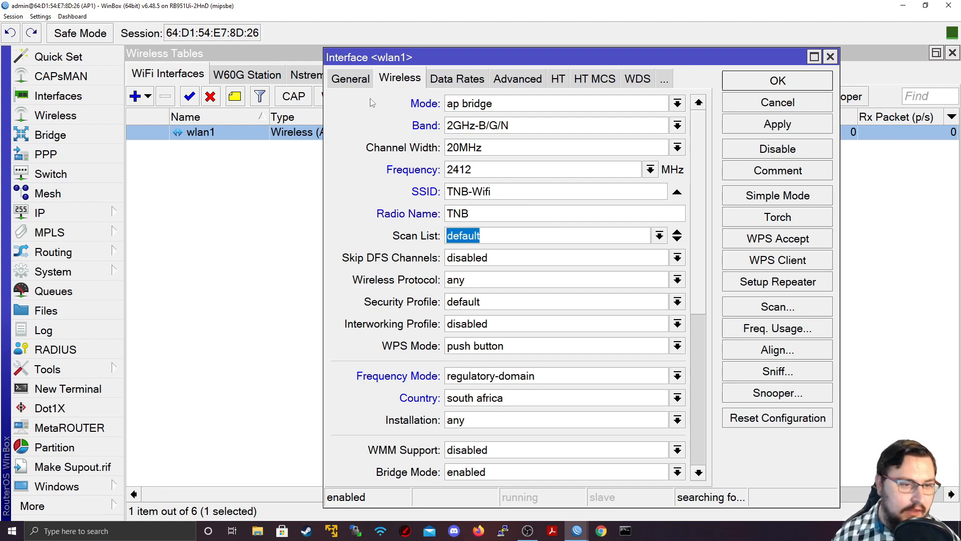
pyautogui.scroll(-3)
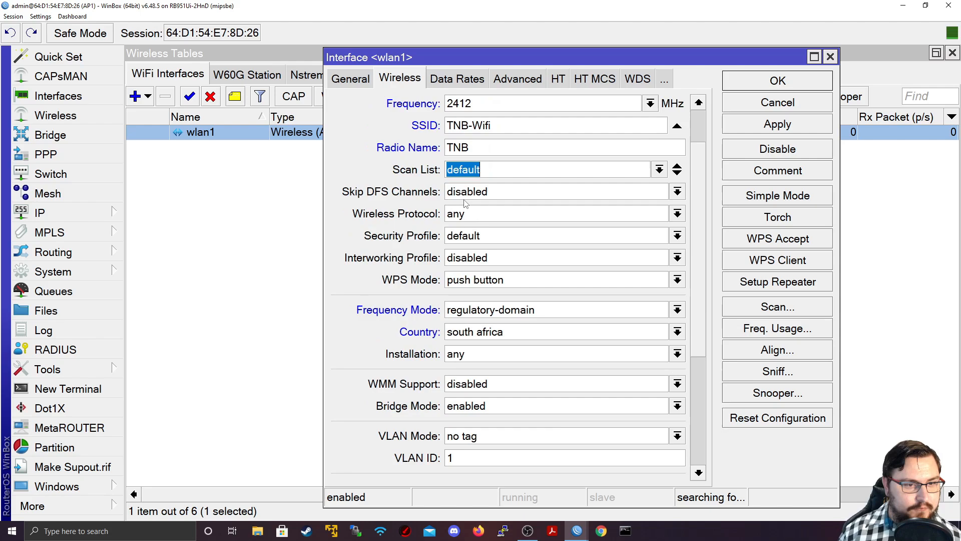
pyautogui.moveTo(678, 217)
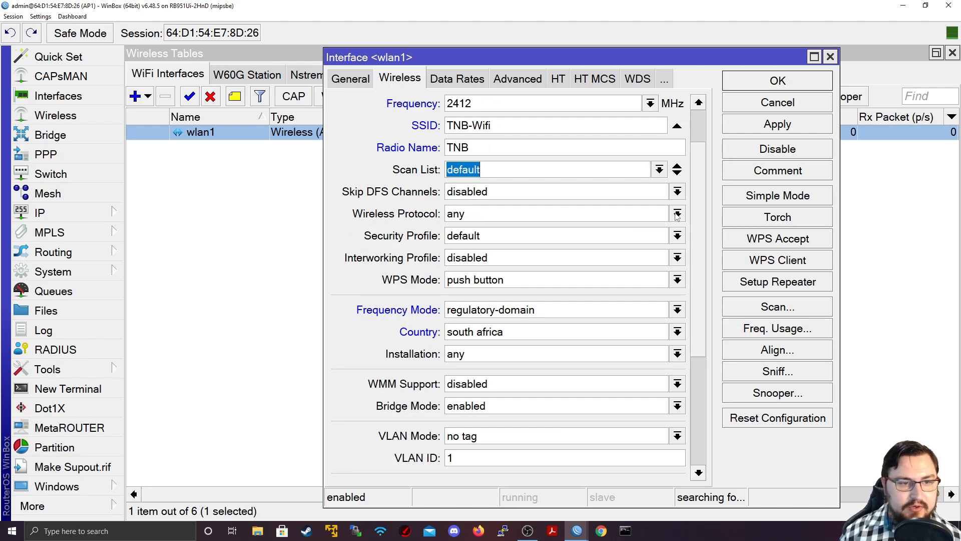
# - Set the wireless protocol to nv2 nstreme 802.11 instead of any
pyautogui.click(678, 213)
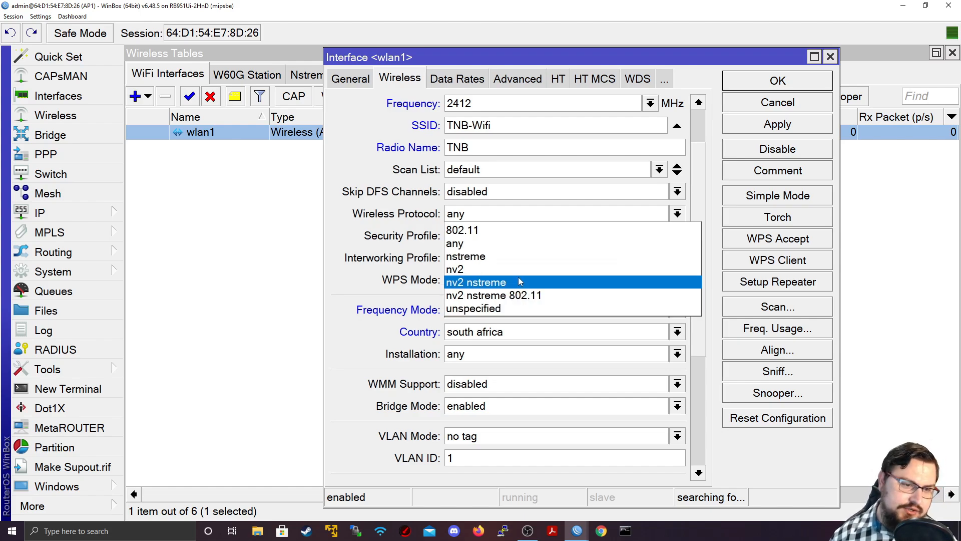
pyautogui.moveTo(494, 295)
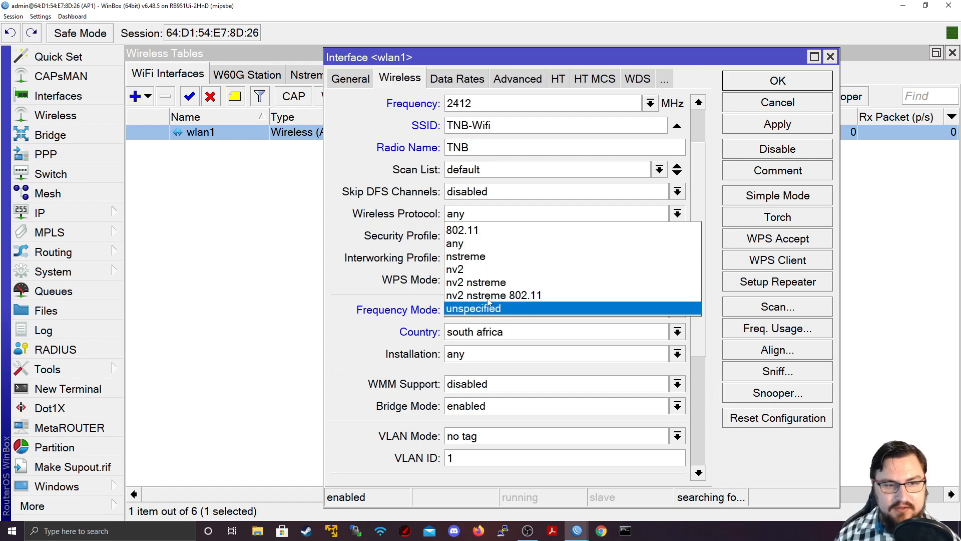
pyautogui.moveTo(649, 332)
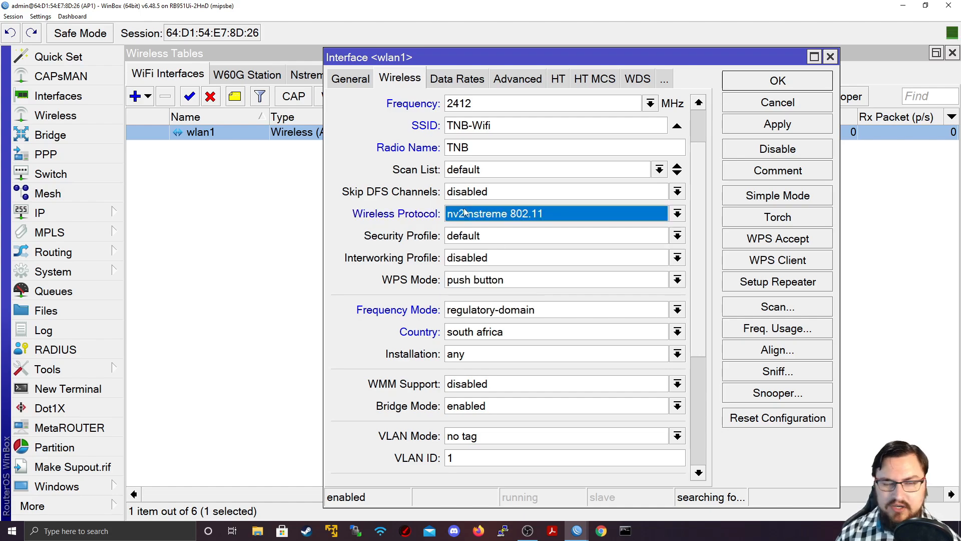
pyautogui.click(678, 214)
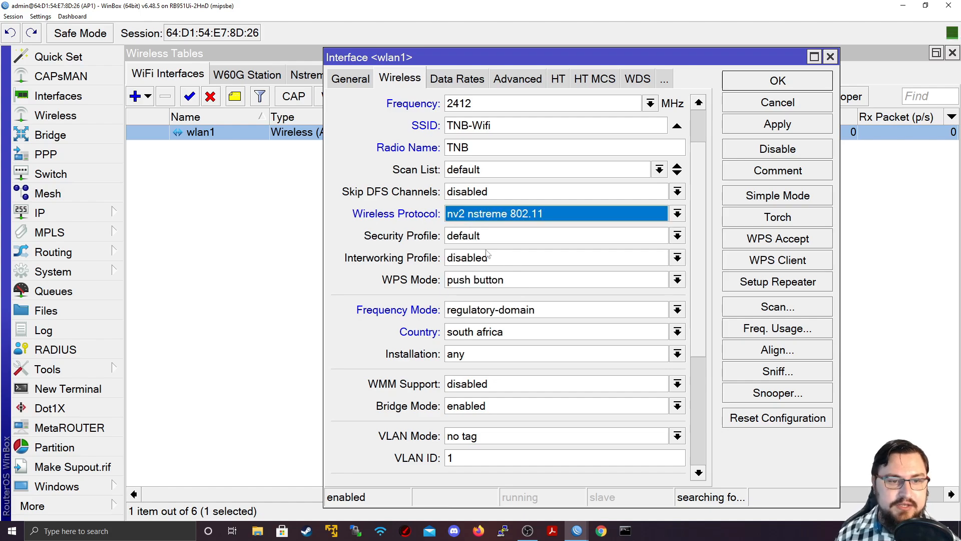
pyautogui.moveTo(457, 286)
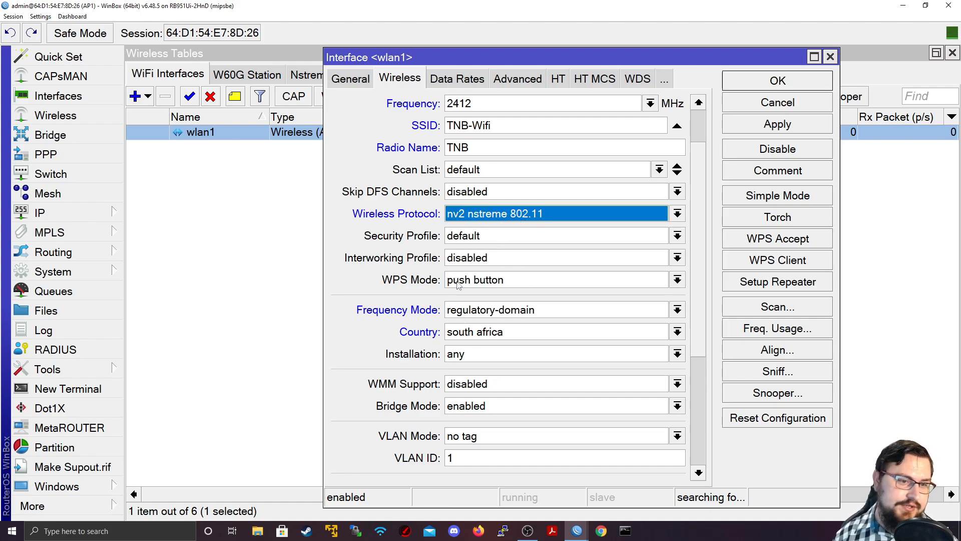
pyautogui.click(554, 235)
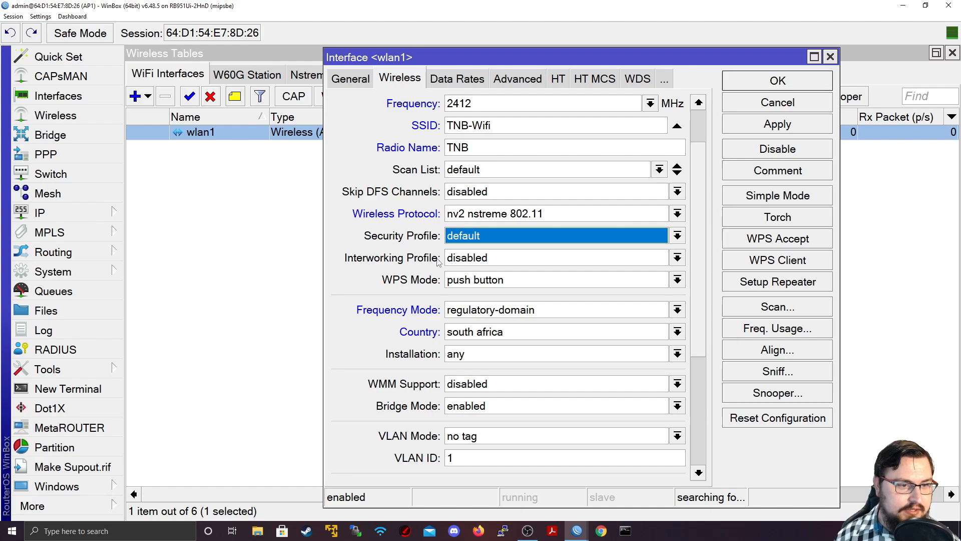
# - Set wlan1's installation type to indoor instead of any
pyautogui.scroll(-3)
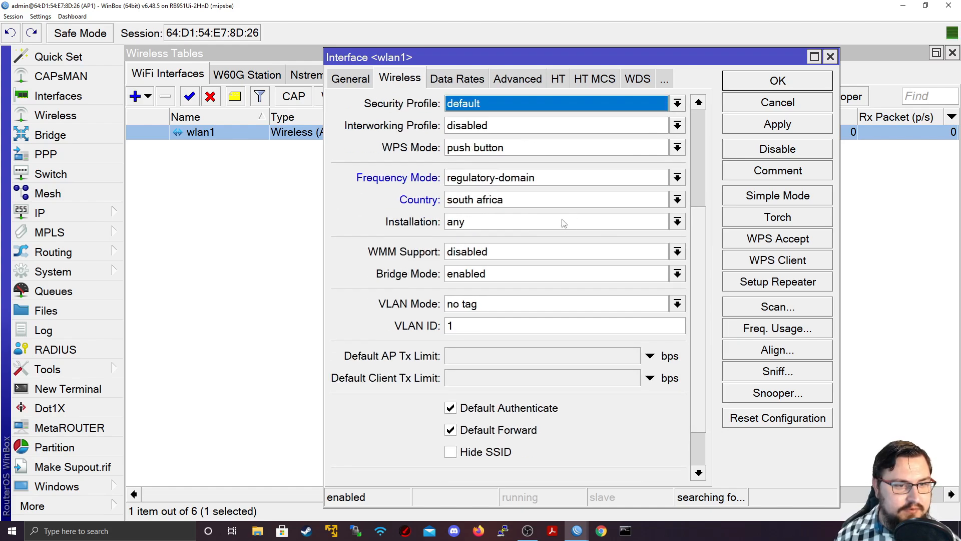
pyautogui.click(677, 221)
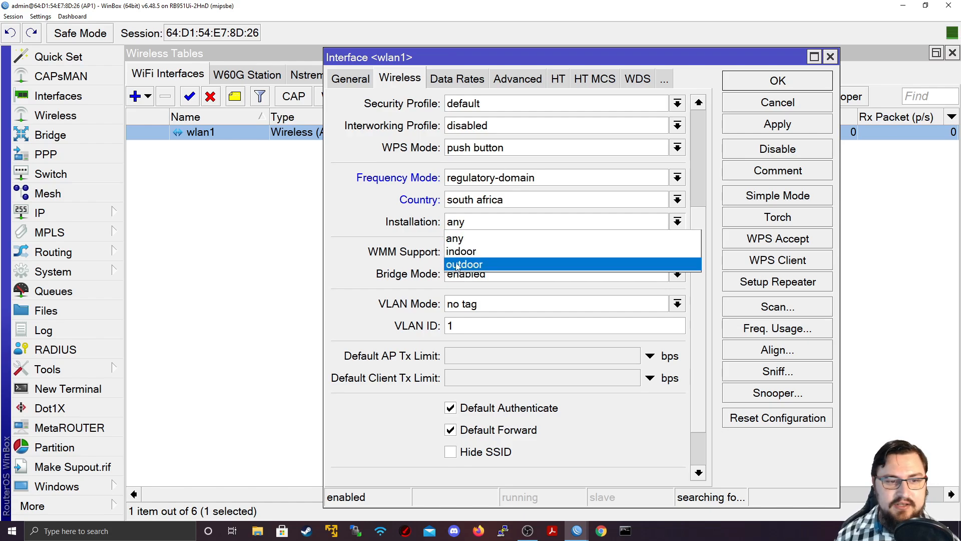
pyautogui.click(460, 251)
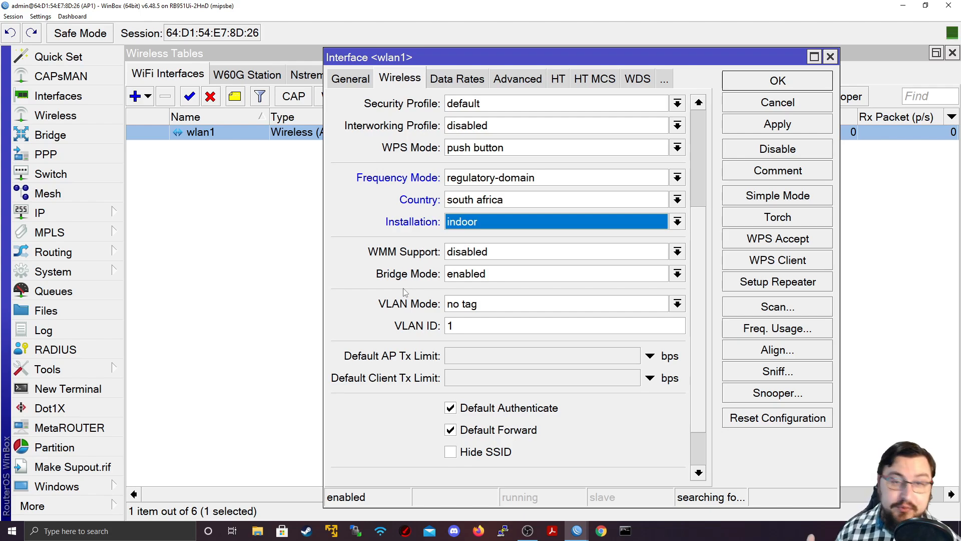
pyautogui.click(677, 222)
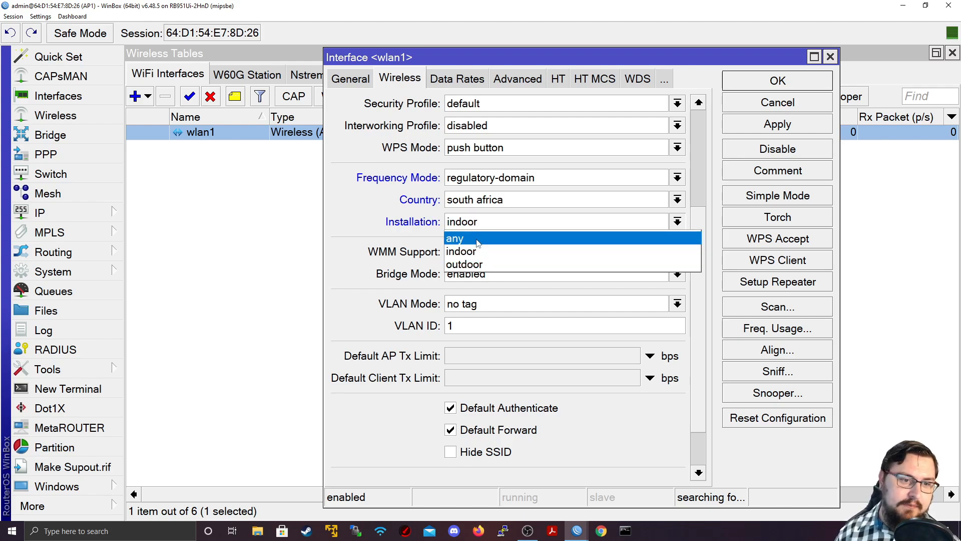
pyautogui.click(460, 251)
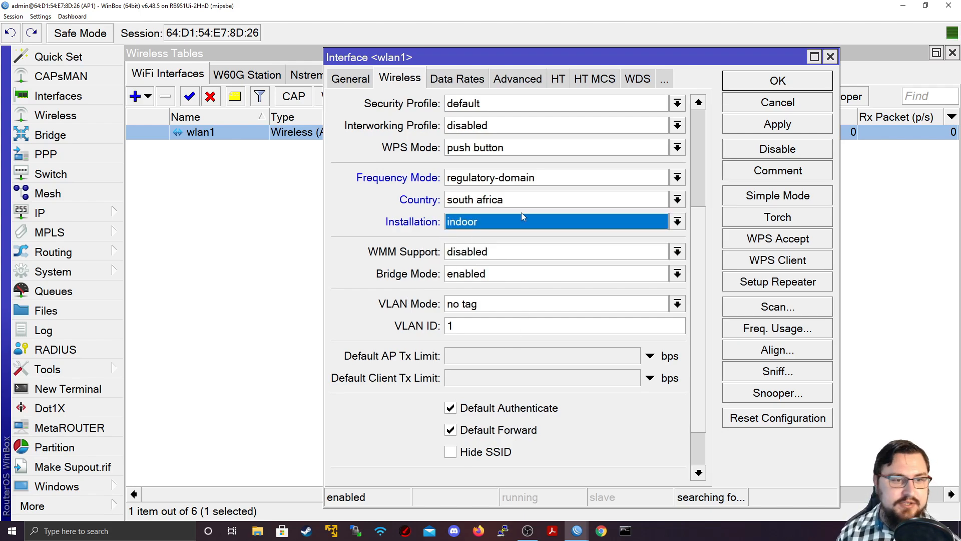
pyautogui.scroll(-3)
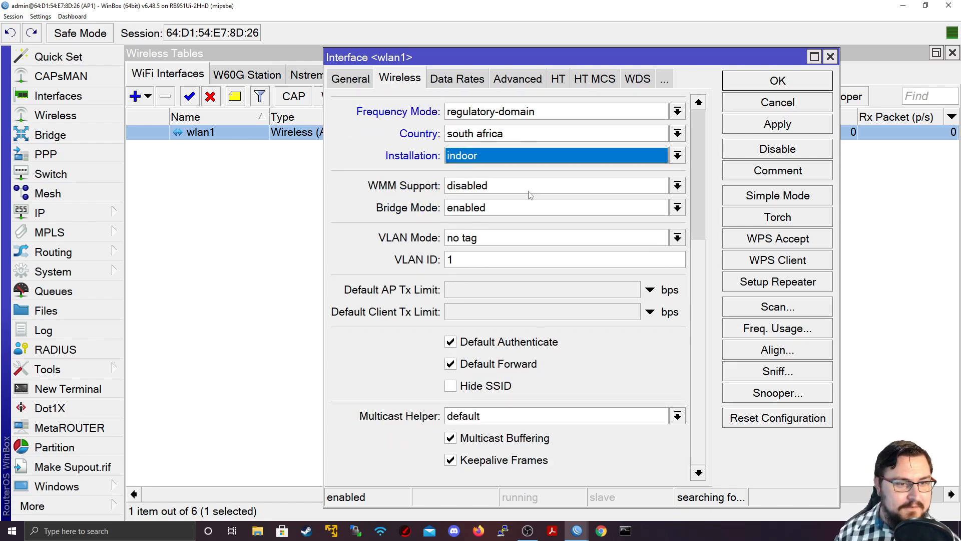
pyautogui.click(556, 238)
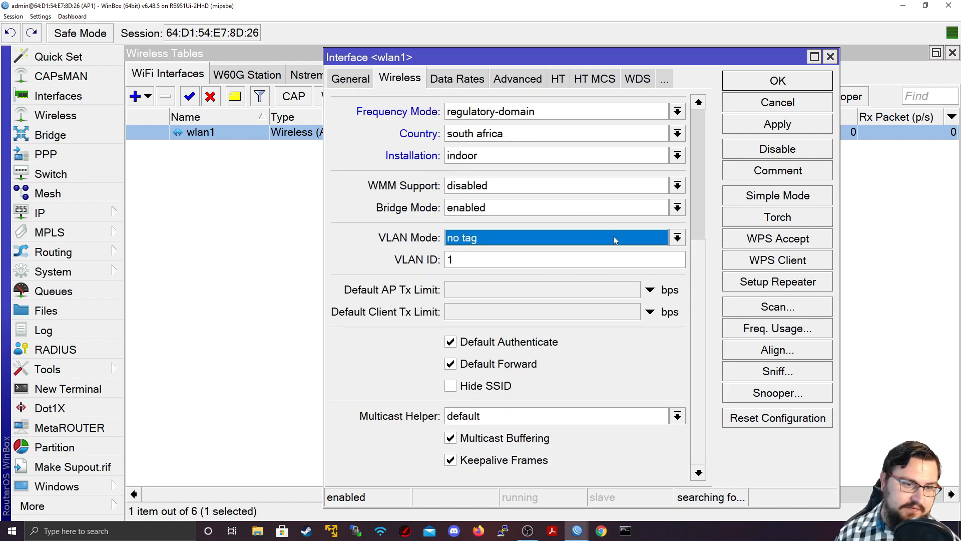
pyautogui.moveTo(734, 406)
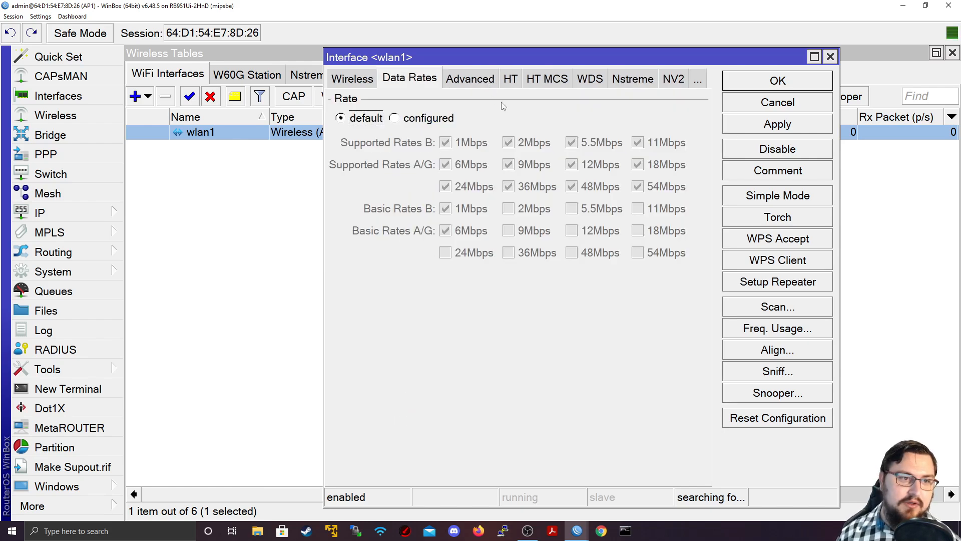
pyautogui.moveTo(525, 113)
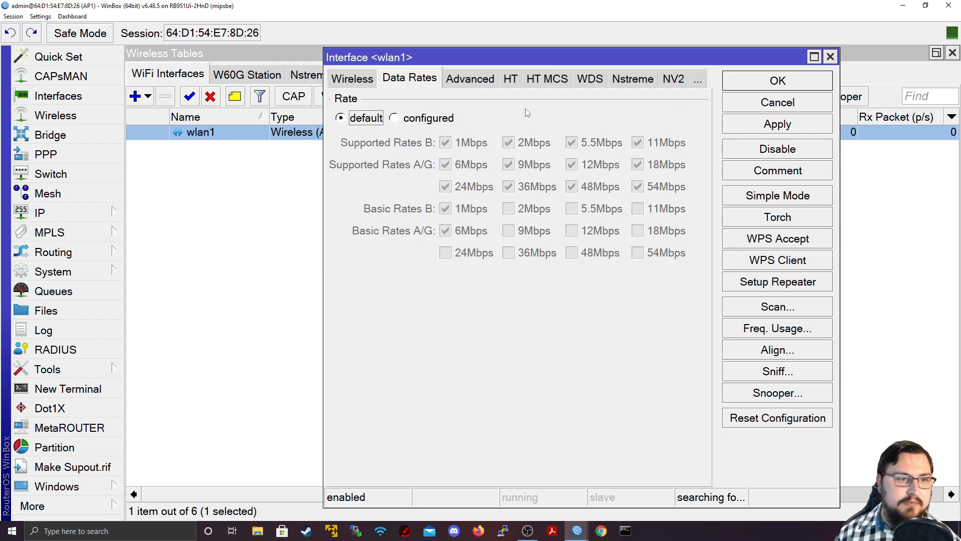
# - Switch data rates to configured, keeping the 1Mbps supported B rate enabled
pyautogui.click(394, 118)
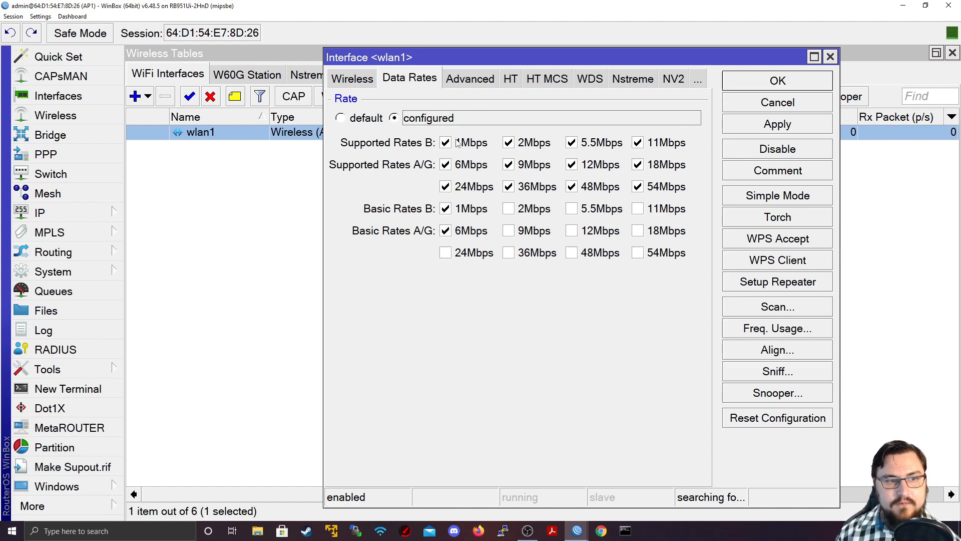
pyautogui.moveTo(416, 147)
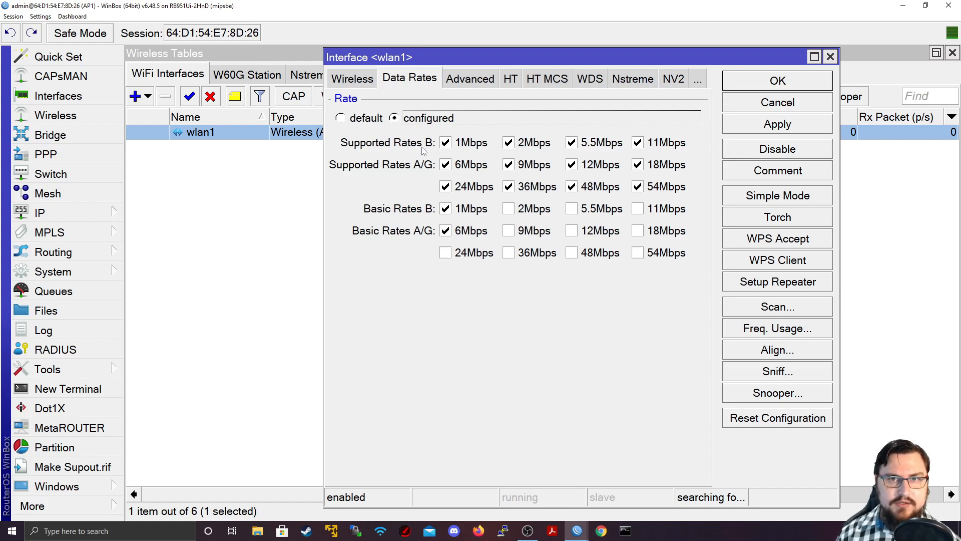
pyautogui.click(445, 142)
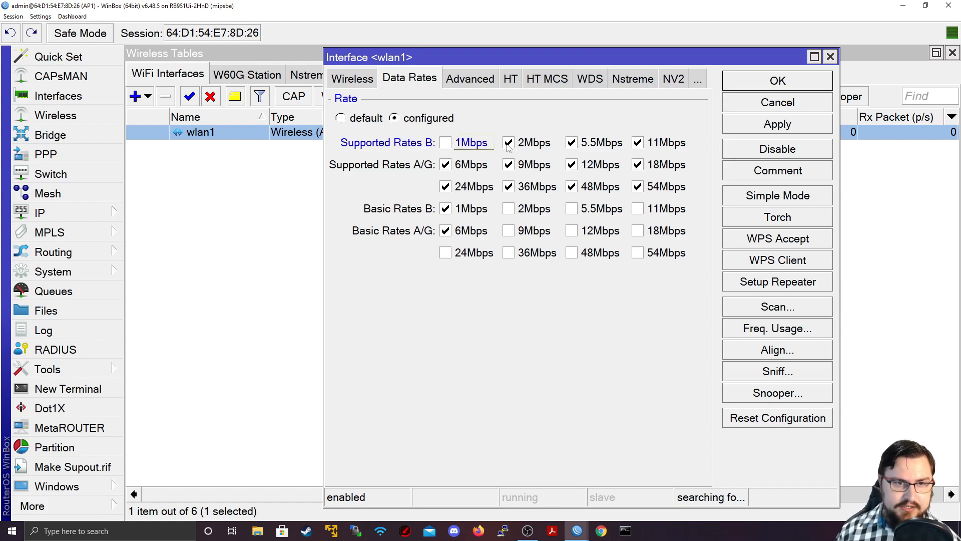
pyautogui.click(508, 142)
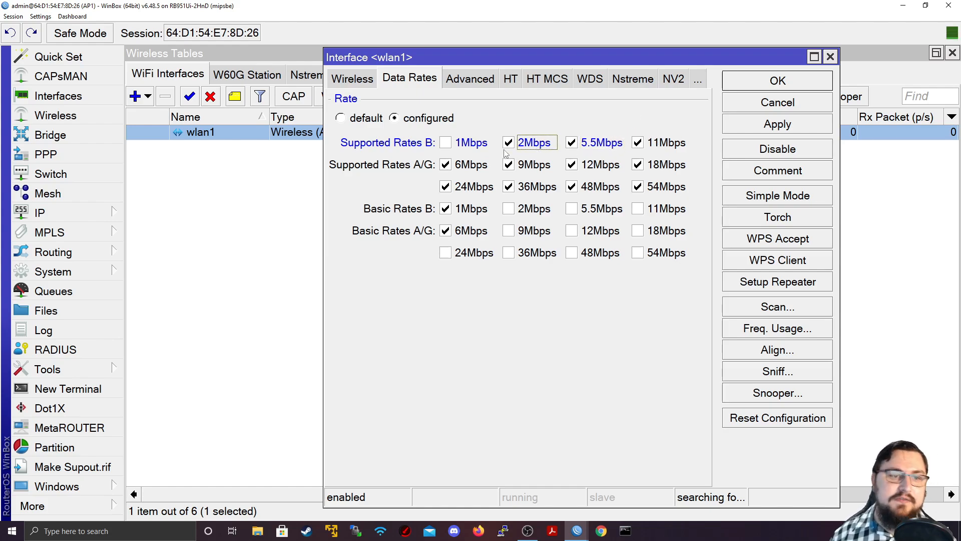
pyautogui.click(446, 143)
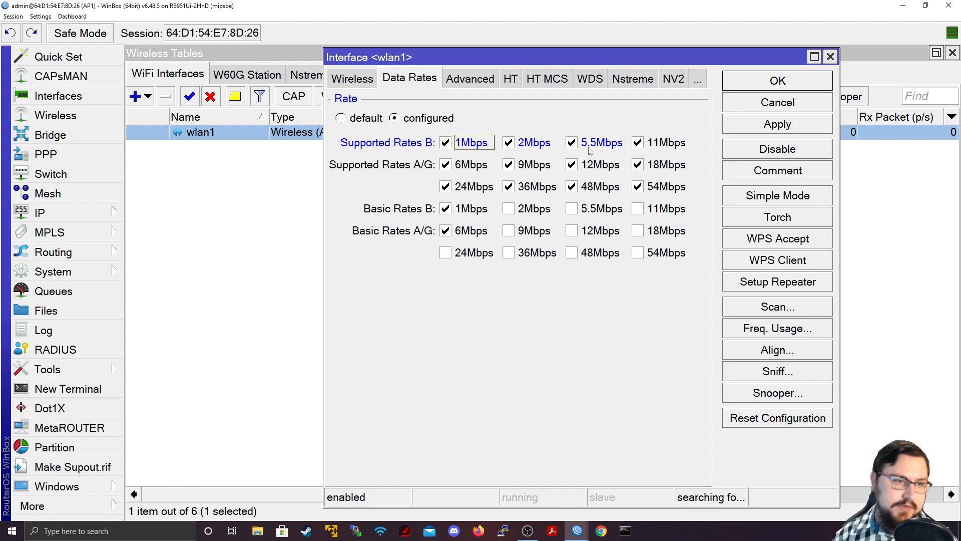
pyautogui.click(396, 79)
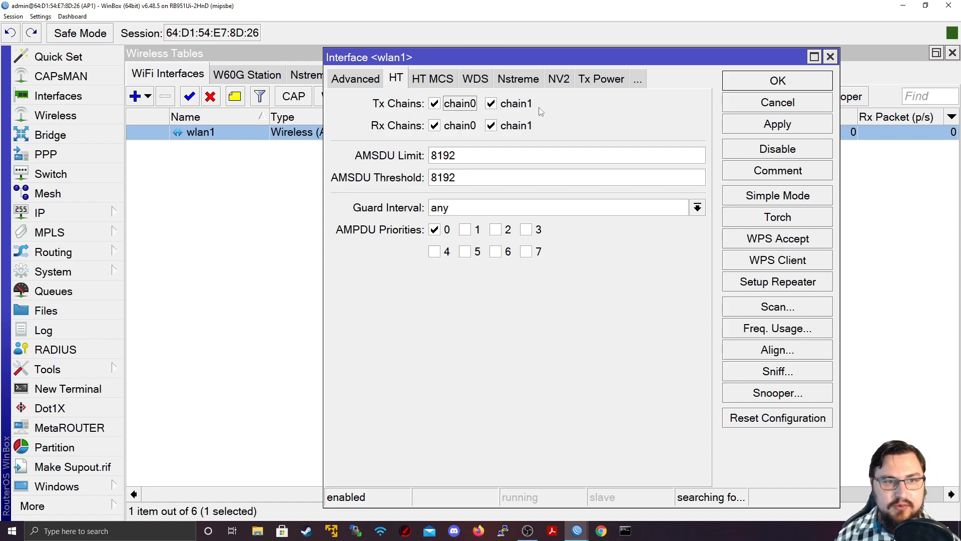
# - Keep both HT transmit chain0 and chain1 enabled after review
pyautogui.click(490, 103)
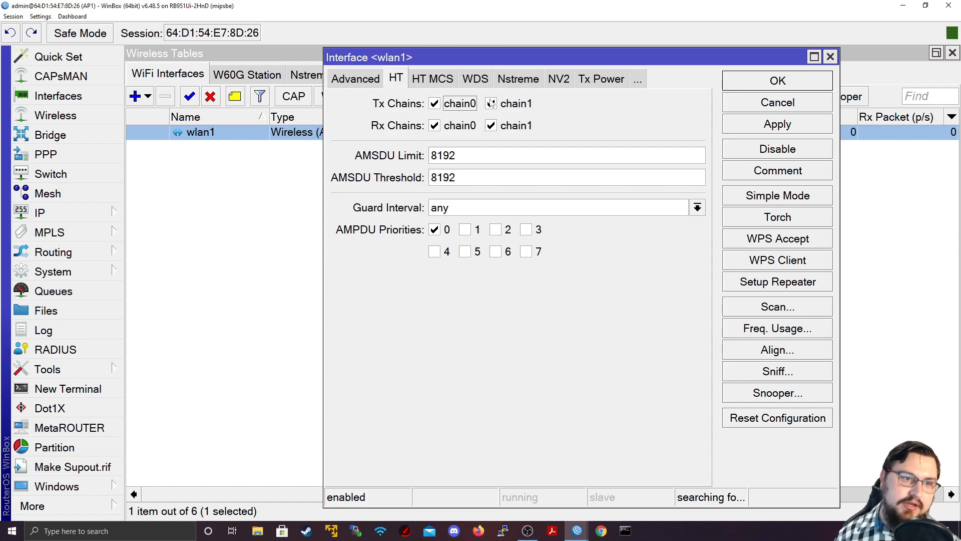
pyautogui.click(491, 103)
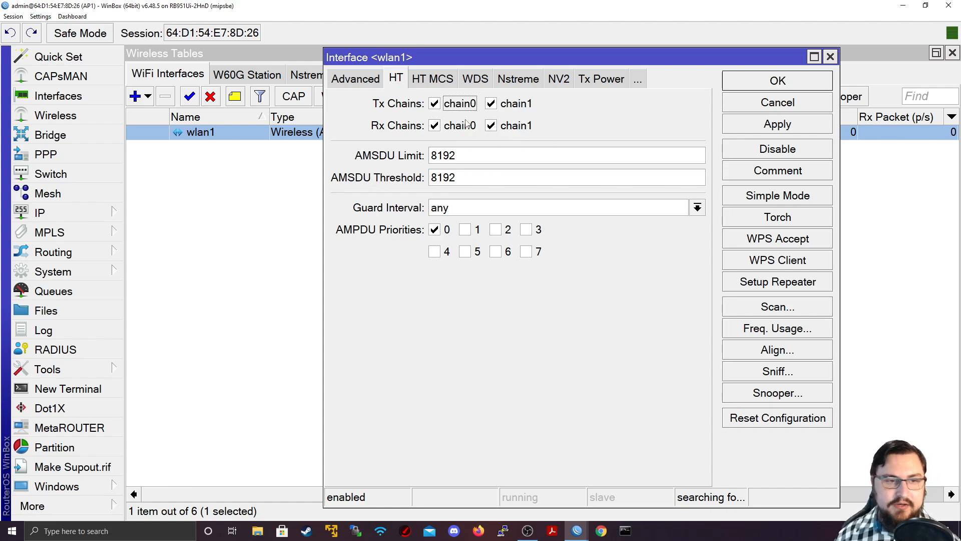
pyautogui.moveTo(461, 122)
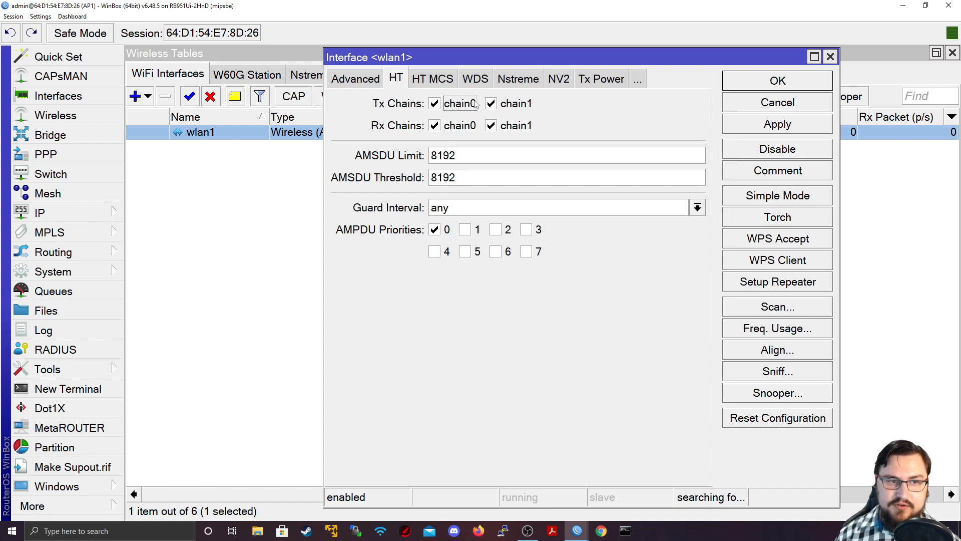
pyautogui.click(491, 125)
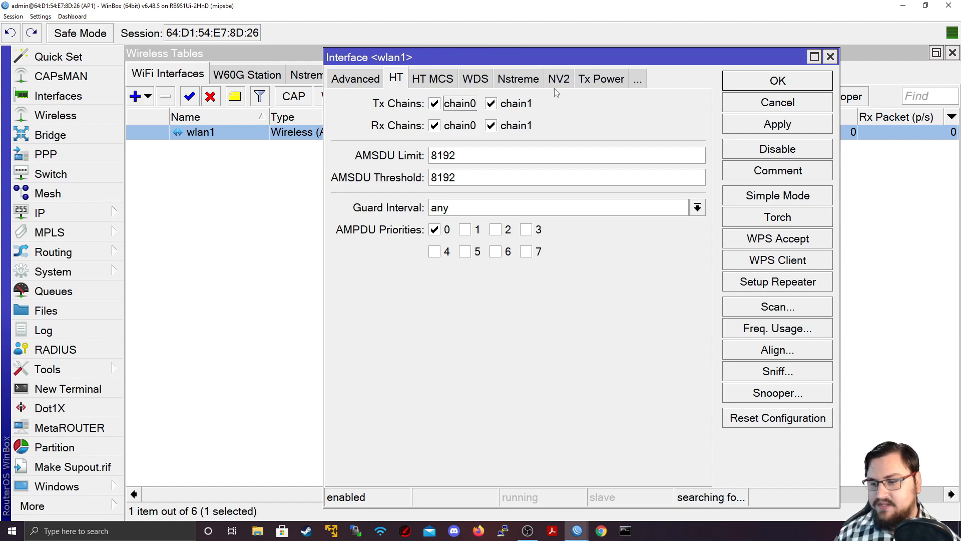
pyautogui.moveTo(545, 95)
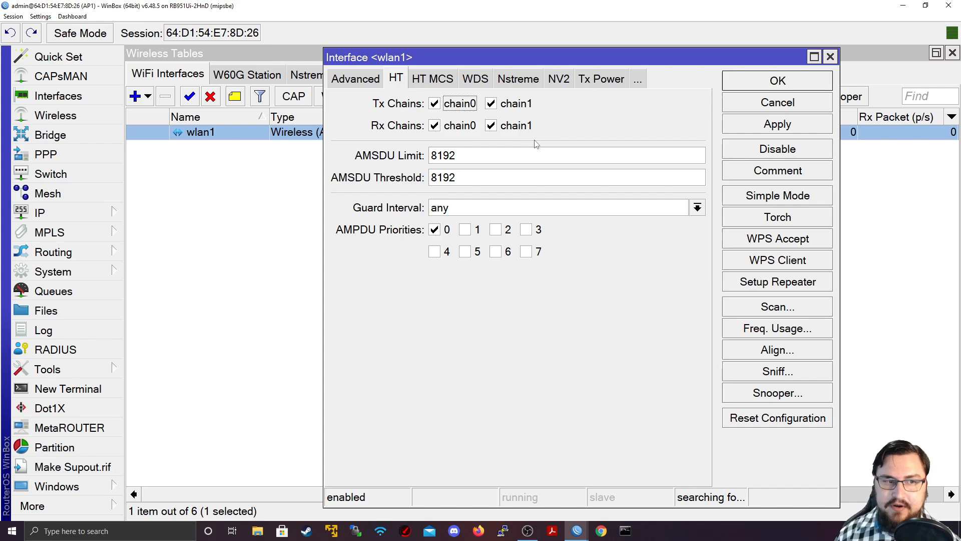
pyautogui.moveTo(617, 116)
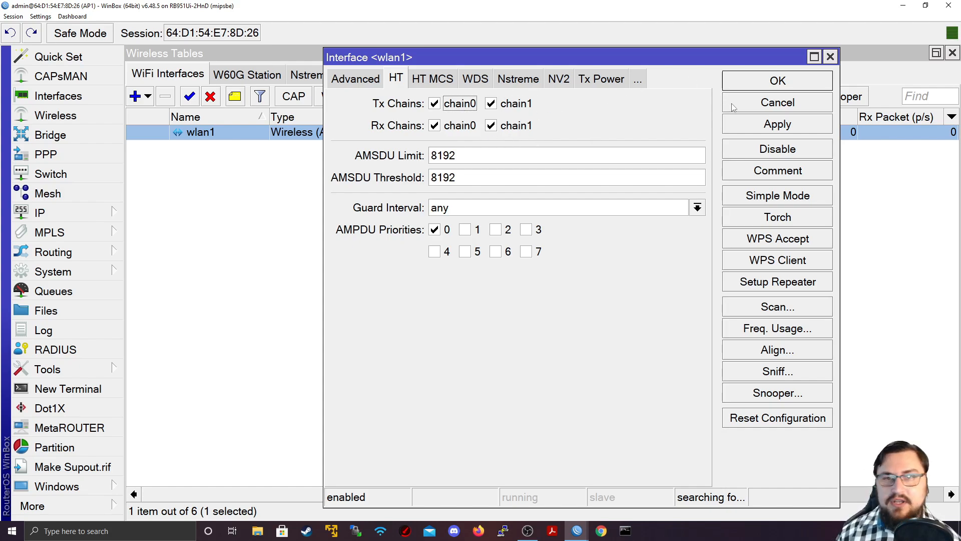
pyautogui.moveTo(595, 151)
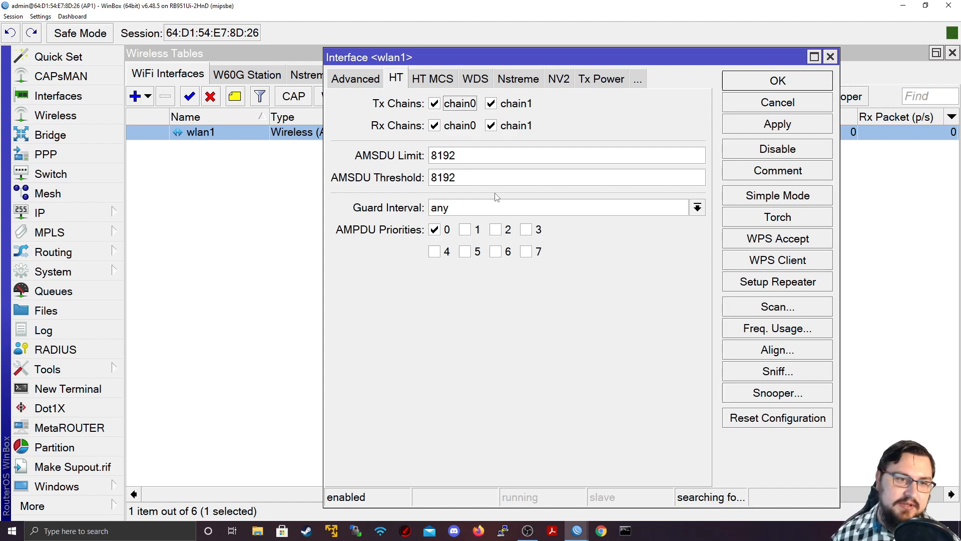
pyautogui.moveTo(452, 73)
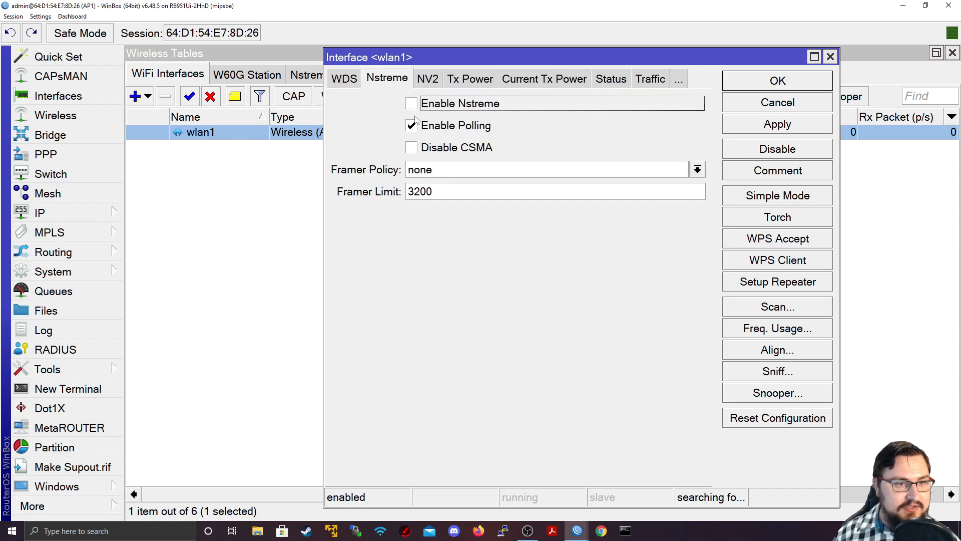
# - Toggle Enable Nstreme on and back off, leaving Nstreme disabled on wlan1
pyautogui.click(410, 103)
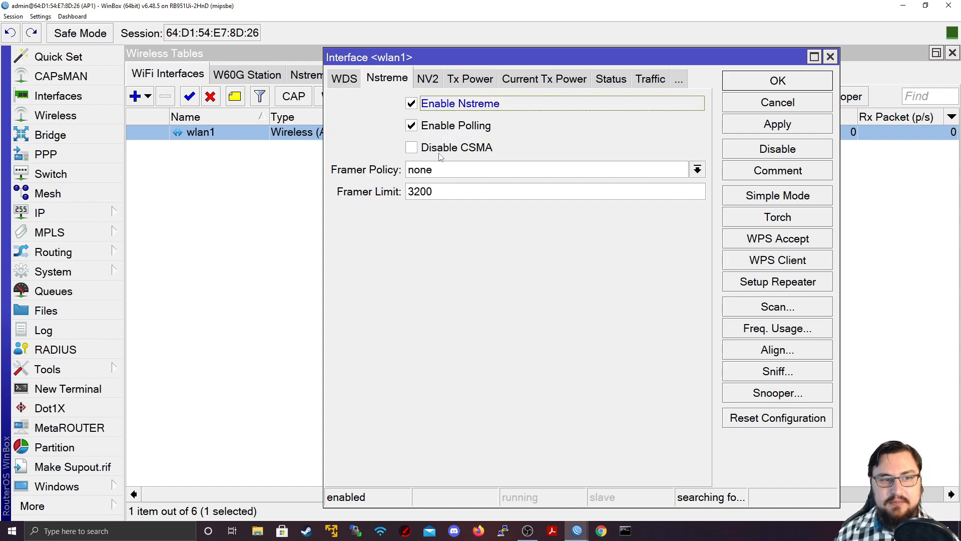
pyautogui.click(411, 104)
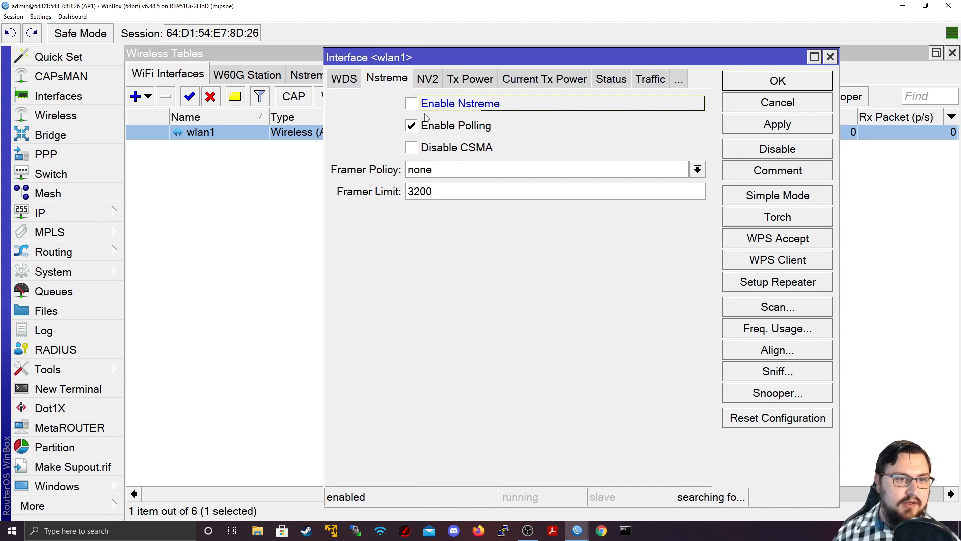
pyautogui.moveTo(496, 161)
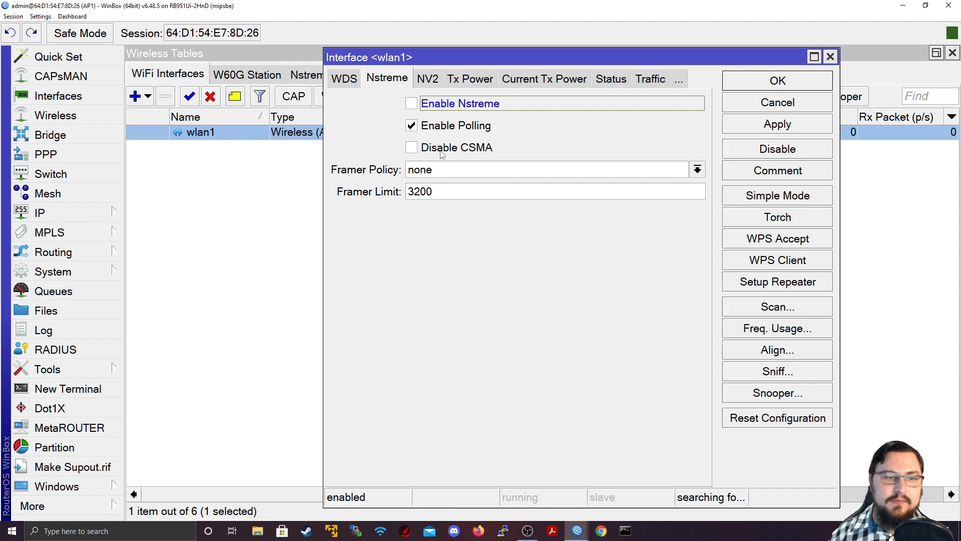
pyautogui.moveTo(427, 120)
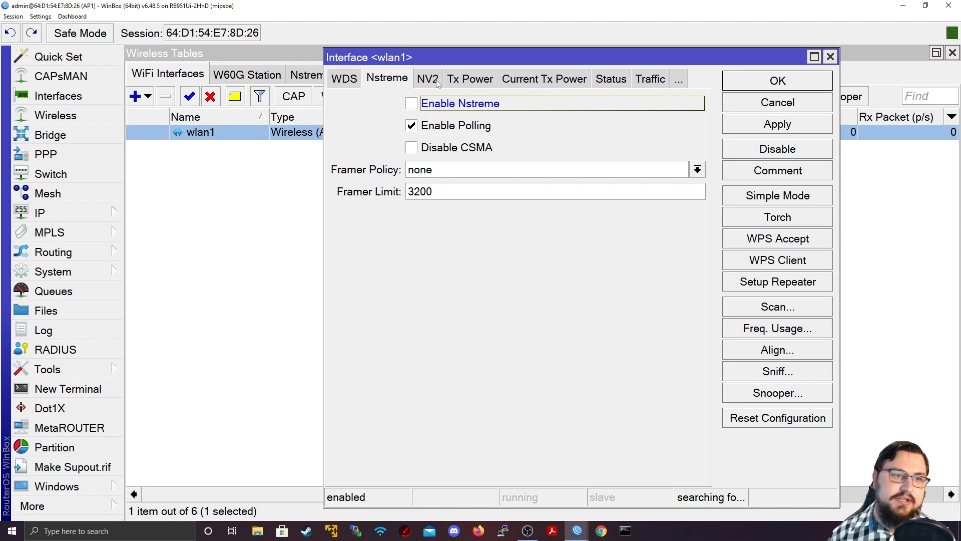
pyautogui.click(470, 78)
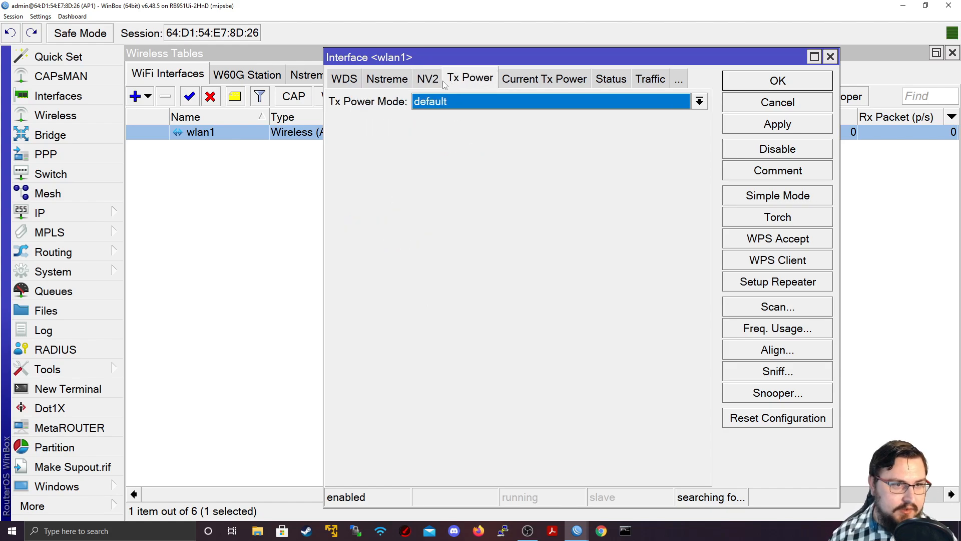
# - Try manual Tx Power Mode, check the current per-rate powers, and return the mode to default
pyautogui.click(698, 101)
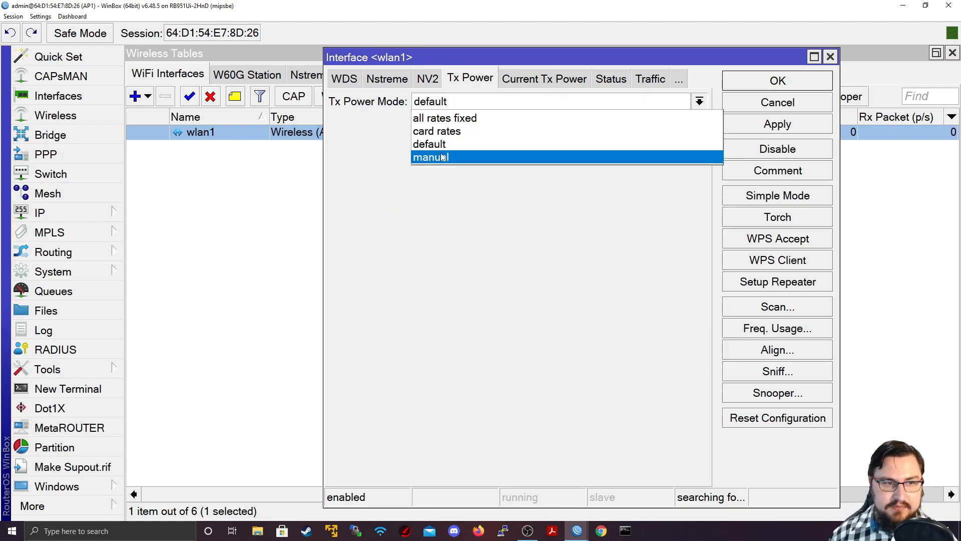
pyautogui.click(430, 157)
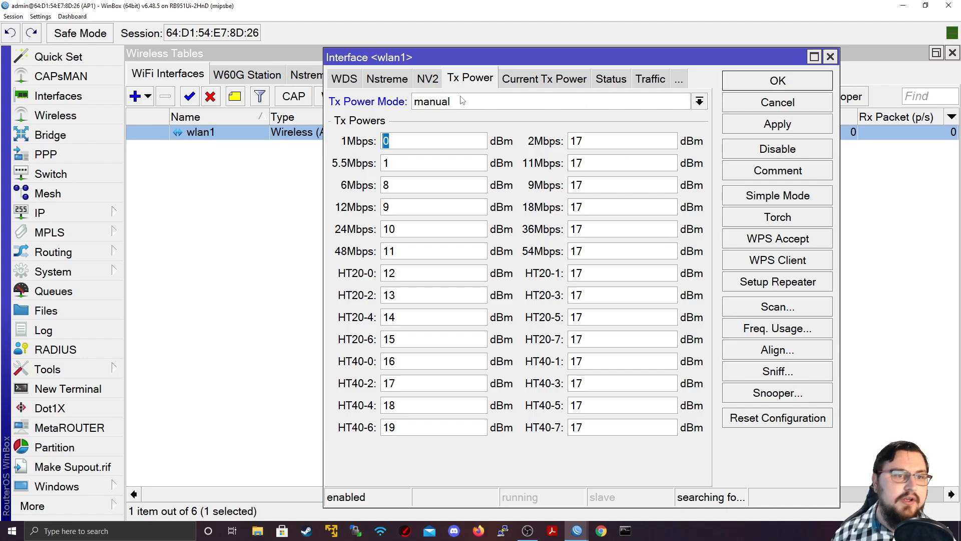
pyautogui.click(699, 101)
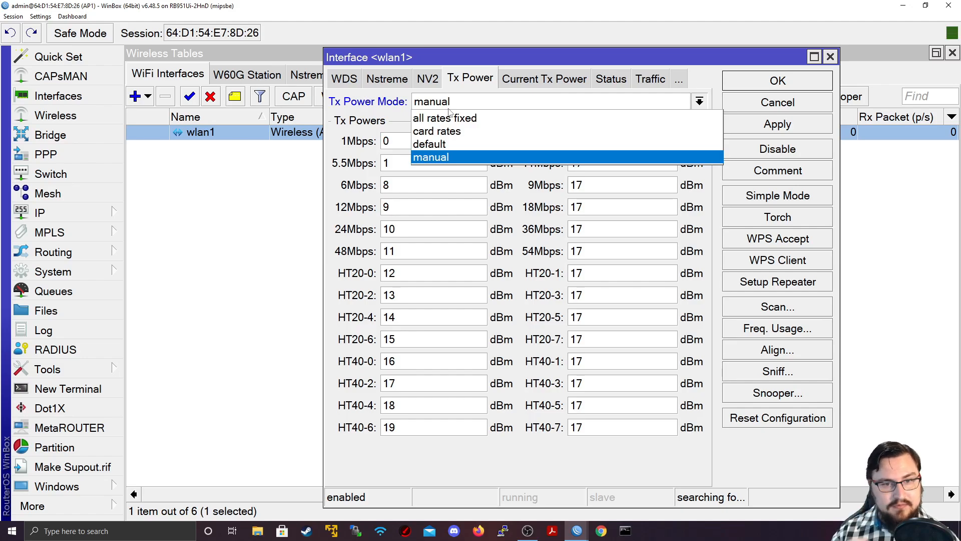
pyautogui.moveTo(445, 118)
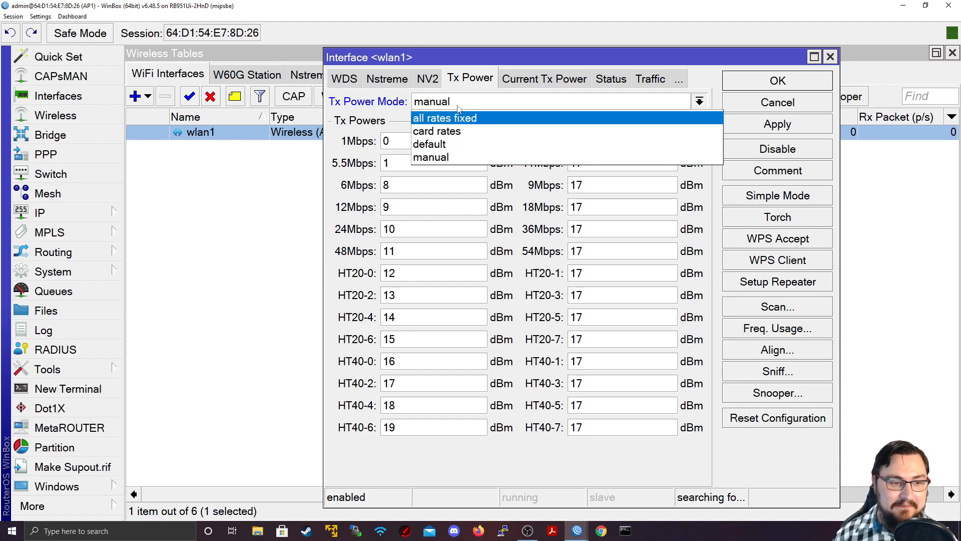
pyautogui.moveTo(445, 144)
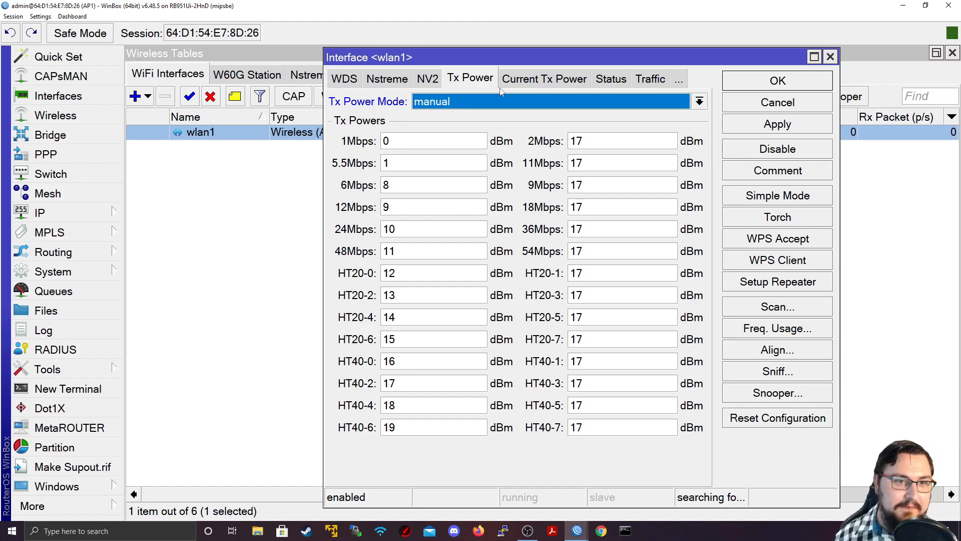
pyautogui.click(542, 78)
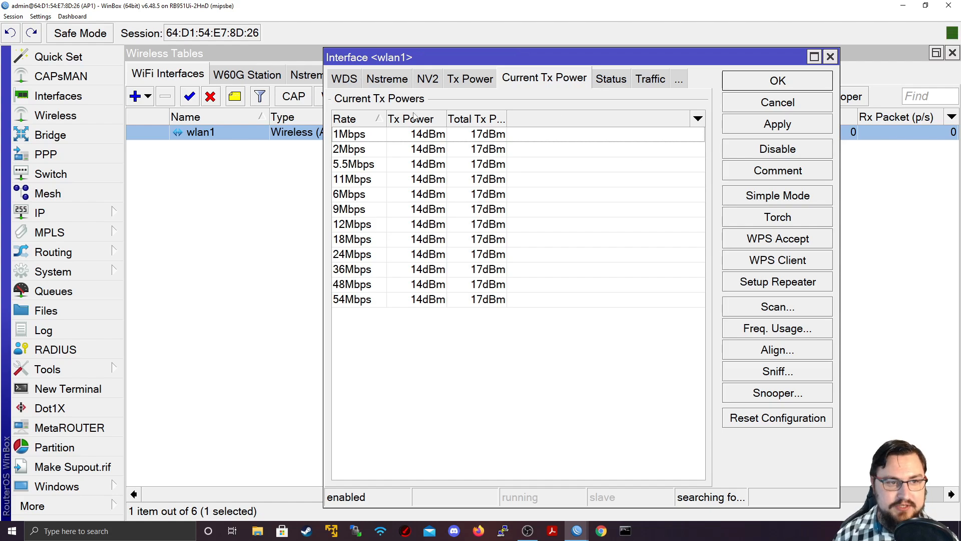
pyautogui.click(469, 78)
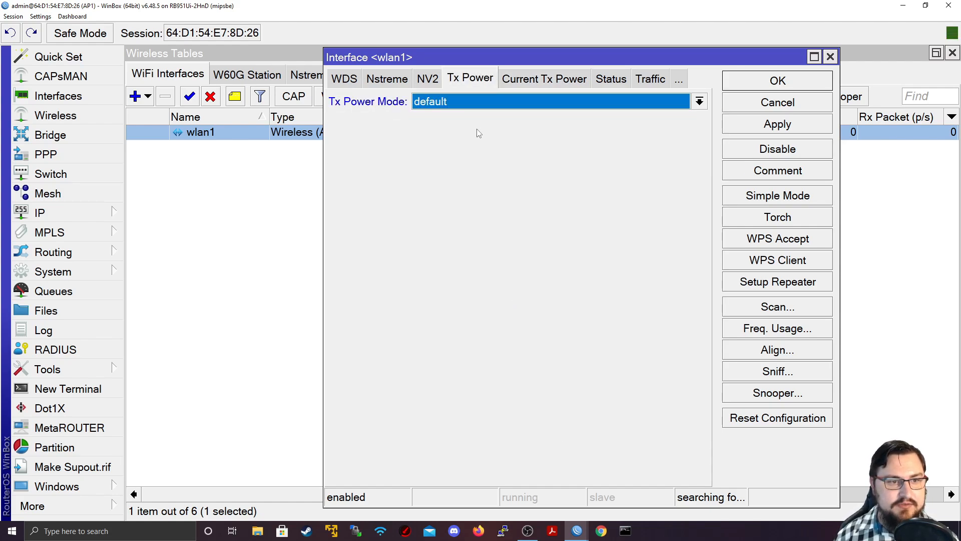
pyautogui.click(649, 78)
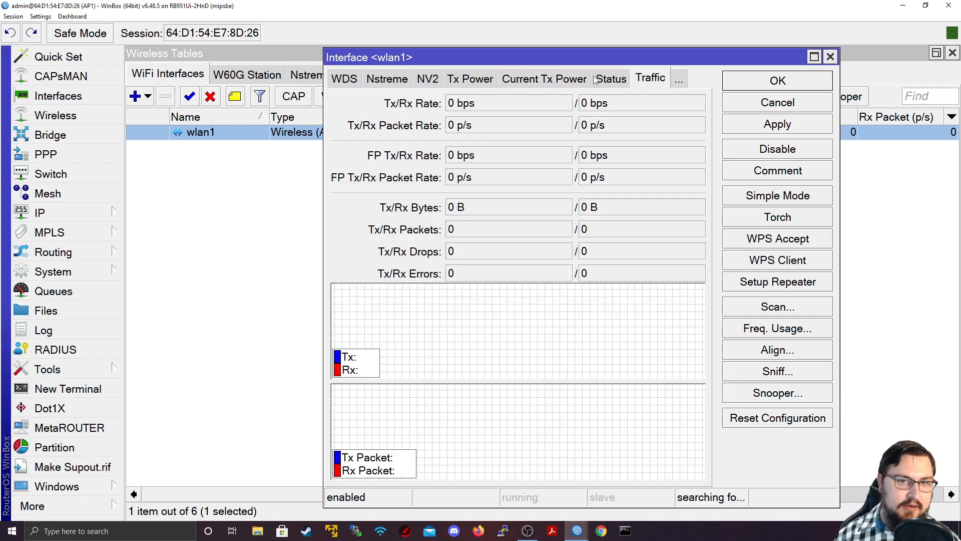
# - Review wlan1's link status (2462/20/g at 17 dBm), its traffic counters, and its HT chain settings
pyautogui.click(609, 78)
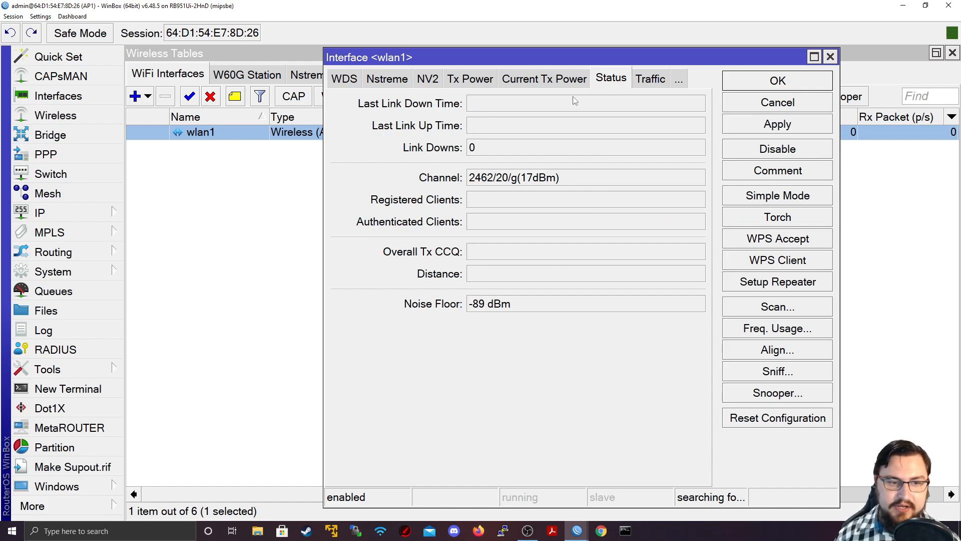
pyautogui.click(650, 78)
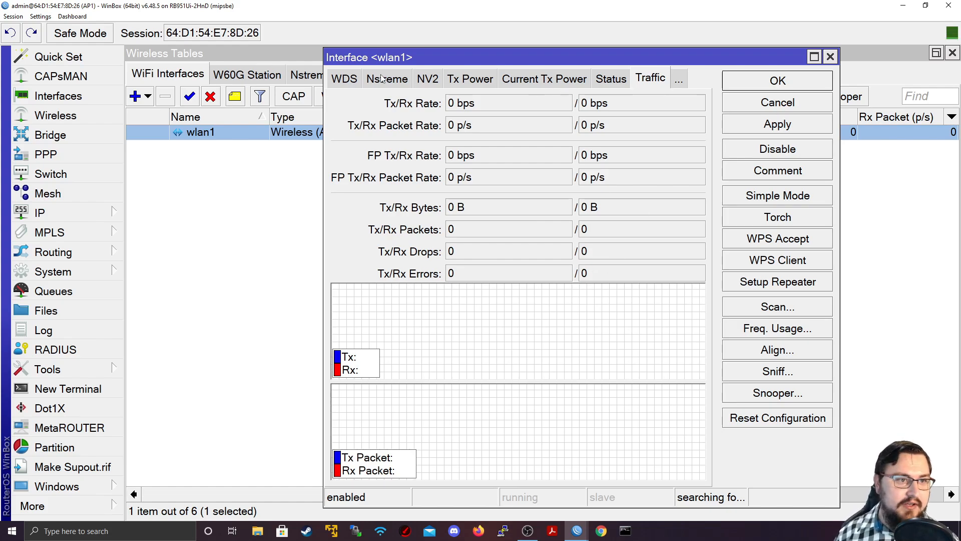
pyautogui.click(396, 78)
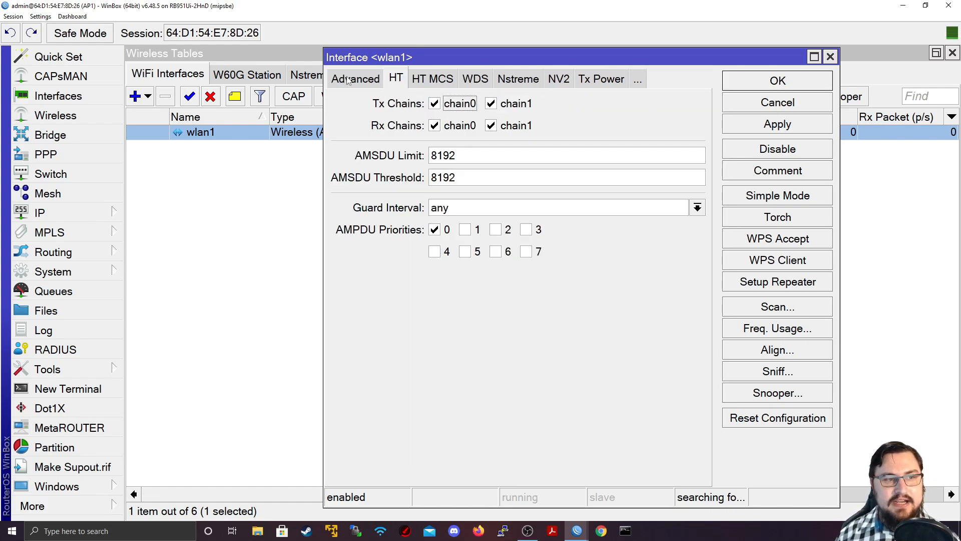
# - Glance over wlan1's General and Wireless settings and close the interface dialog unapplied
pyautogui.click(349, 78)
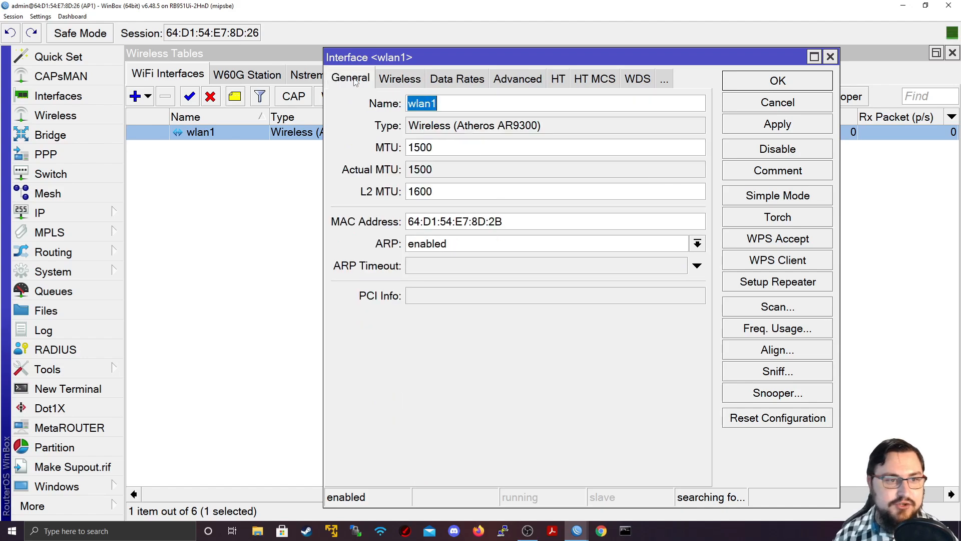
pyautogui.click(400, 79)
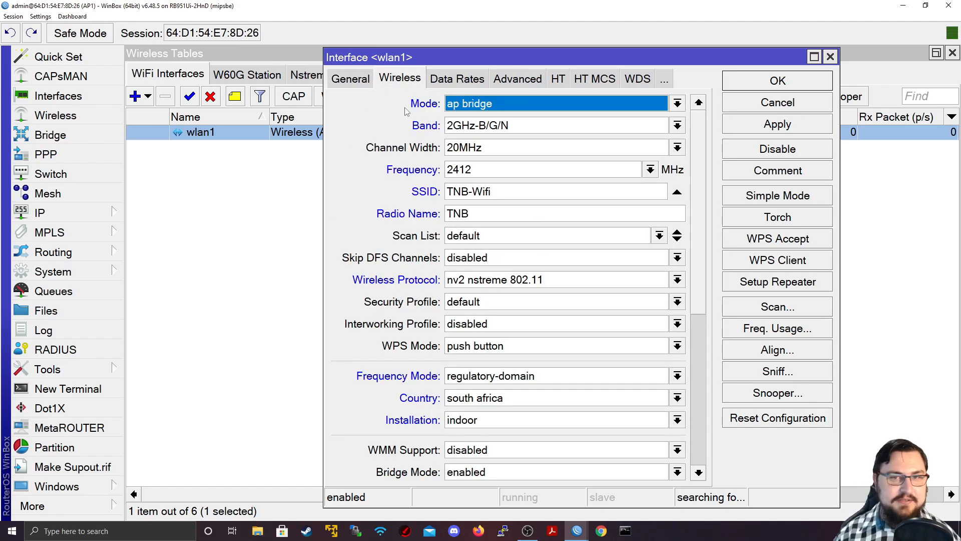
pyautogui.click(676, 103)
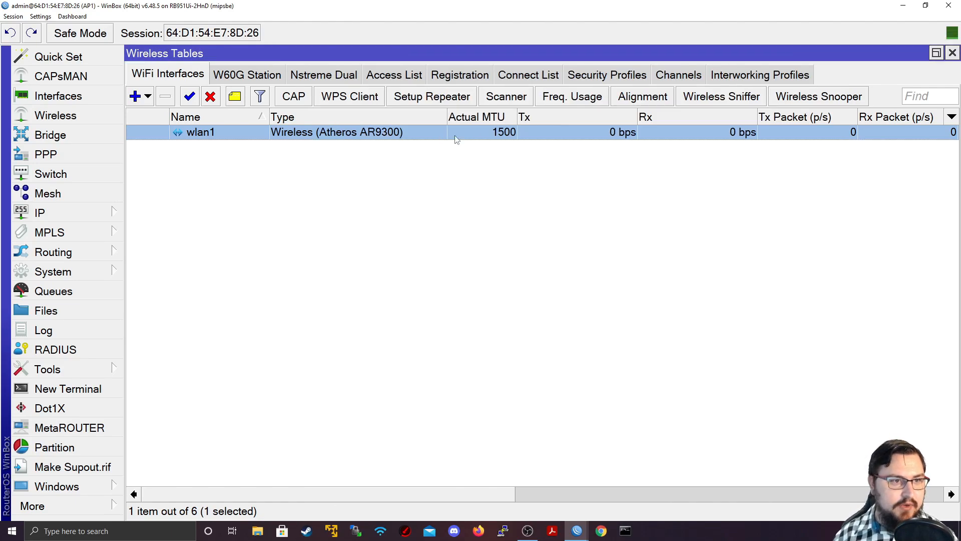
# - Set the AP's default security profile to dynamic keys with only WPA2 PSK and a pre-shared key
pyautogui.click(605, 74)
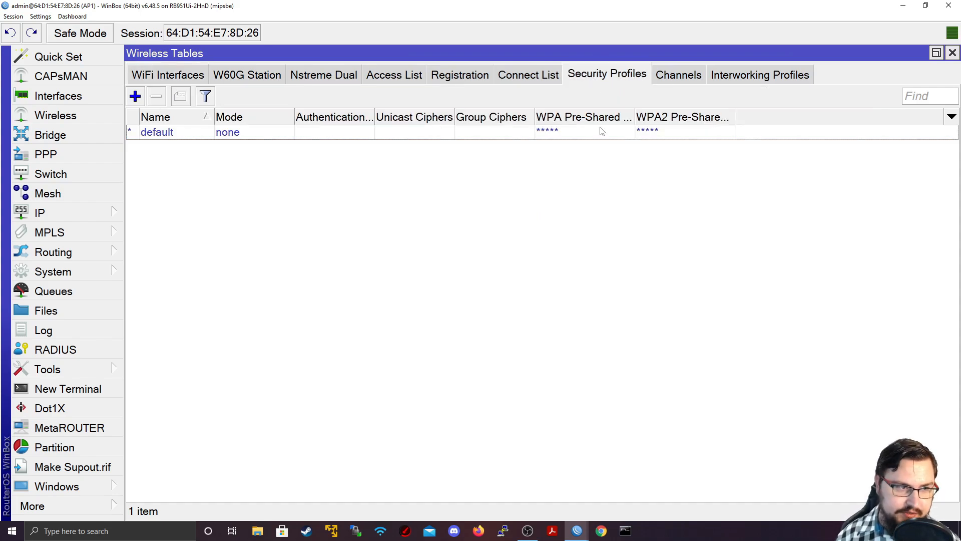
pyautogui.doubleClick(157, 132)
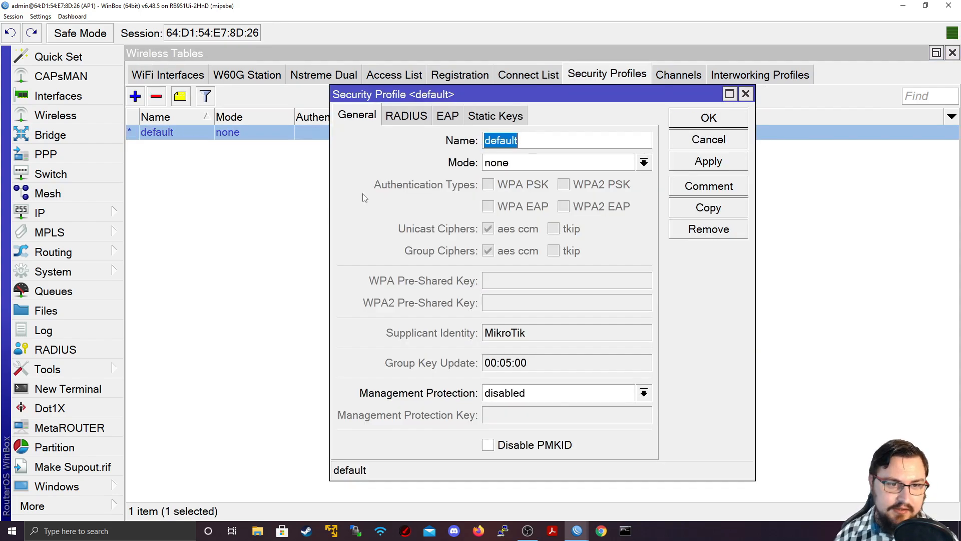
pyautogui.click(642, 163)
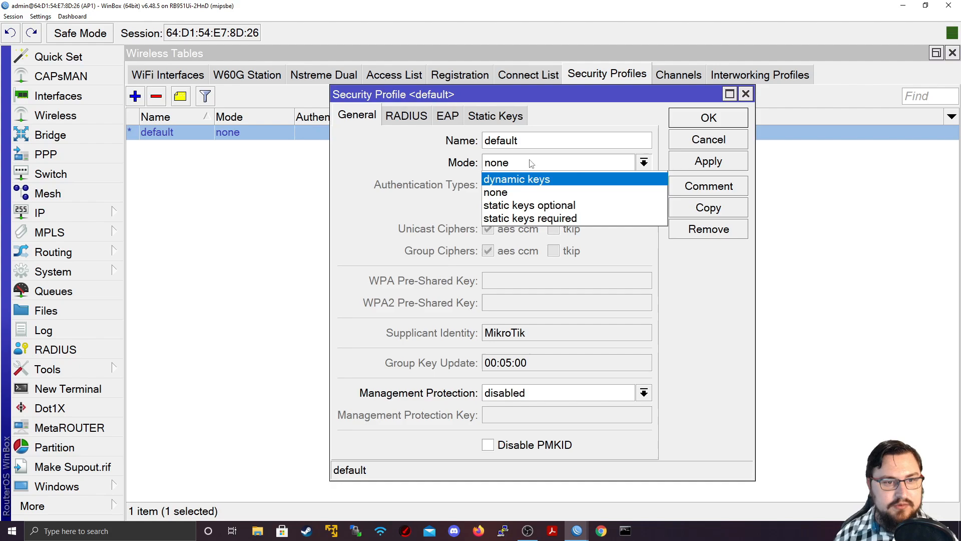
pyautogui.click(516, 179)
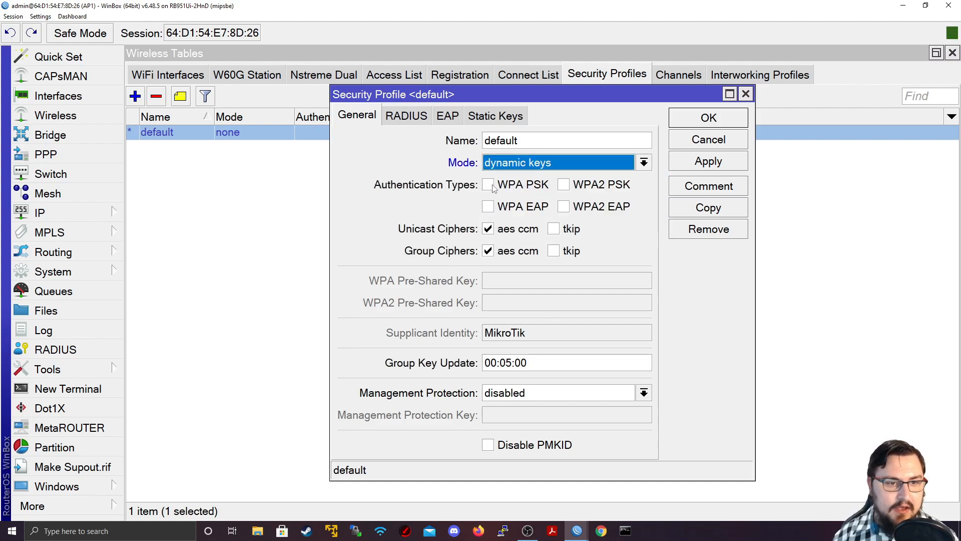
pyautogui.click(487, 184)
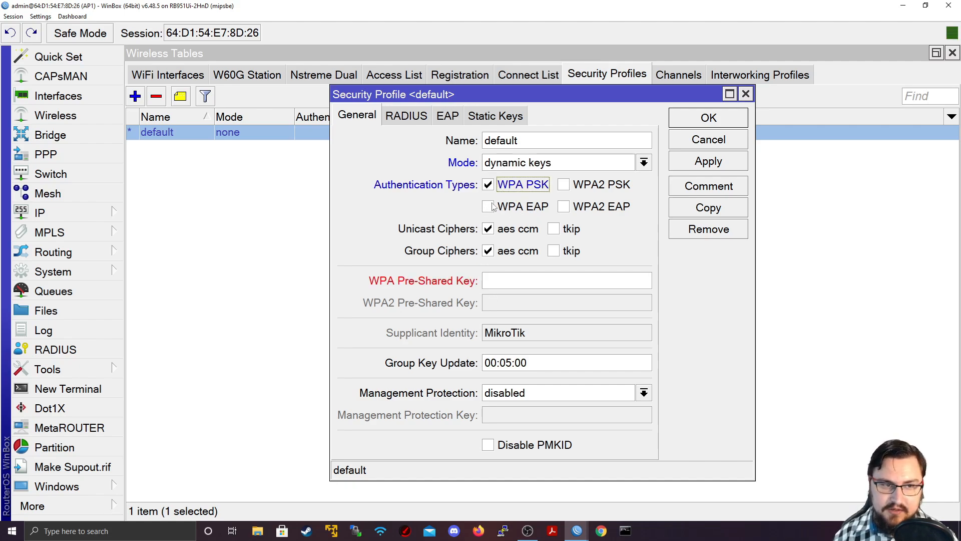
pyautogui.click(563, 184)
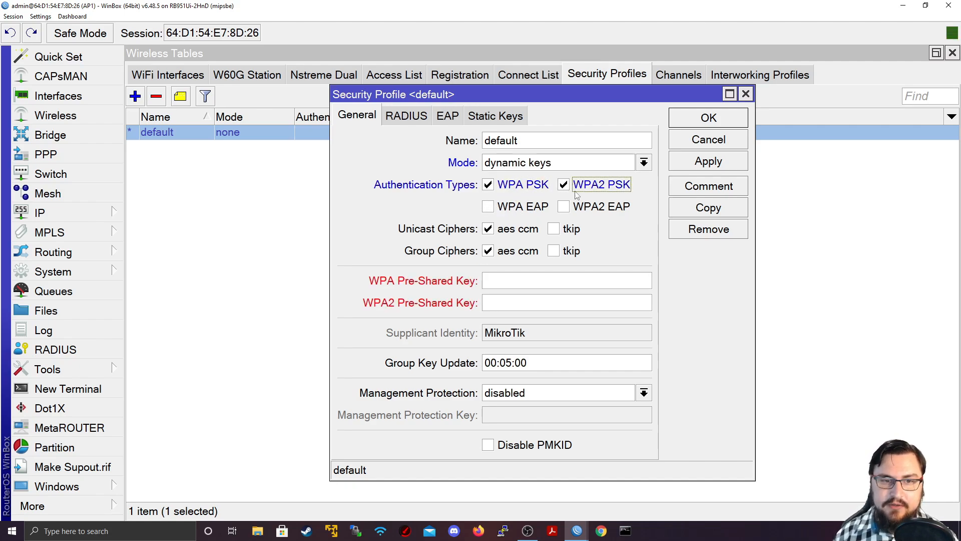
pyautogui.click(487, 184)
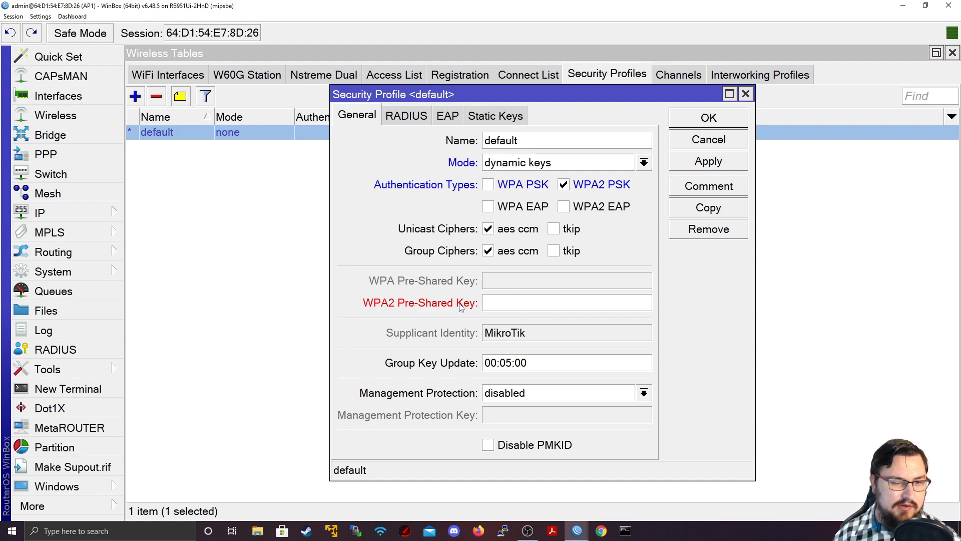
pyautogui.write('***')
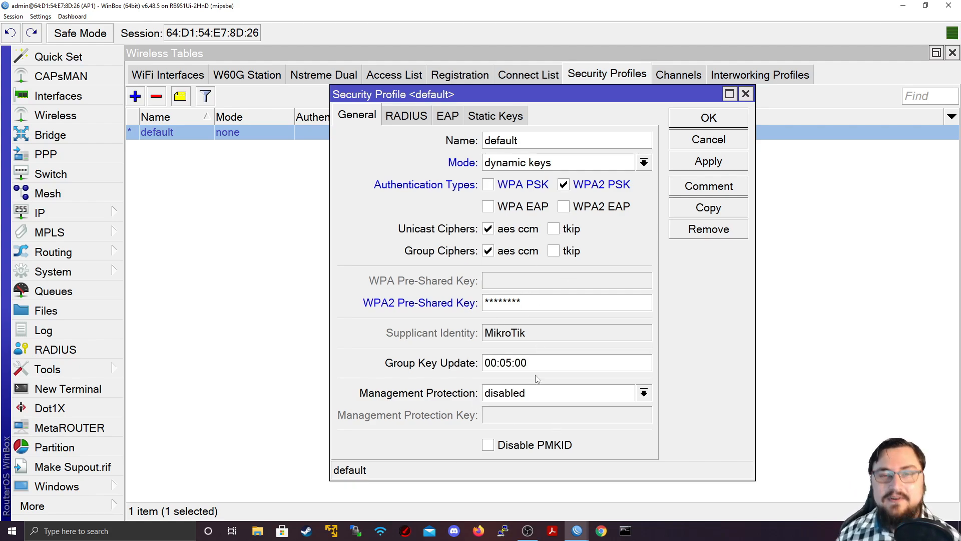
pyautogui.moveTo(429, 262)
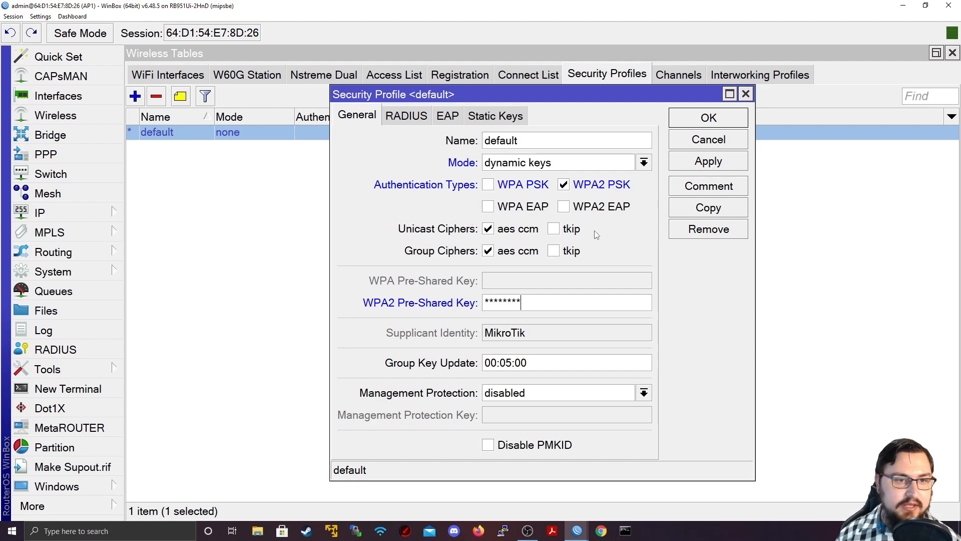
# - Apply and confirm the security profile, then switch to the client router's session
pyautogui.click(708, 160)
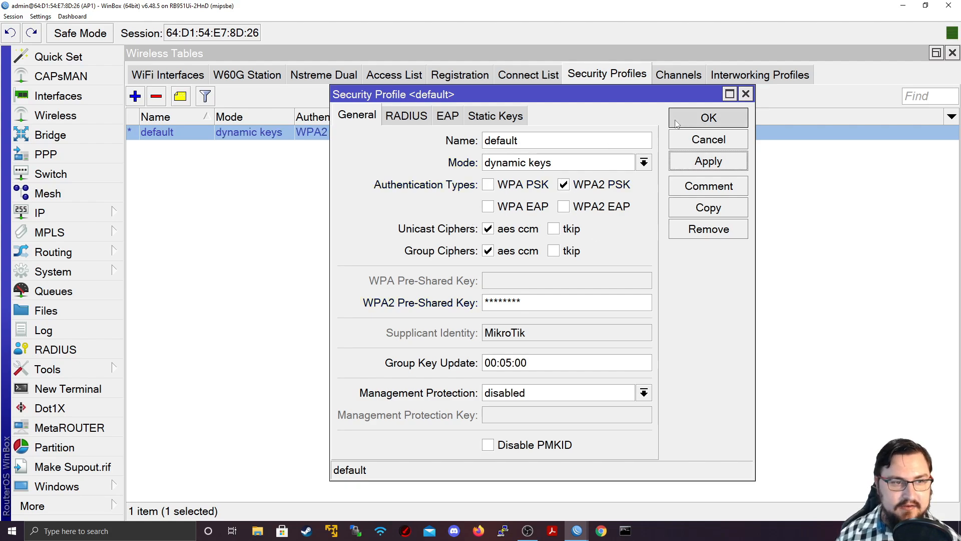
pyautogui.click(708, 117)
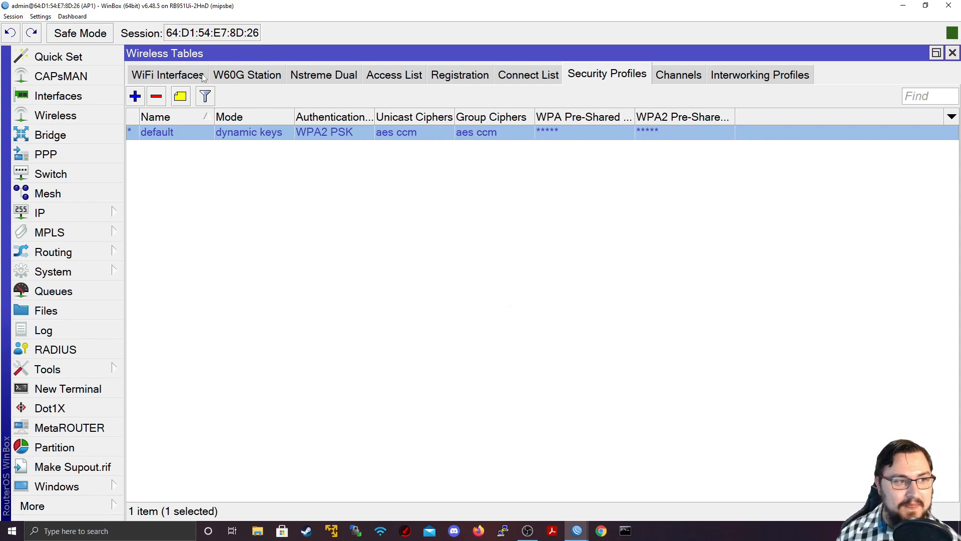
pyautogui.click(167, 75)
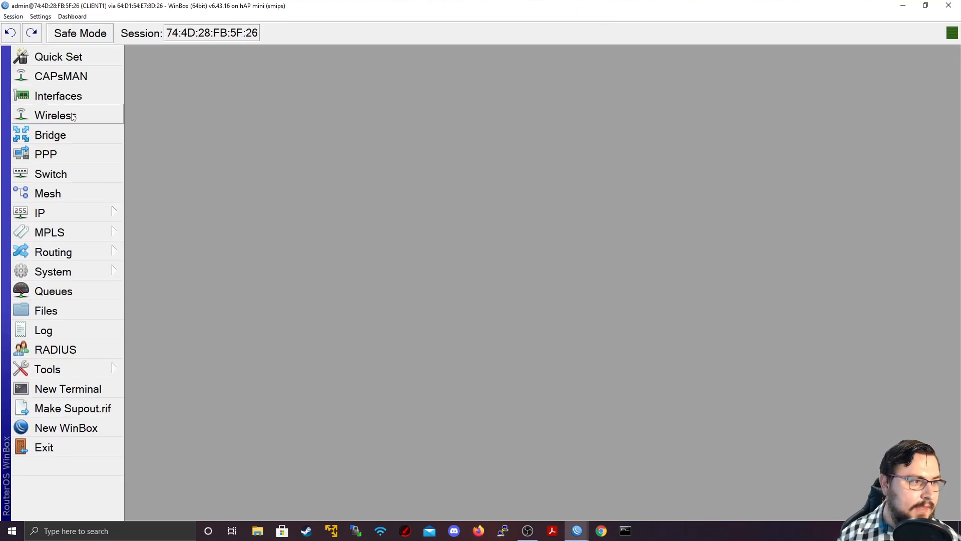
# - Enable the client router's disabled wlan1 interface and bring up its default security profile
pyautogui.click(55, 116)
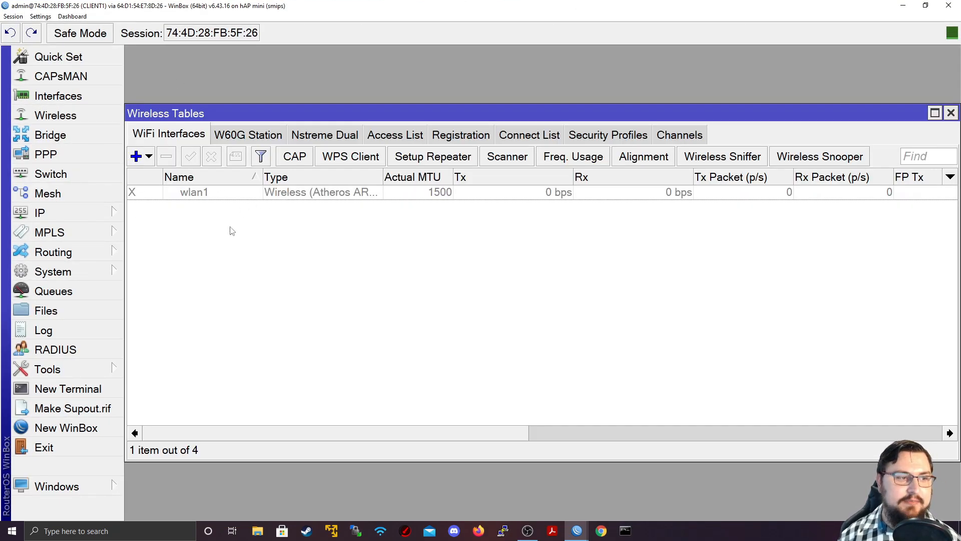
pyautogui.click(194, 192)
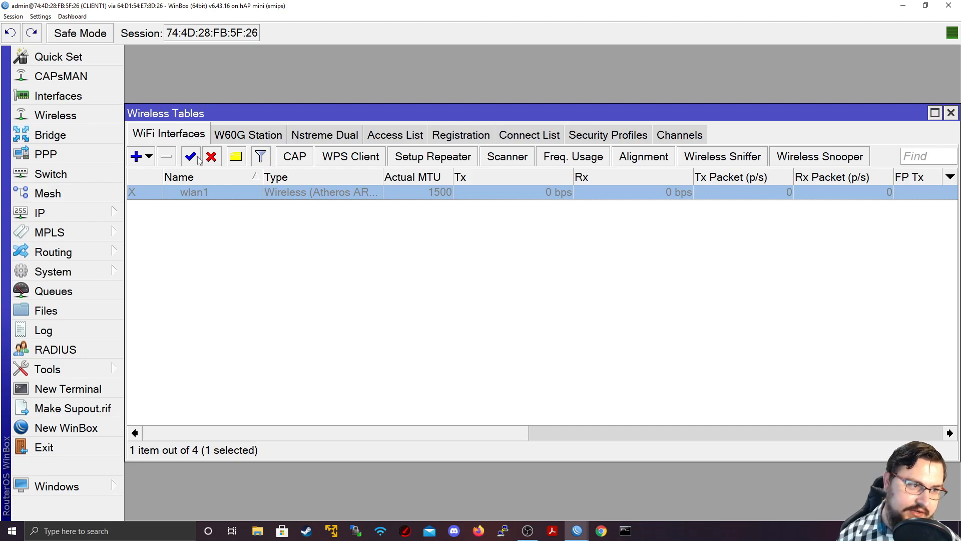
pyautogui.click(190, 156)
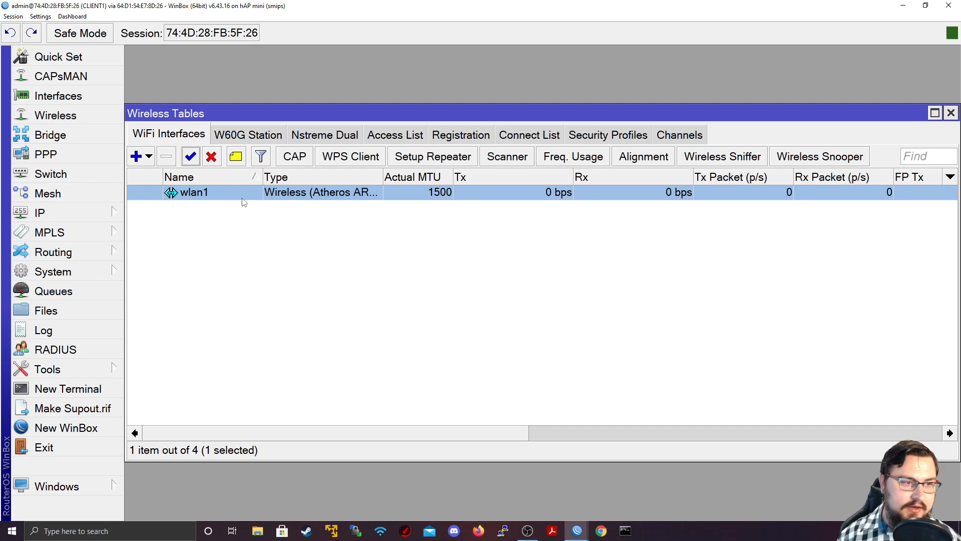
pyautogui.doubleClick(194, 192)
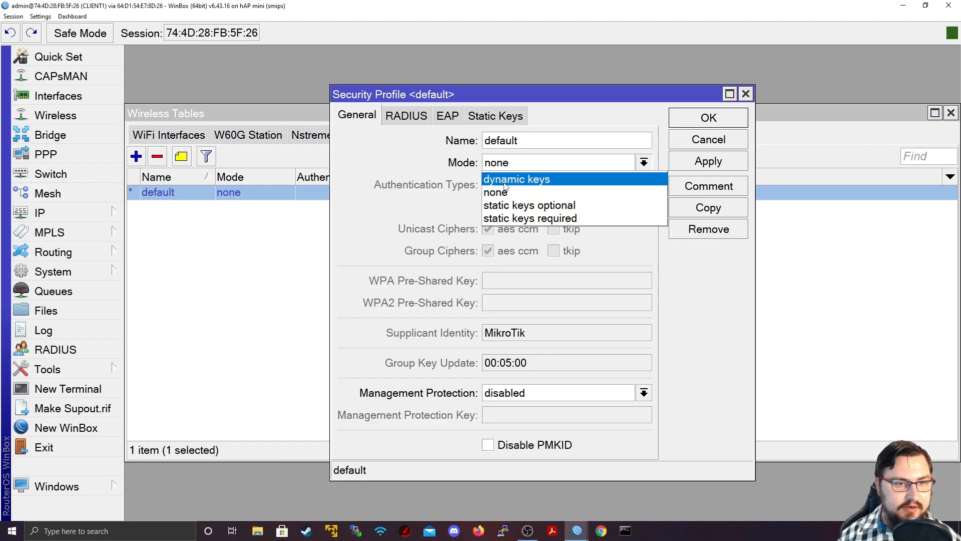
# - Set the client's default security profile to dynamic keys with WPA2 PSK and the pre-shared key
pyautogui.click(516, 180)
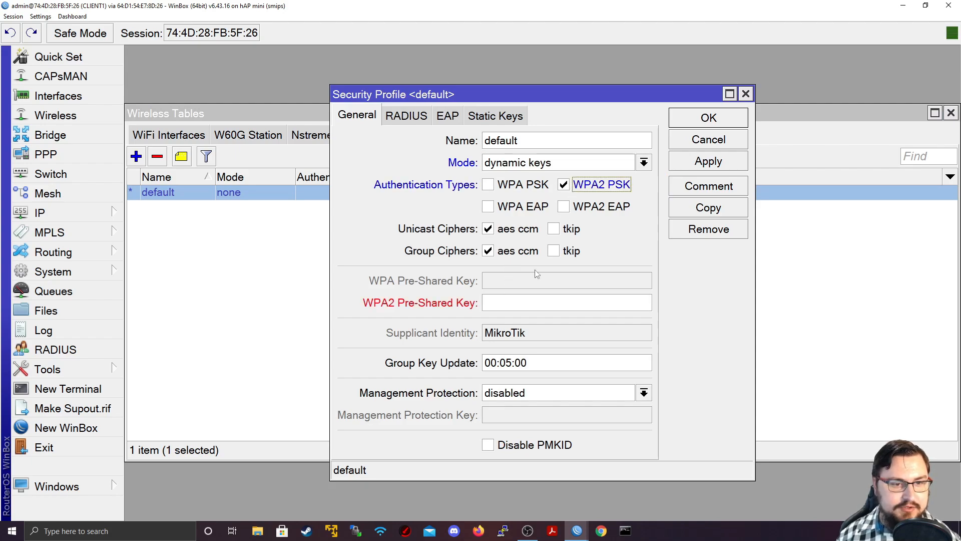
pyautogui.write('***')
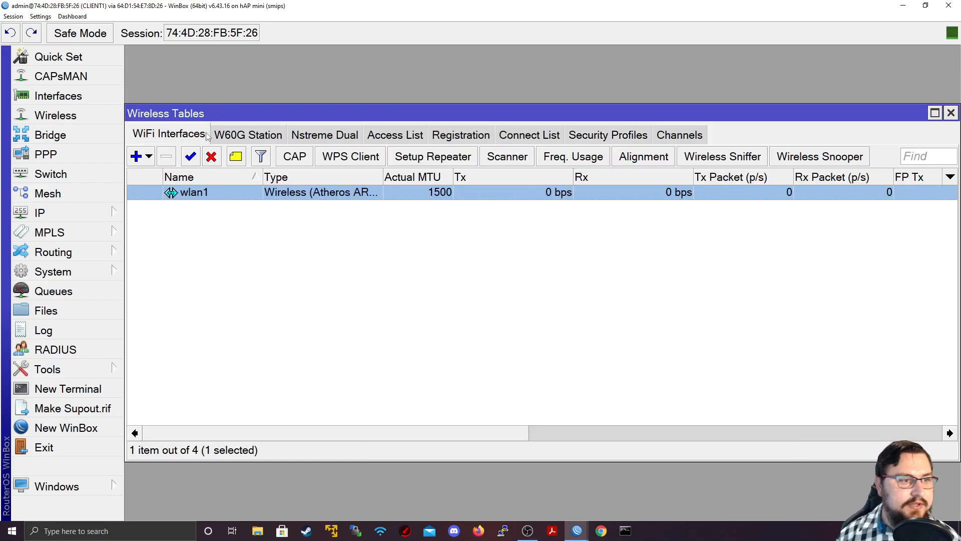
# - Set the client's wlan1 wireless mode to station bridge
pyautogui.doubleClick(193, 193)
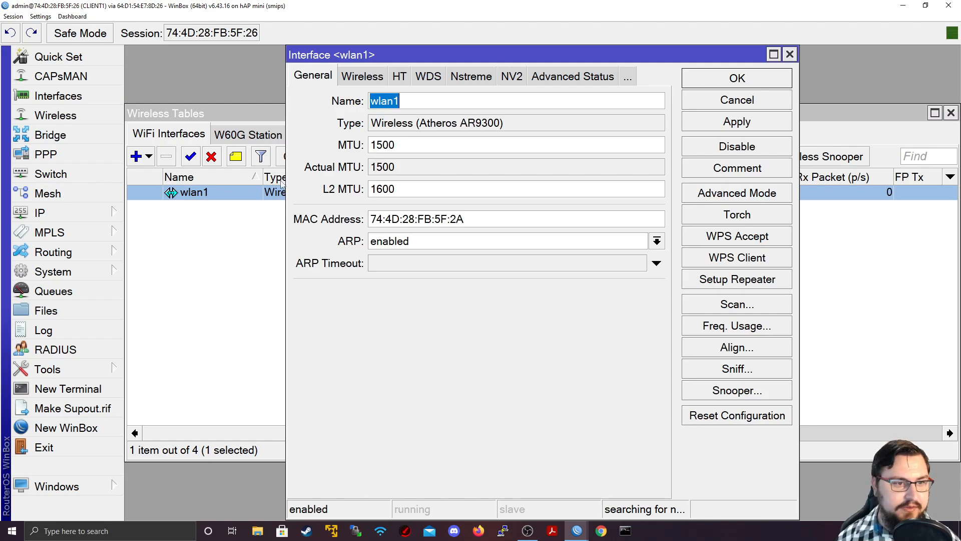
pyautogui.click(361, 76)
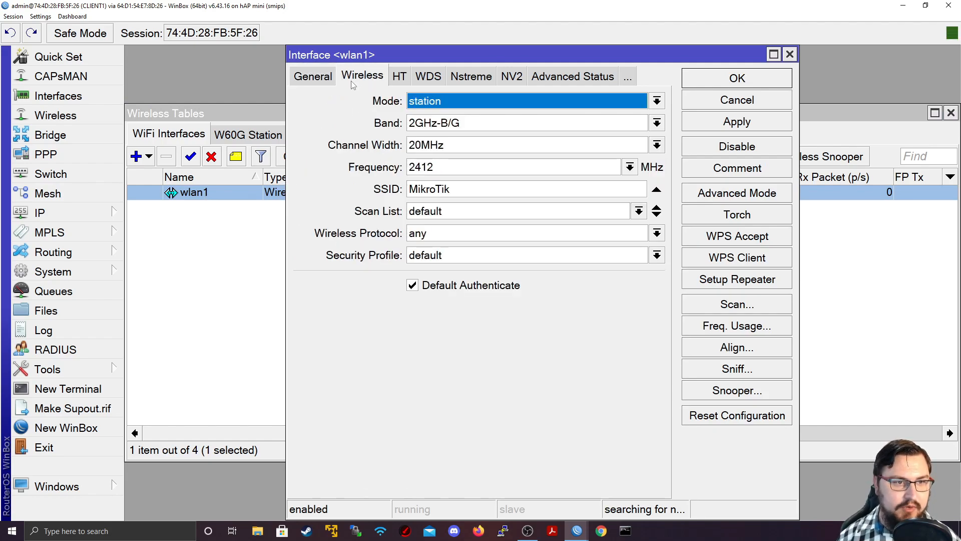
pyautogui.click(656, 101)
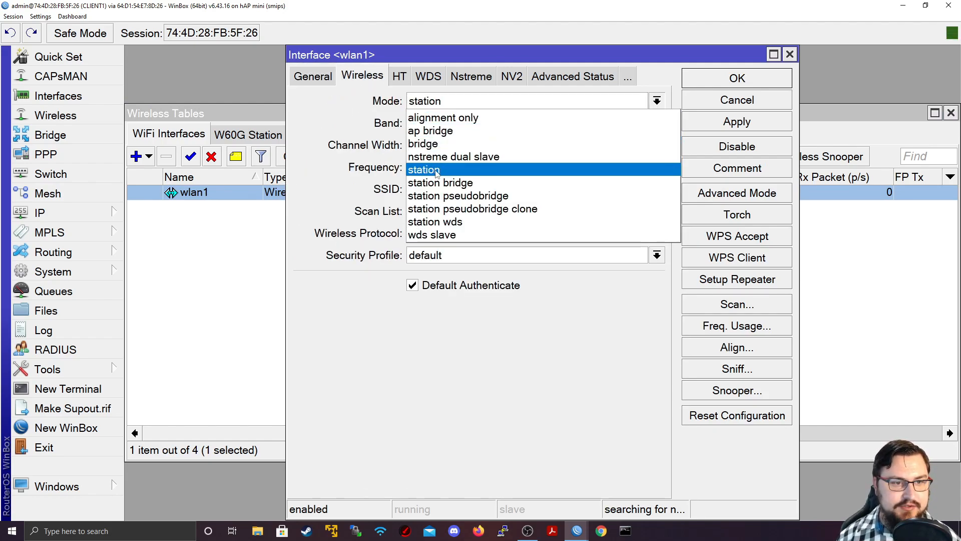
pyautogui.moveTo(441, 182)
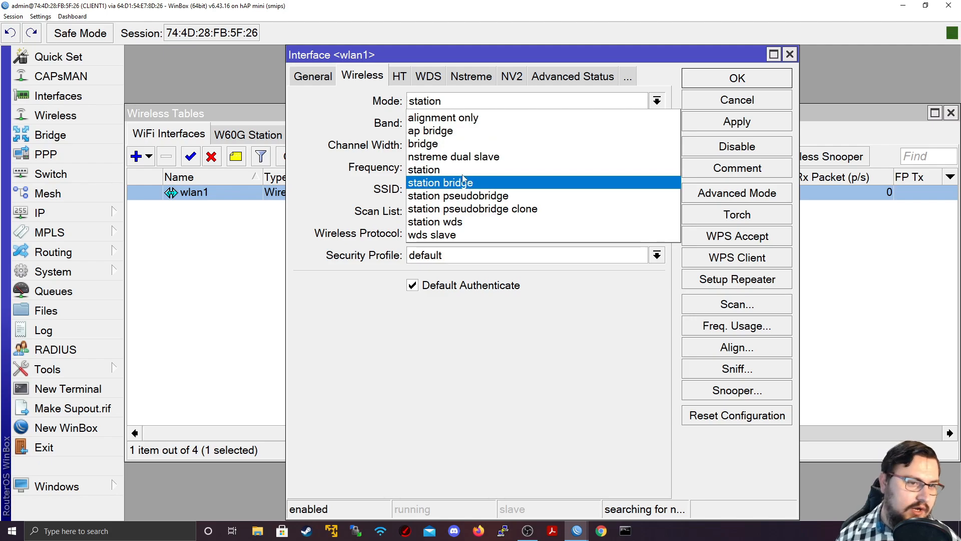
pyautogui.click(440, 182)
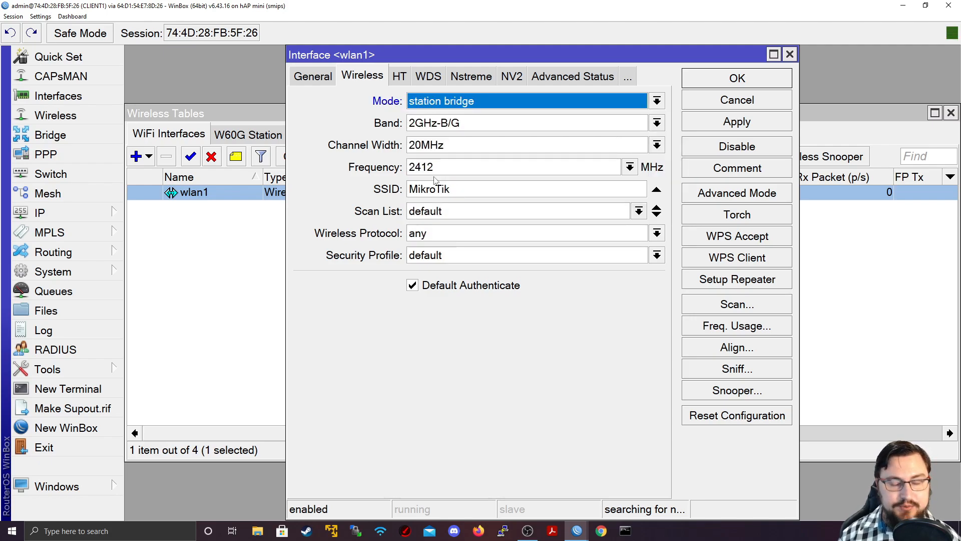
pyautogui.moveTo(422, 135)
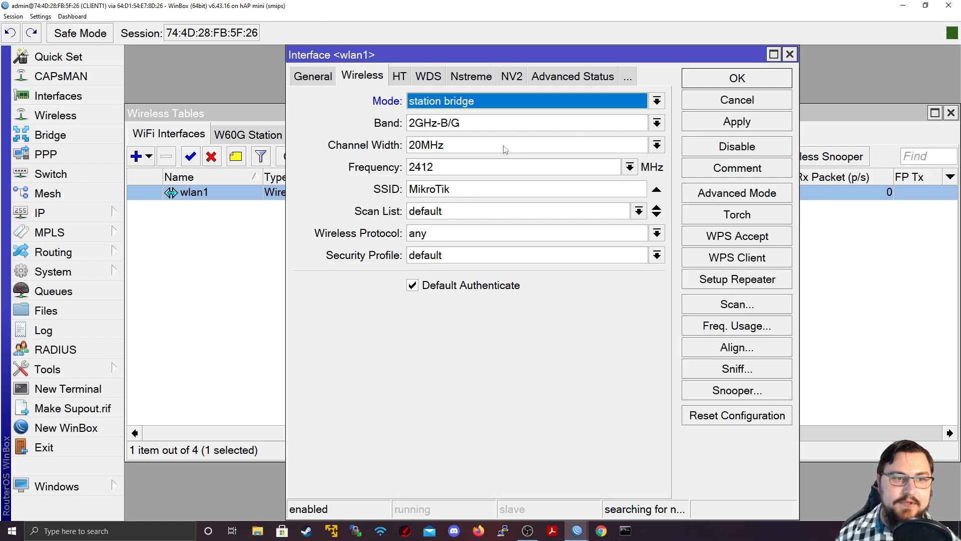
pyautogui.click(657, 100)
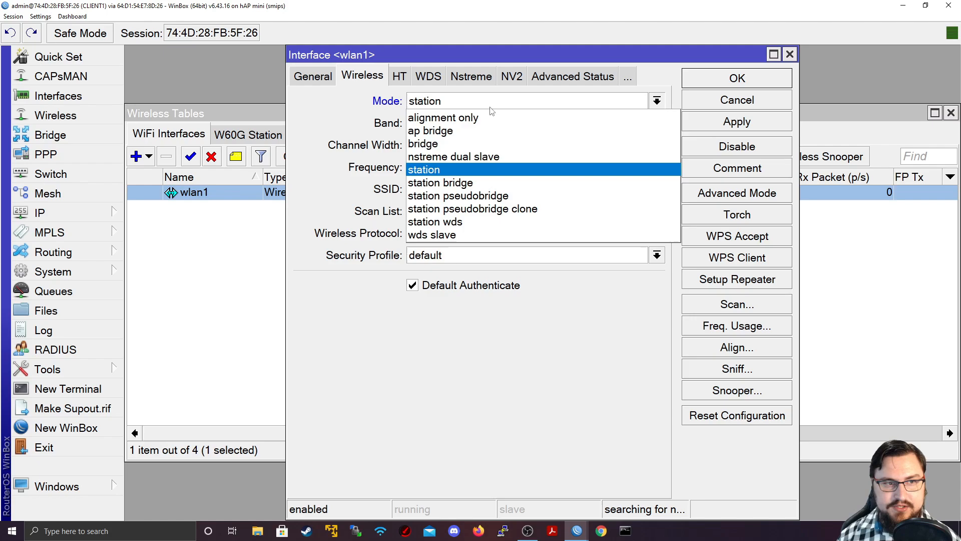
pyautogui.moveTo(430, 130)
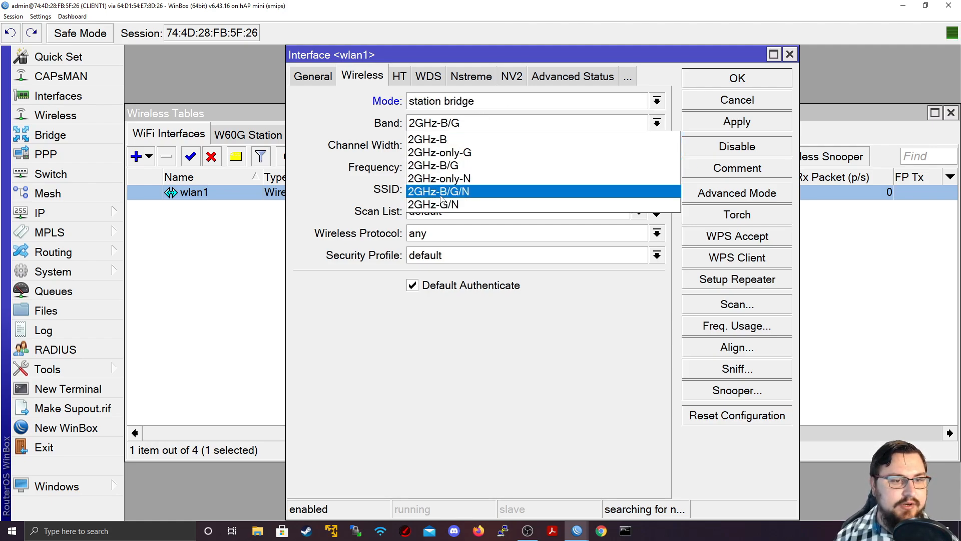
# - Choose the 2GHz-B/G/N band with 20MHz channel width and select the SSID for replacement
pyautogui.click(438, 191)
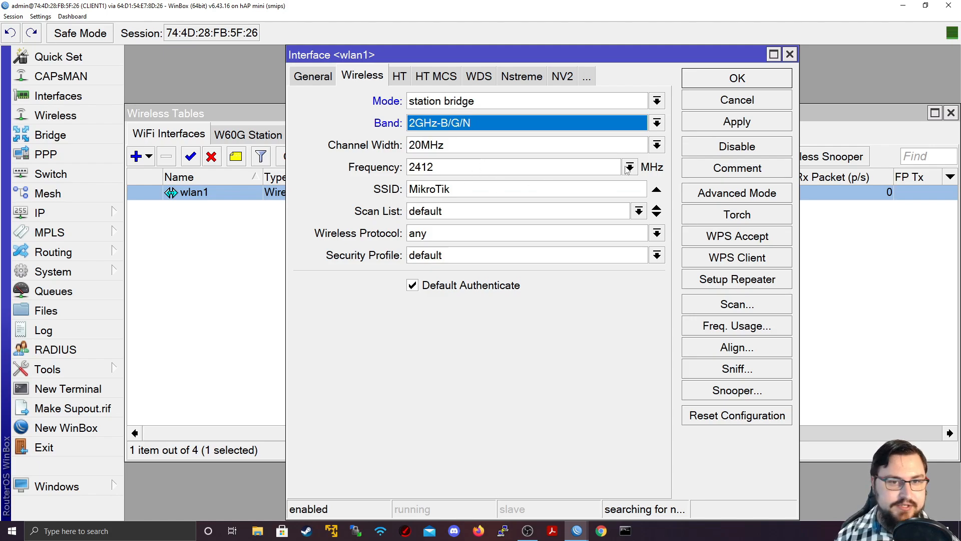
pyautogui.click(528, 144)
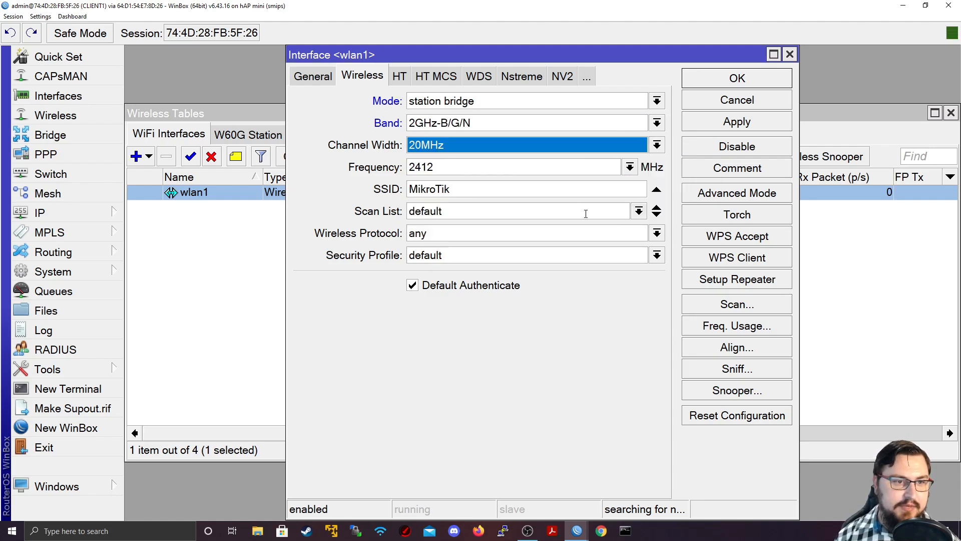
pyautogui.click(515, 167)
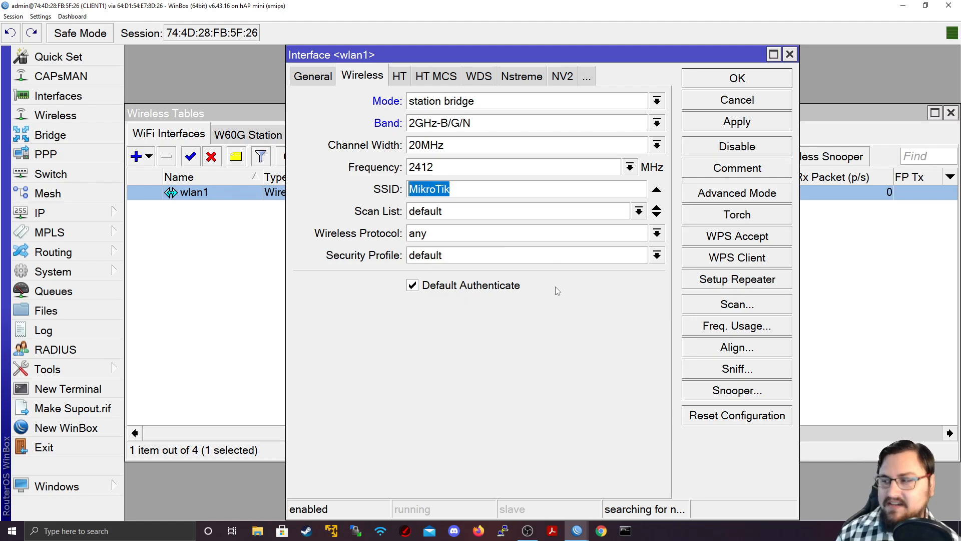
# - Scan for nearby networks and join the TNB-Wifi access point as the client's SSID
pyautogui.click(736, 304)
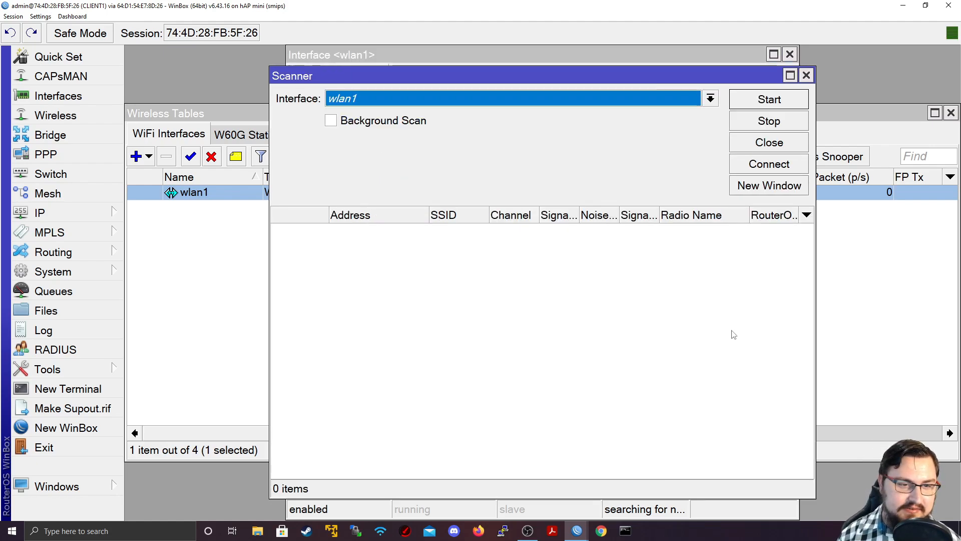
pyautogui.click(768, 99)
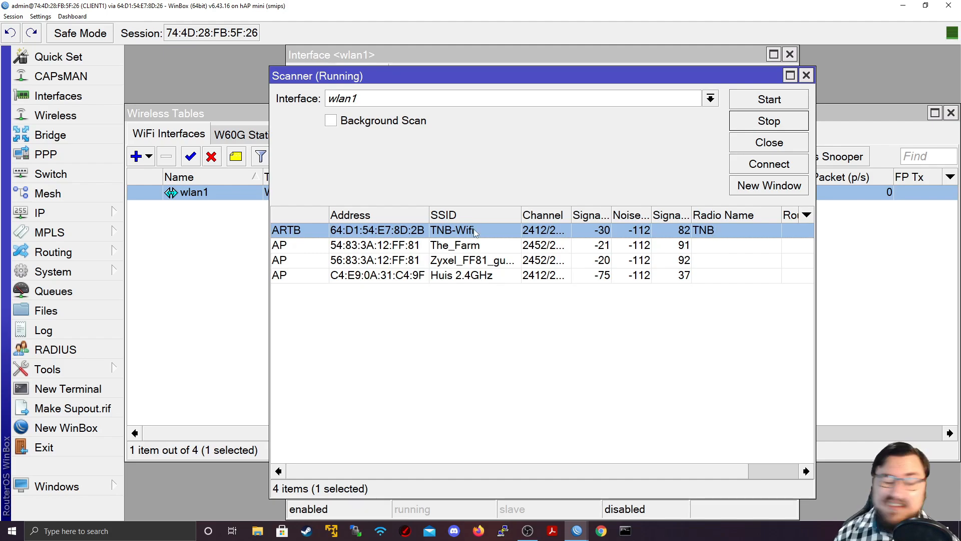
pyautogui.moveTo(297, 239)
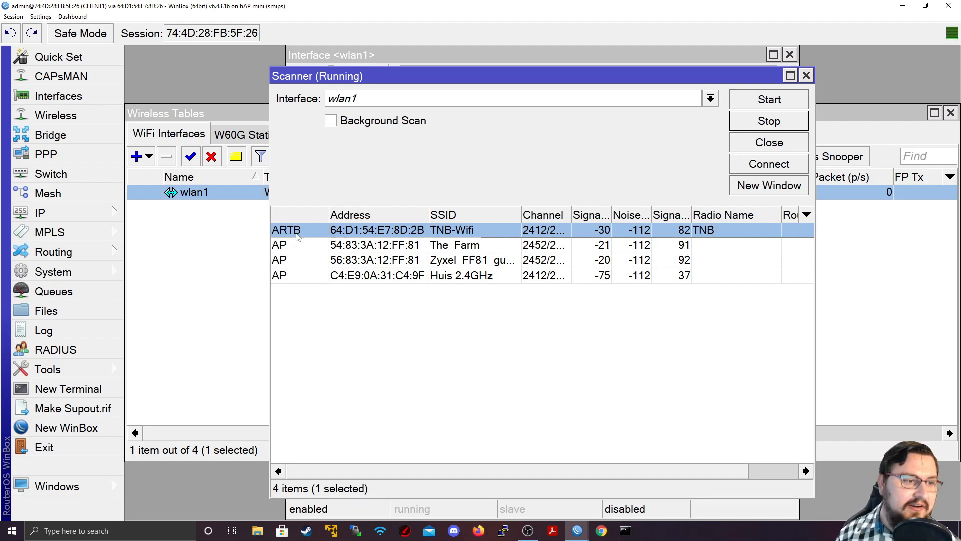
pyautogui.moveTo(296, 239)
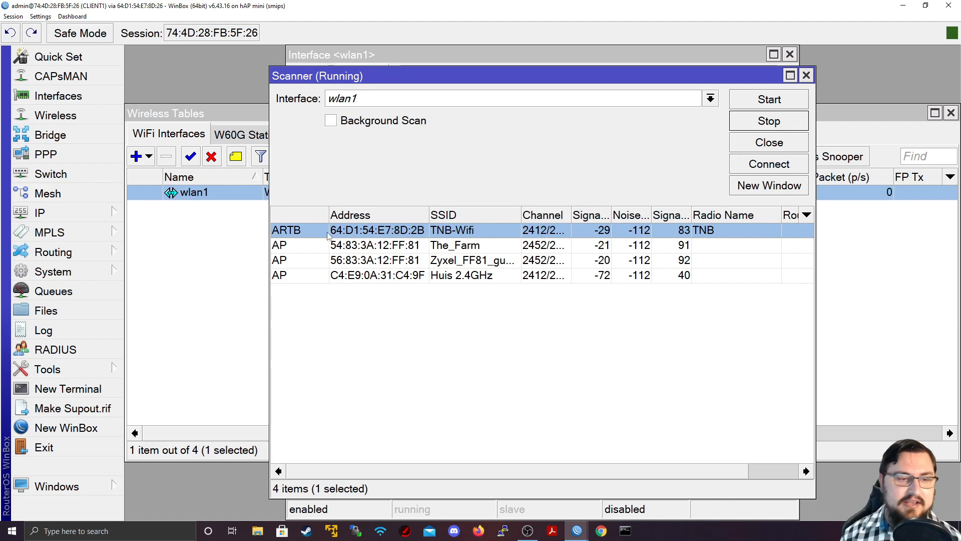
pyautogui.doubleClick(377, 230)
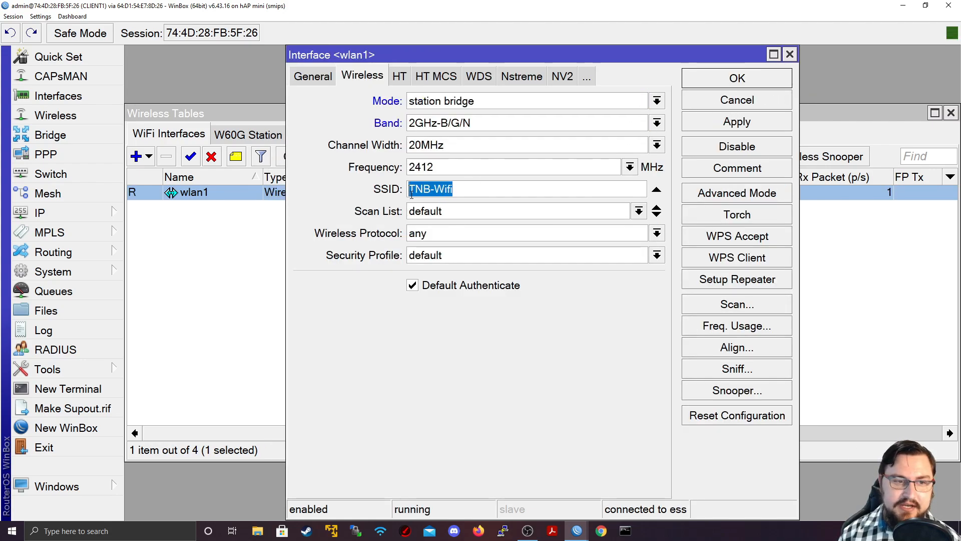
pyautogui.moveTo(507, 254)
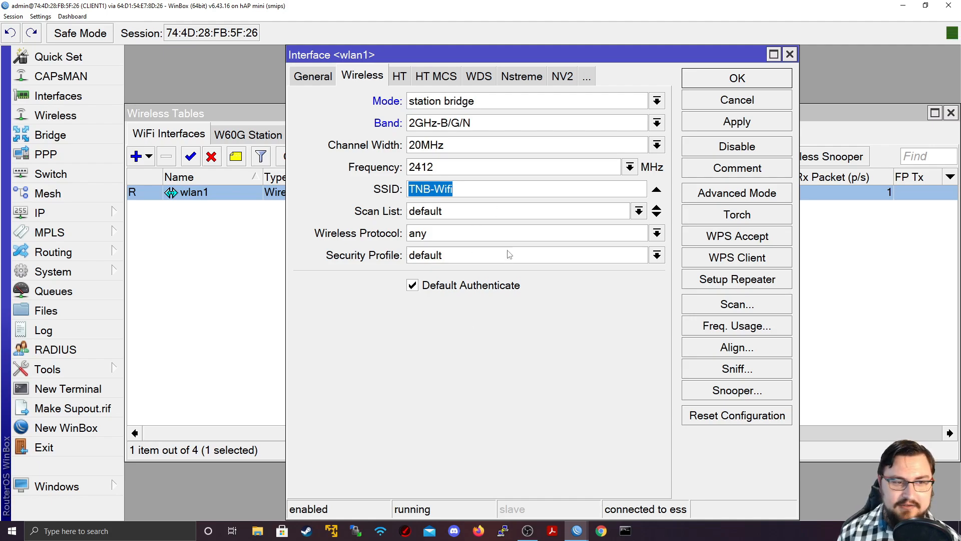
# - Keep security profile default and confirm wlan1's settings, leaving it running connected to TNB-Wifi
pyautogui.click(657, 255)
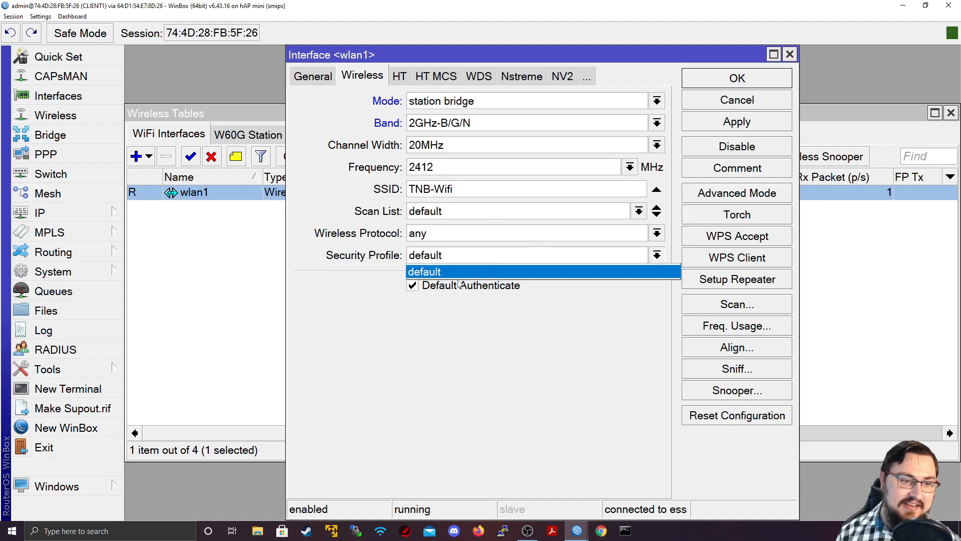
pyautogui.click(425, 272)
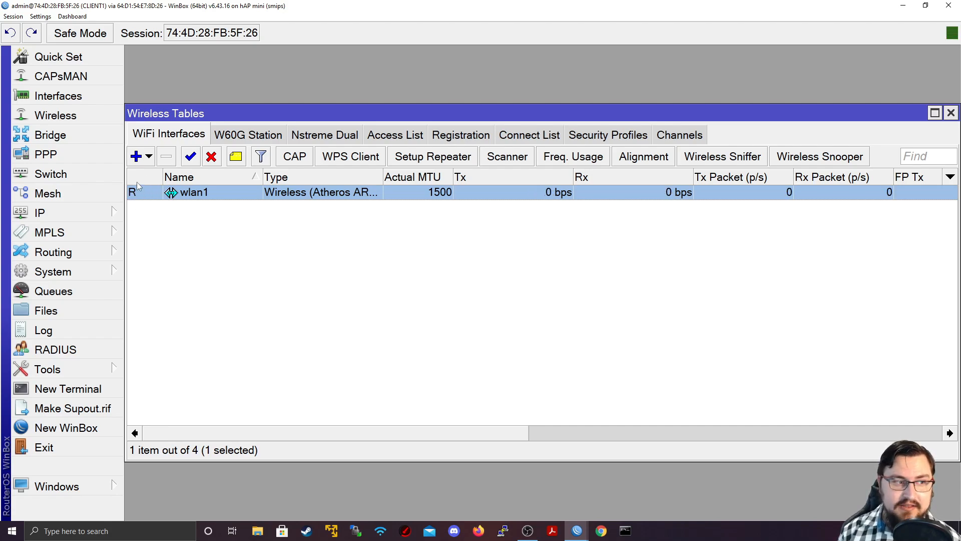
pyautogui.doubleClick(194, 192)
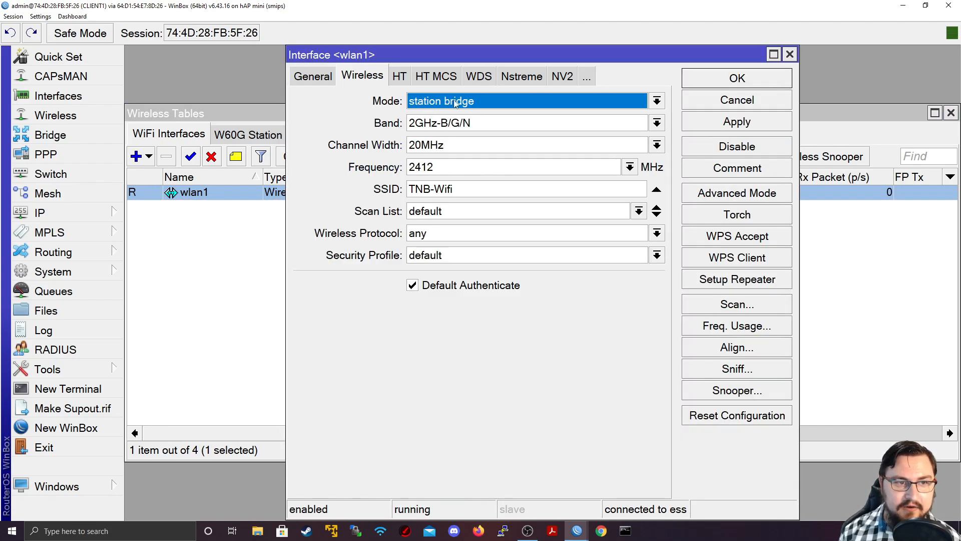
# - Check IP > Neighbors for AP1 over wlan1 and switch to the AP1 router session
pyautogui.click(39, 212)
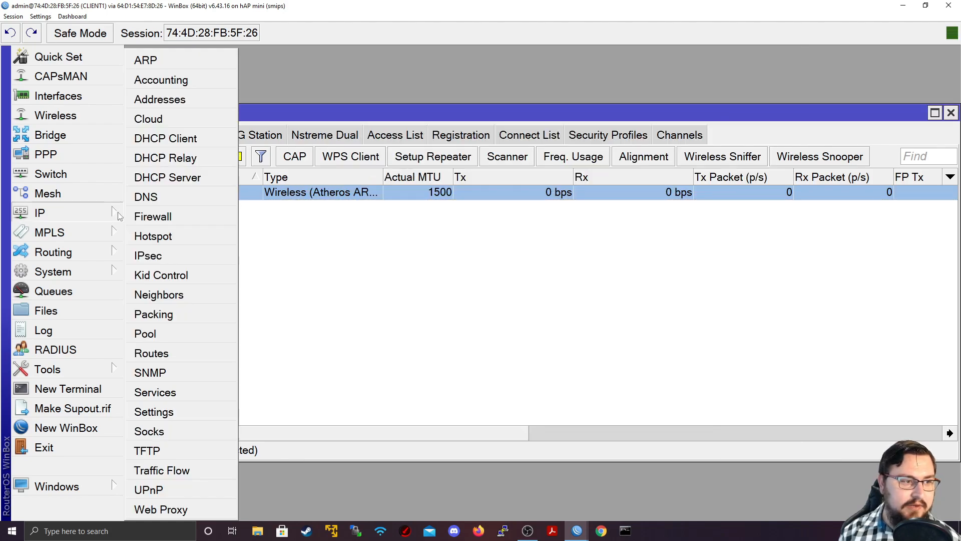
pyautogui.click(158, 294)
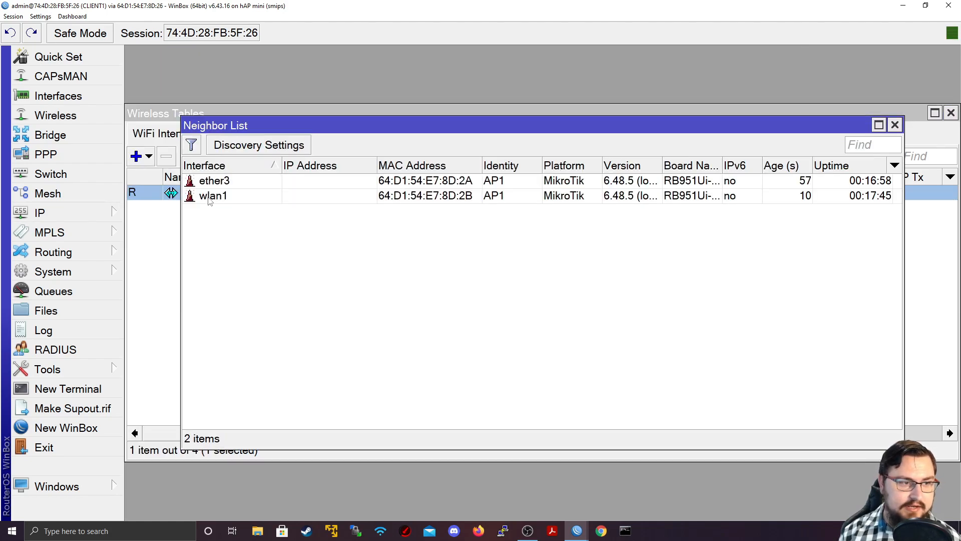
pyautogui.click(212, 195)
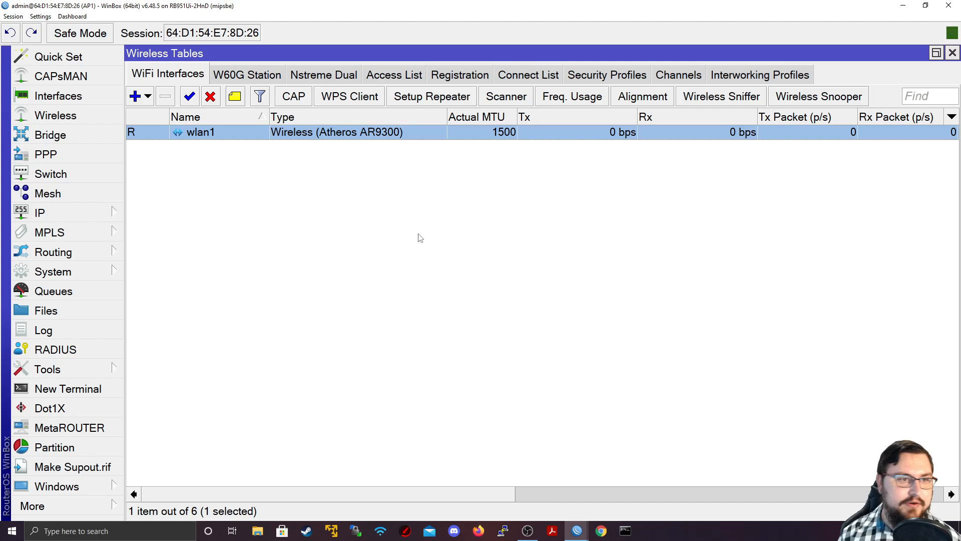
# - View the client registered on wlan1 in the Registration table, then list all interfaces
pyautogui.click(460, 74)
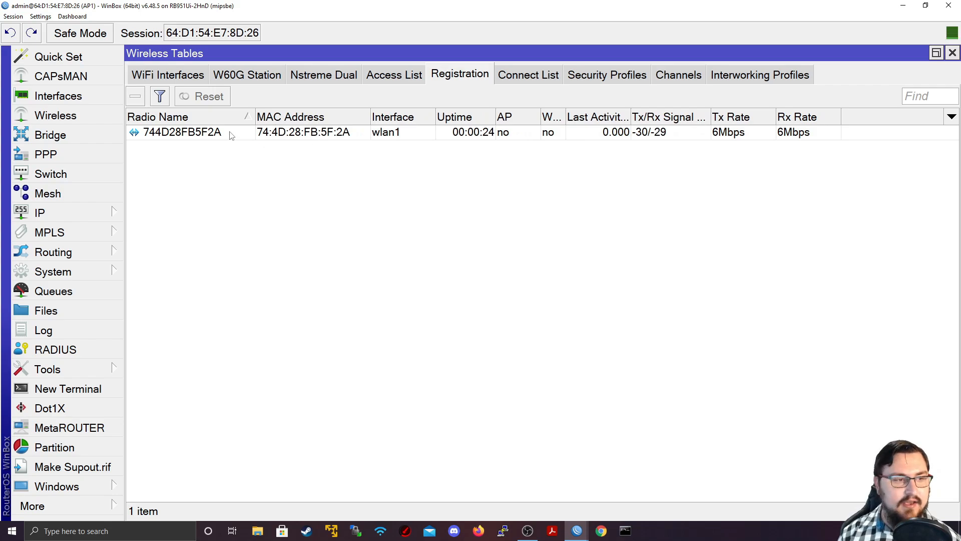
pyautogui.click(183, 132)
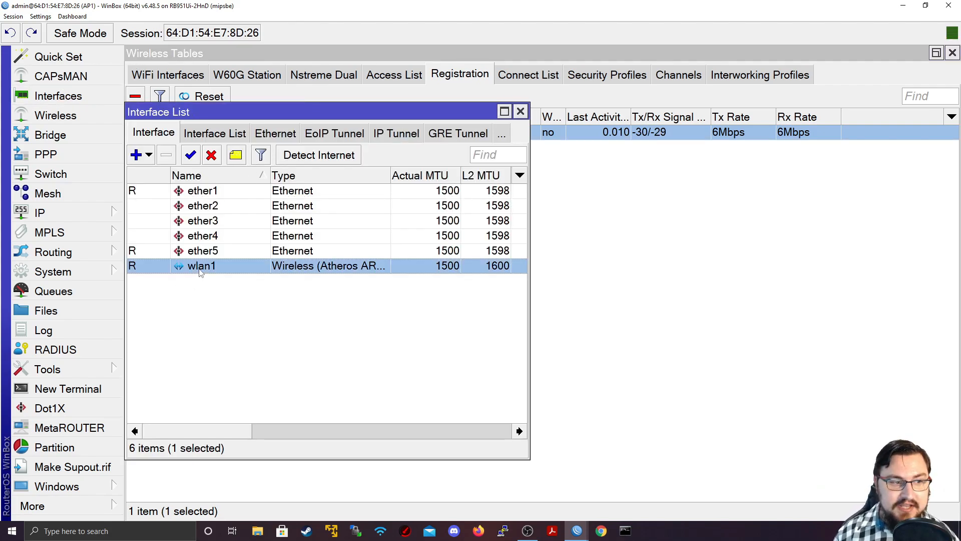
pyautogui.click(39, 213)
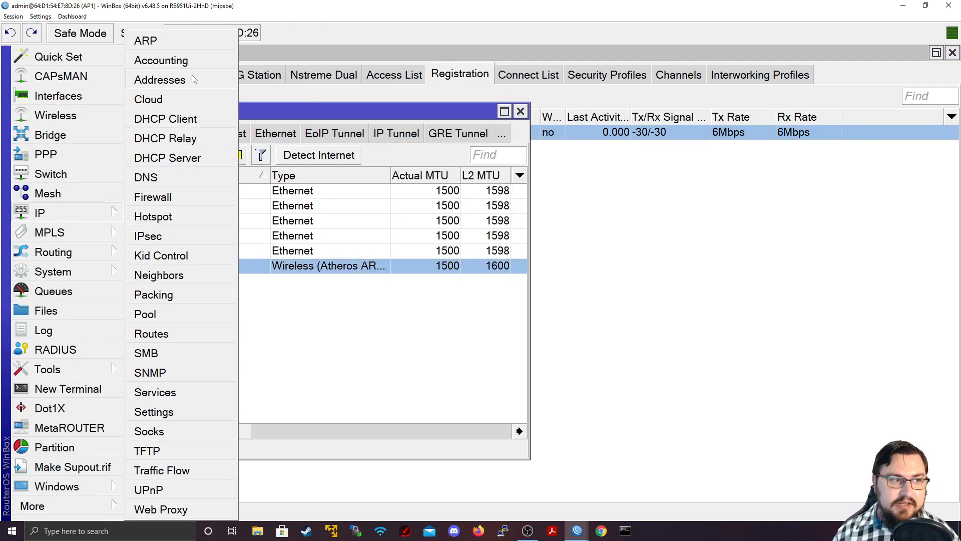
# - Add the address 172.16.0.1/24 on AP1's wlan1 interface and save it
pyautogui.click(159, 80)
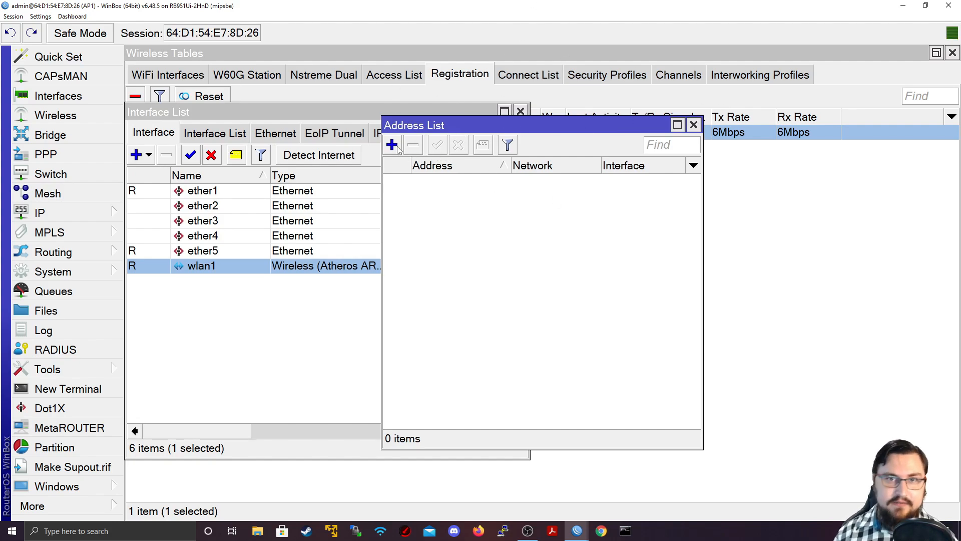
pyautogui.click(392, 146)
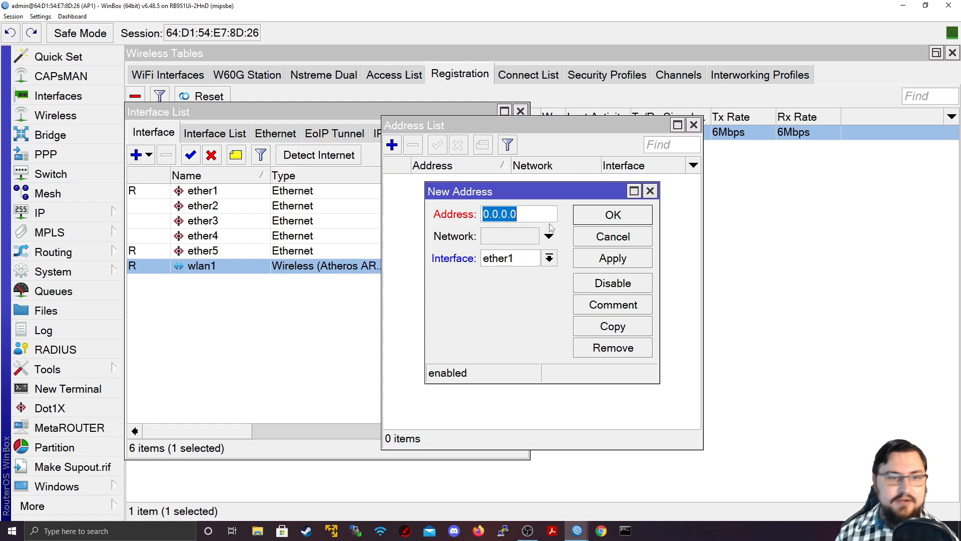
pyautogui.write('172.16')
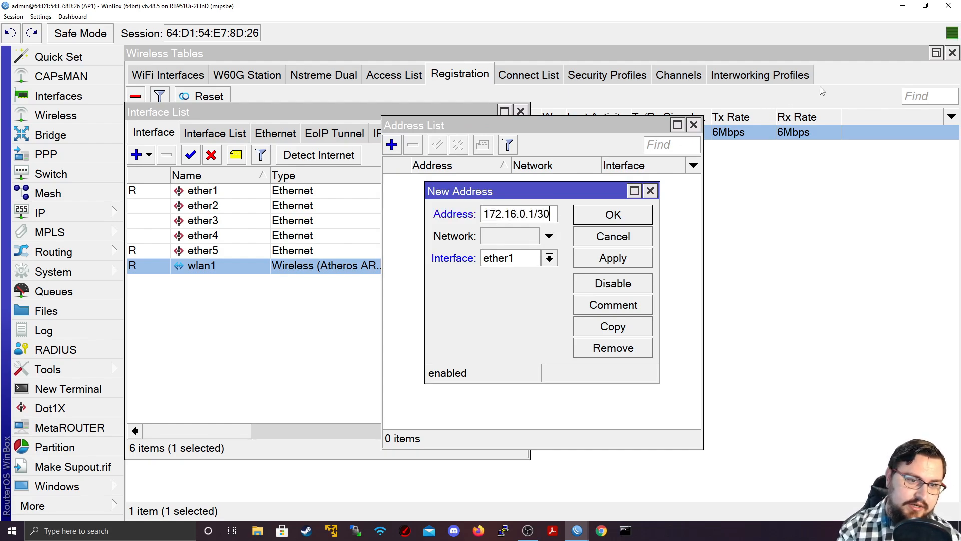
pyautogui.click(509, 258)
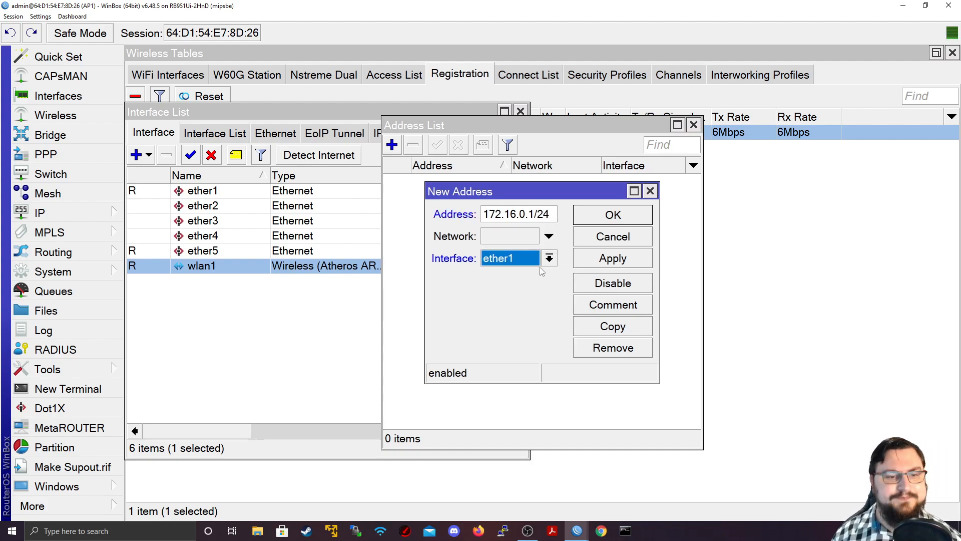
pyautogui.click(550, 257)
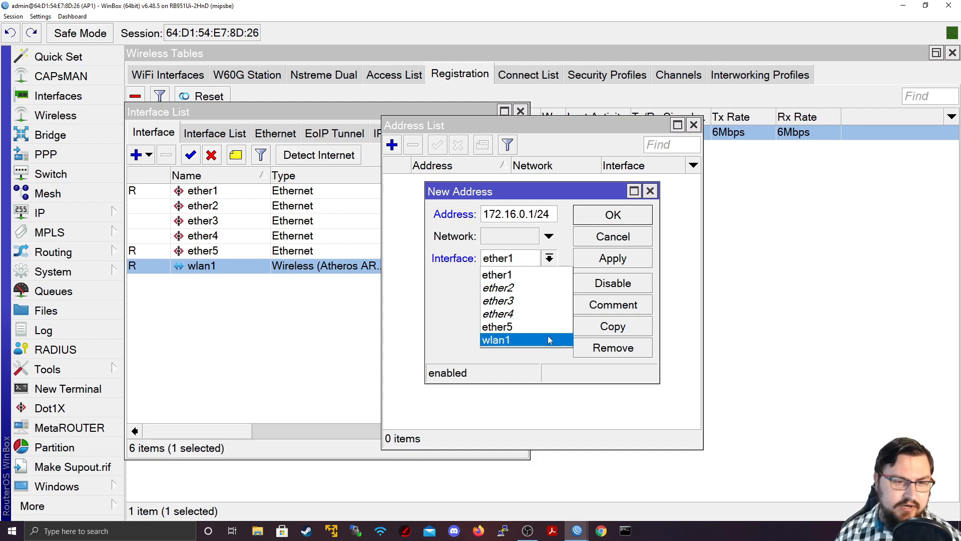
pyautogui.click(497, 339)
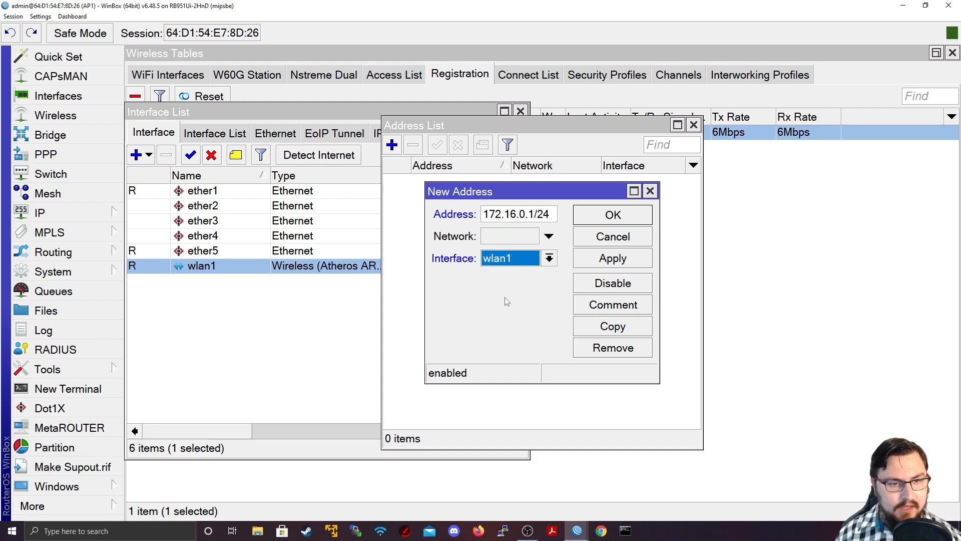
pyautogui.moveTo(595, 261)
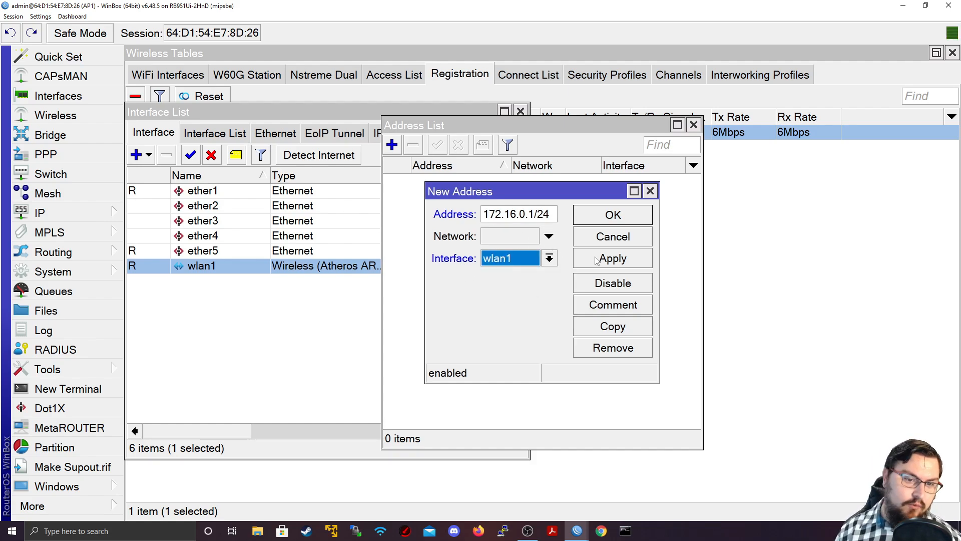
pyautogui.click(612, 215)
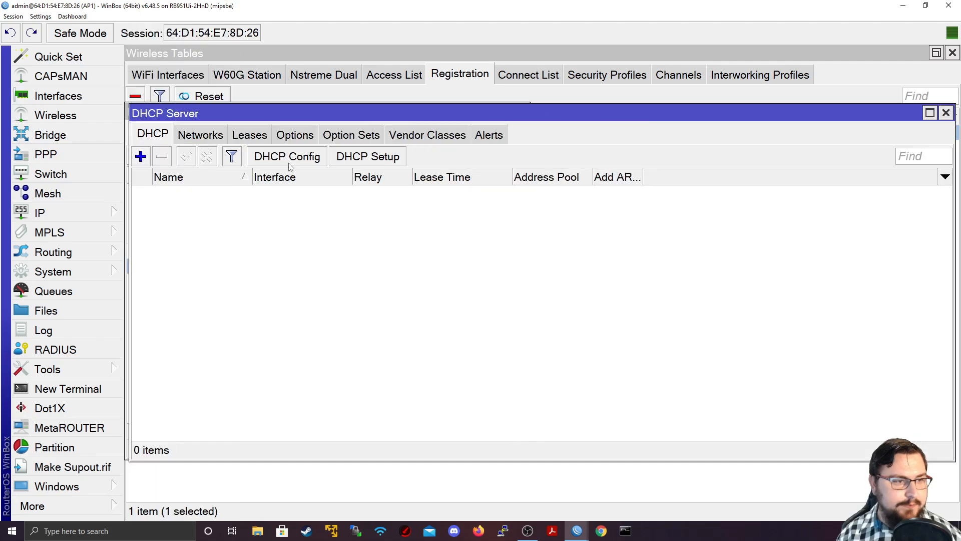
# - Run DHCP Setup on wlan1: gateway 172.16.0.1, pool 172.16.0.2-254, DNS 8.8.8.8, 10-minute lease
pyautogui.click(367, 156)
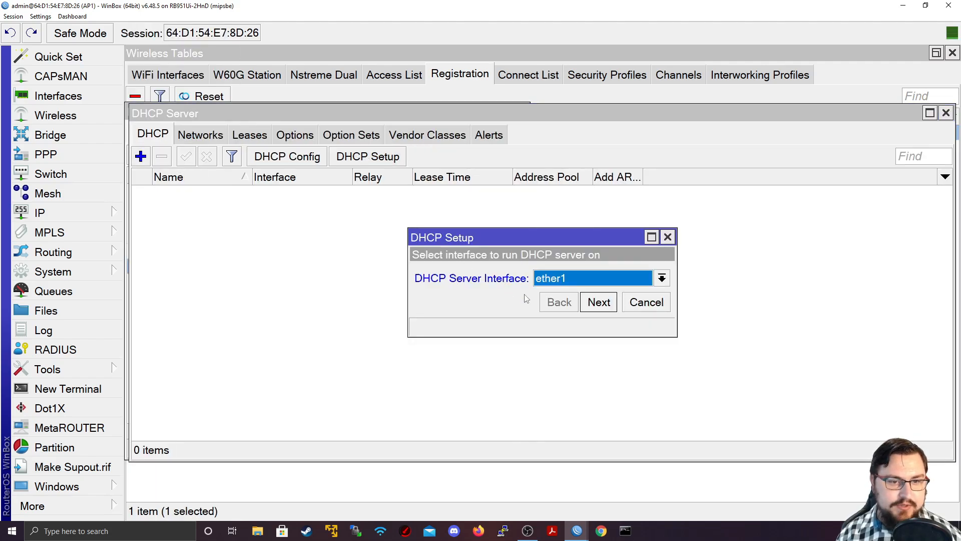
pyautogui.click(661, 278)
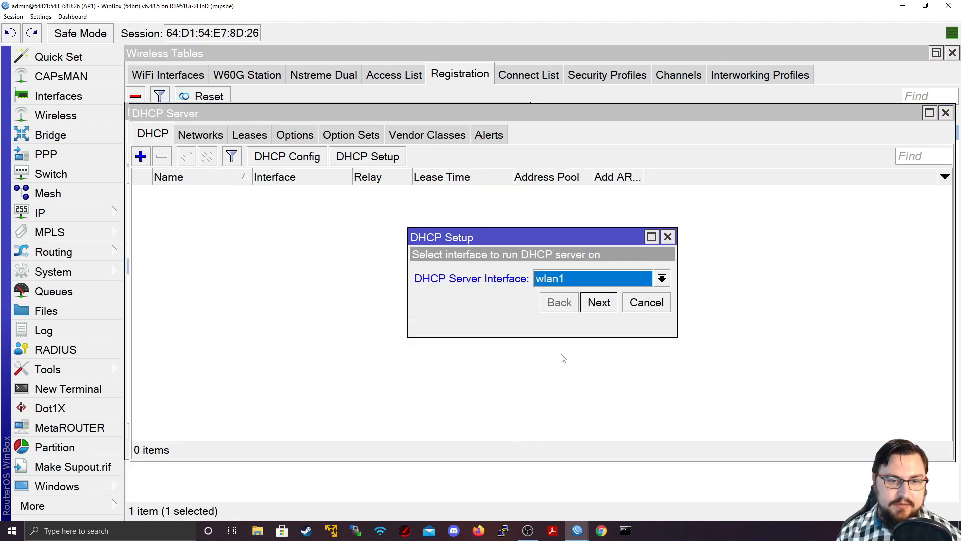
pyautogui.click(599, 301)
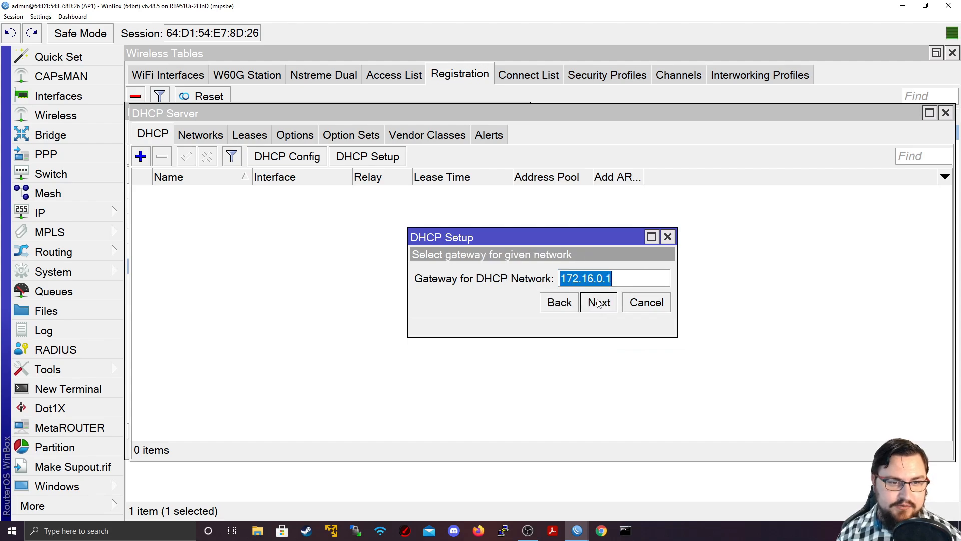
pyautogui.click(598, 301)
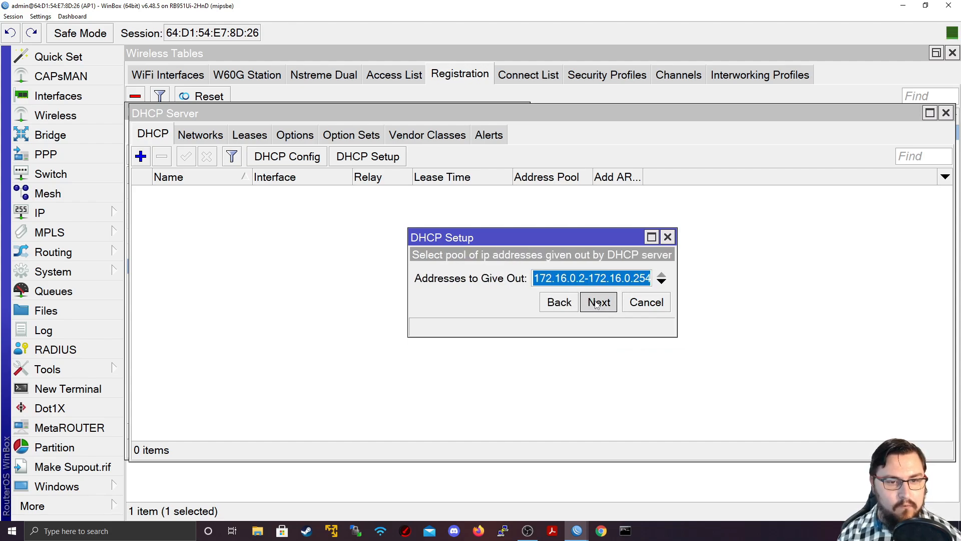
pyautogui.click(597, 301)
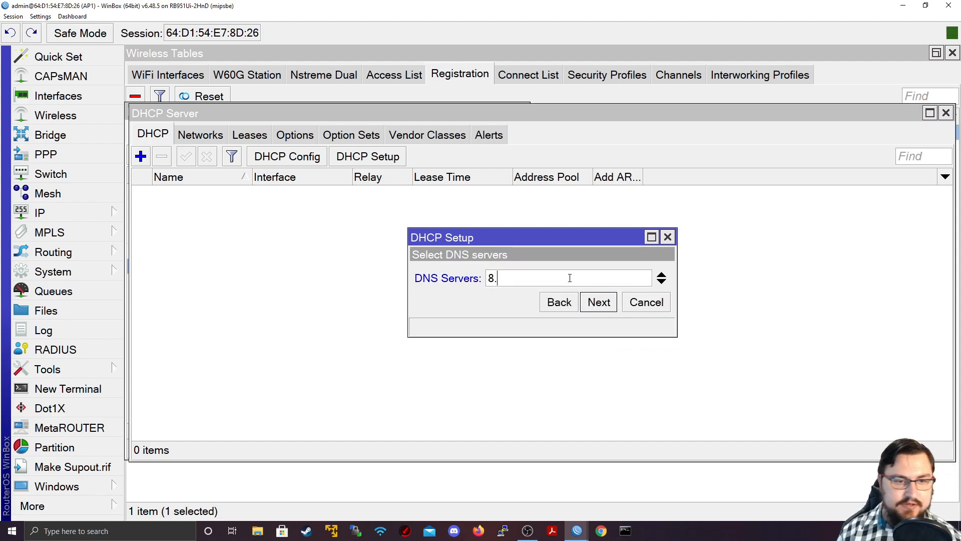
pyautogui.click(598, 301)
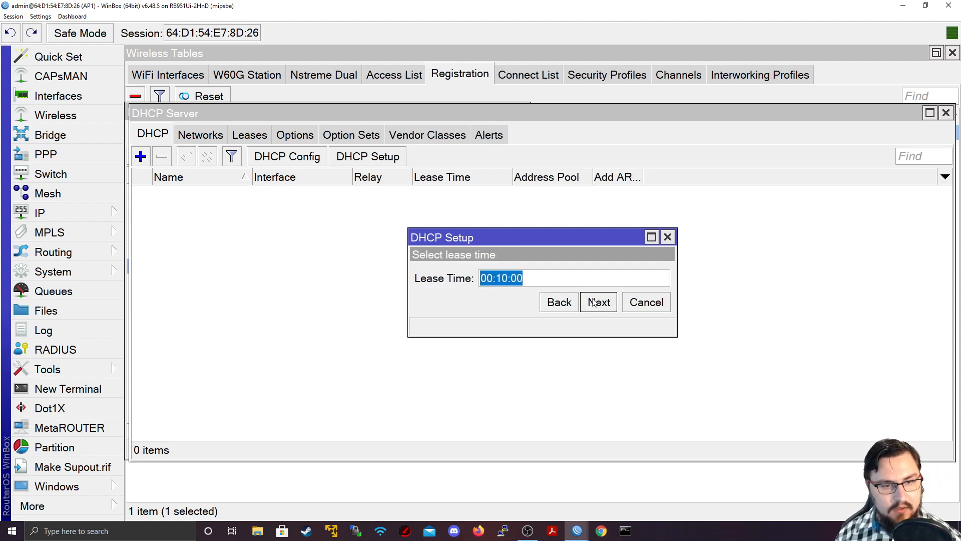
pyautogui.click(598, 301)
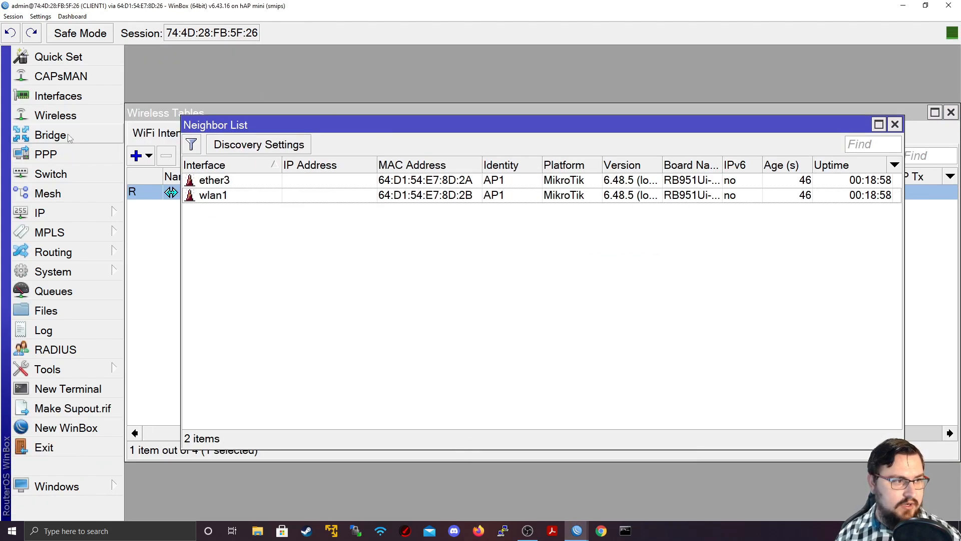
# - Create a DHCP client on the client router's wlan1 interface
pyautogui.click(39, 212)
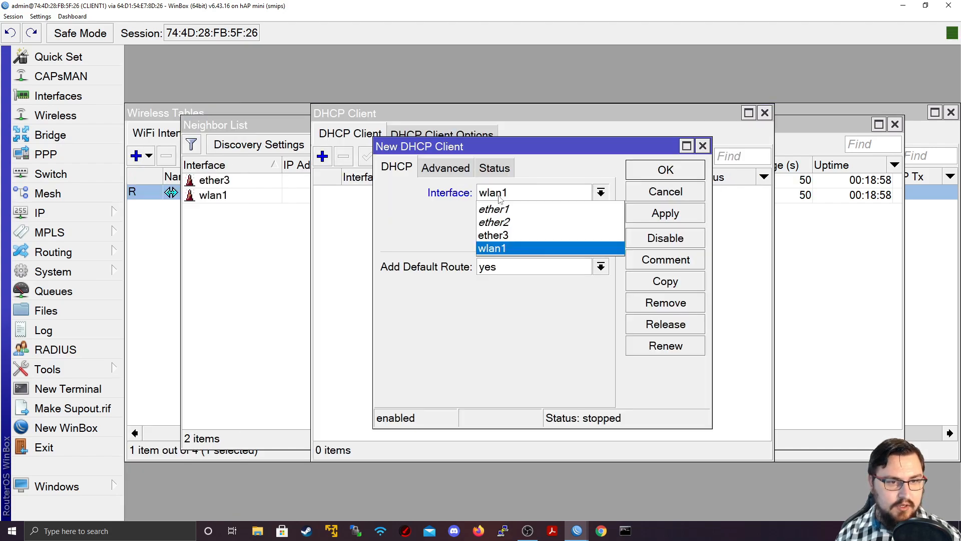
pyautogui.click(492, 248)
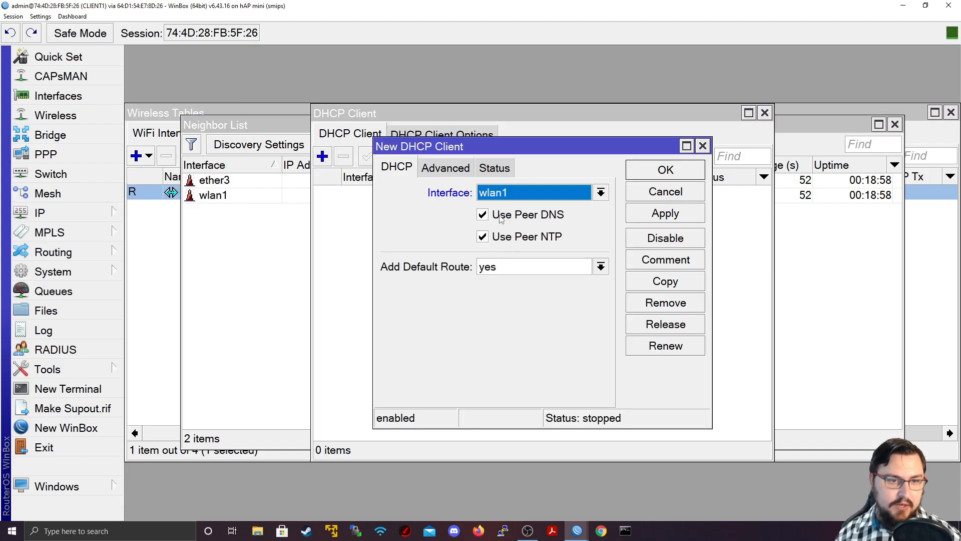
pyautogui.click(665, 213)
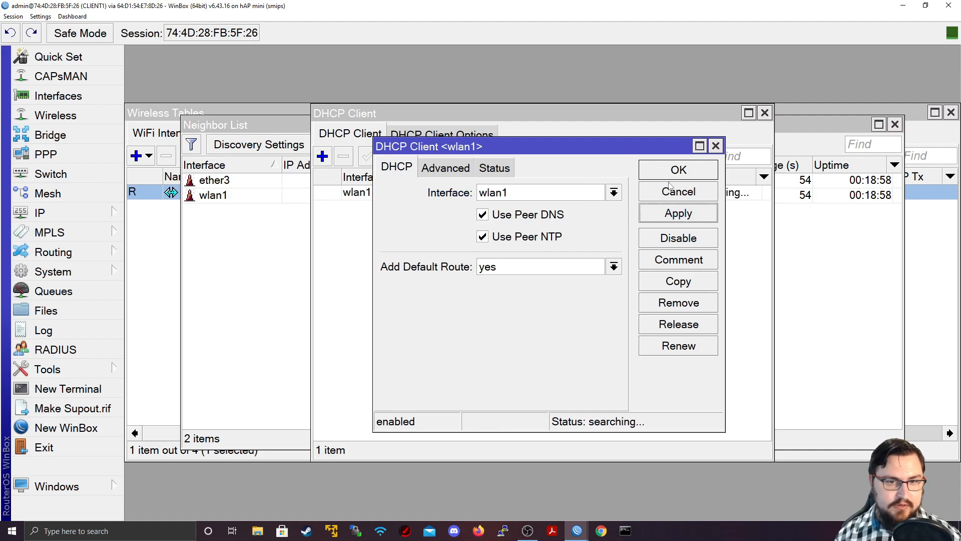
pyautogui.click(678, 170)
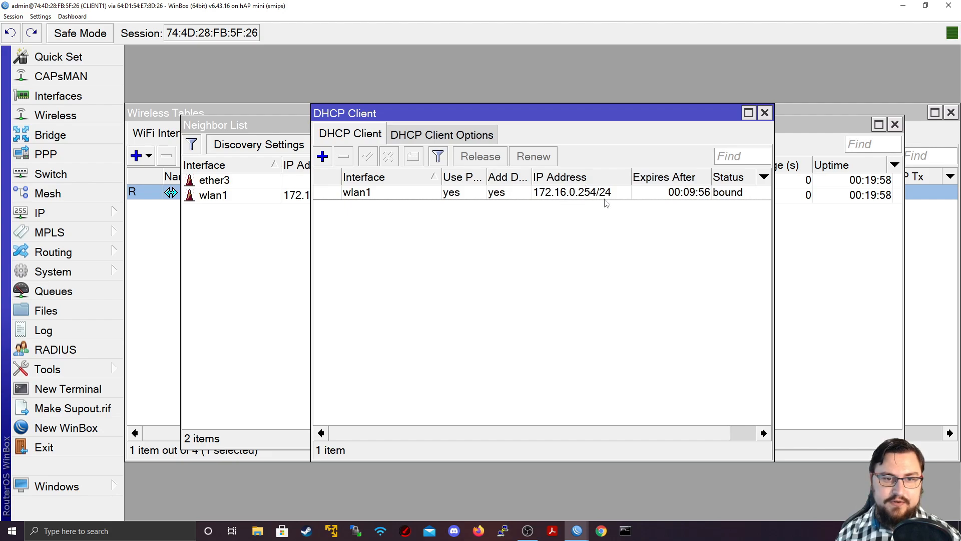
# - Check the wlan1 DHCP client status shows 172.16.0.254/24 from 172.16.0.1, then start a terminal
pyautogui.click(358, 193)
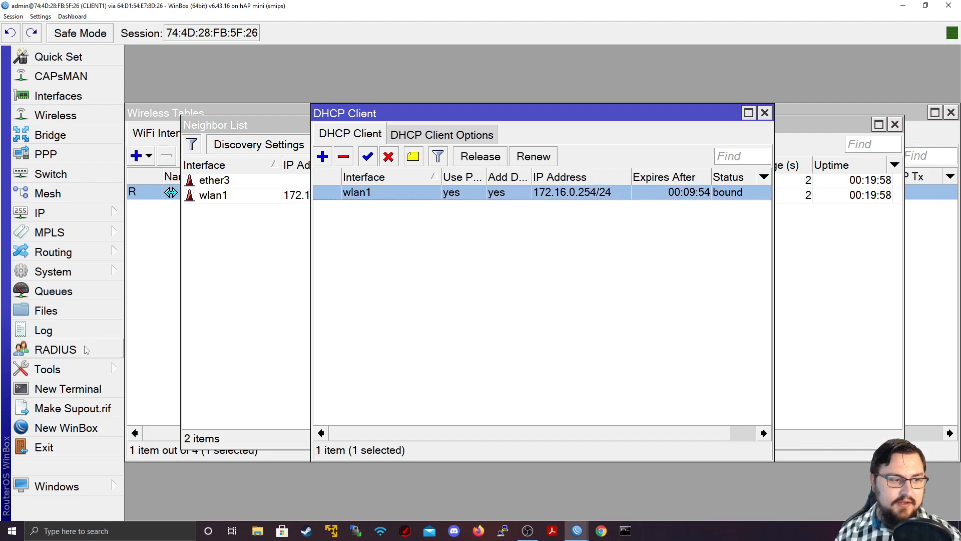
pyautogui.doubleClick(356, 192)
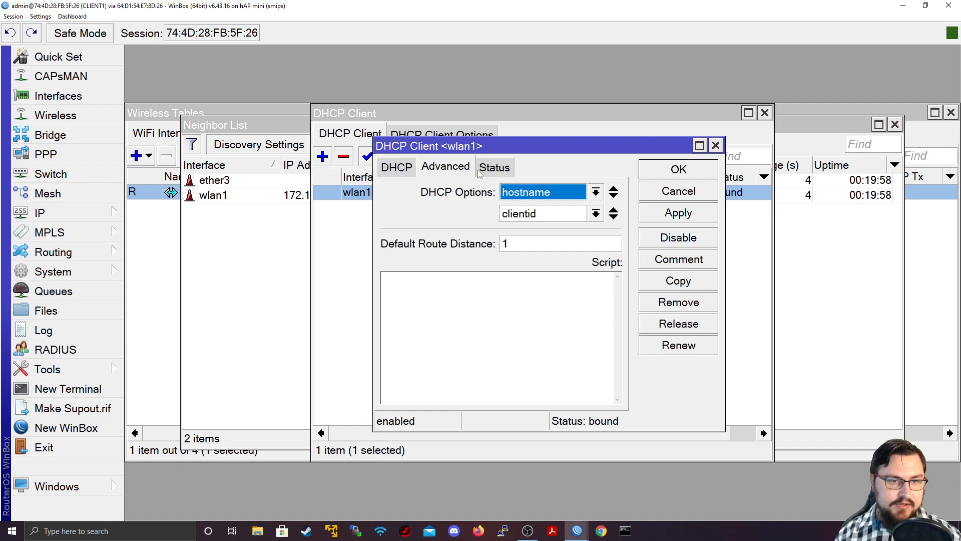
pyautogui.click(494, 167)
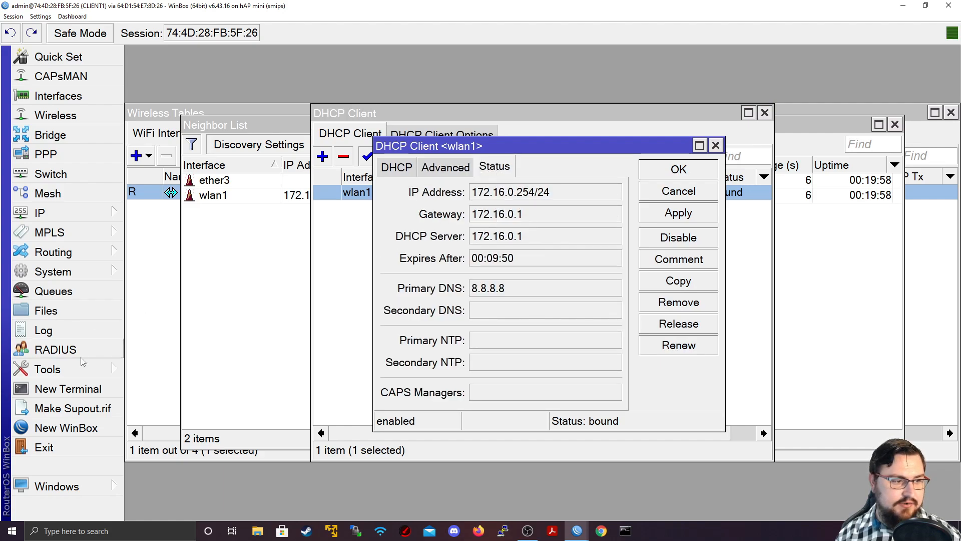
pyautogui.click(67, 389)
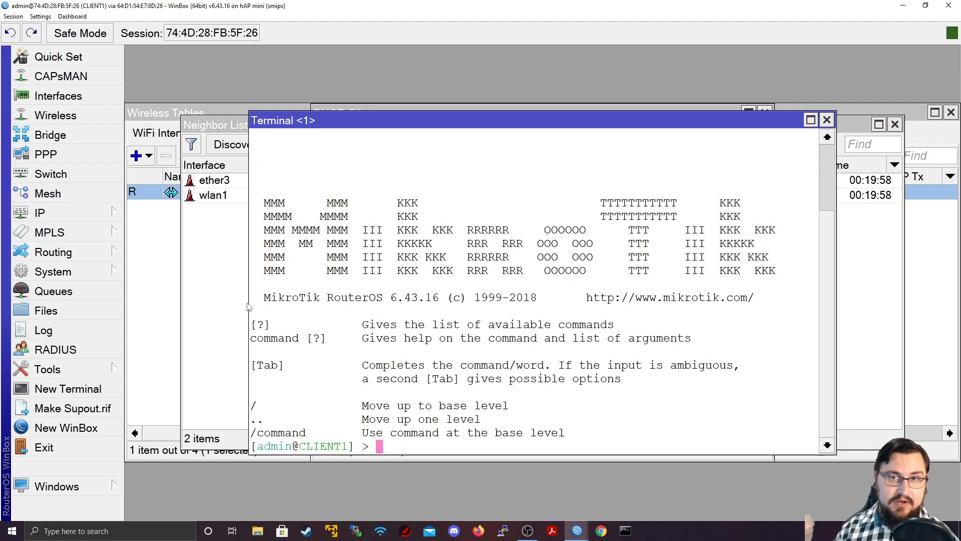
# - Ping the AP's 172.16.0.x wlan1 address from the client terminal
pyautogui.write('ping')
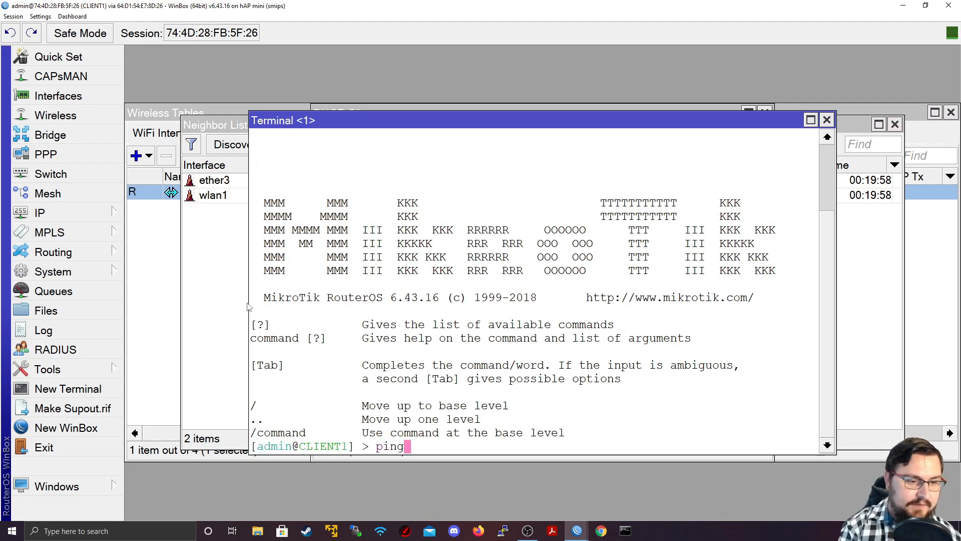
pyautogui.write('19')
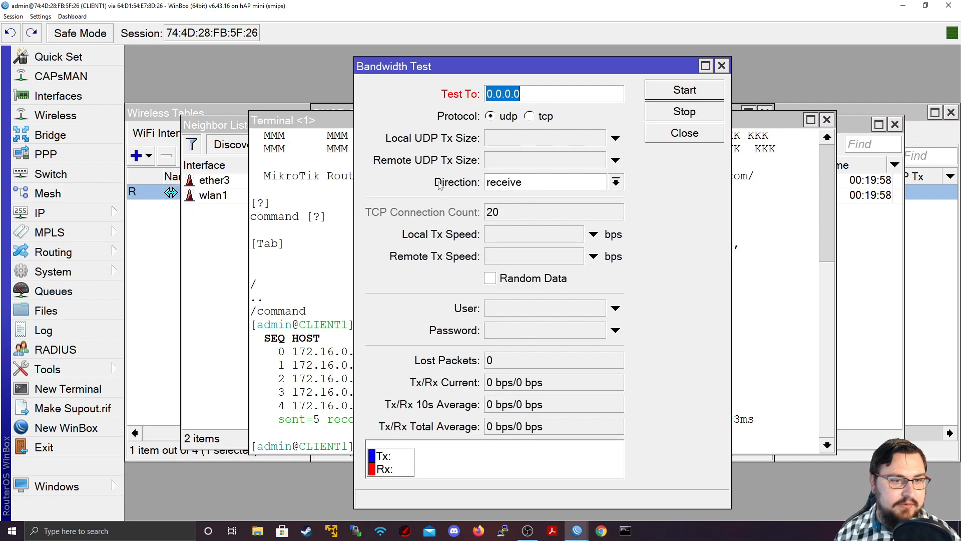
# - Start a UDP bandwidth test to 172.16.0.1 in both directions
pyautogui.write('172.16.0.1')
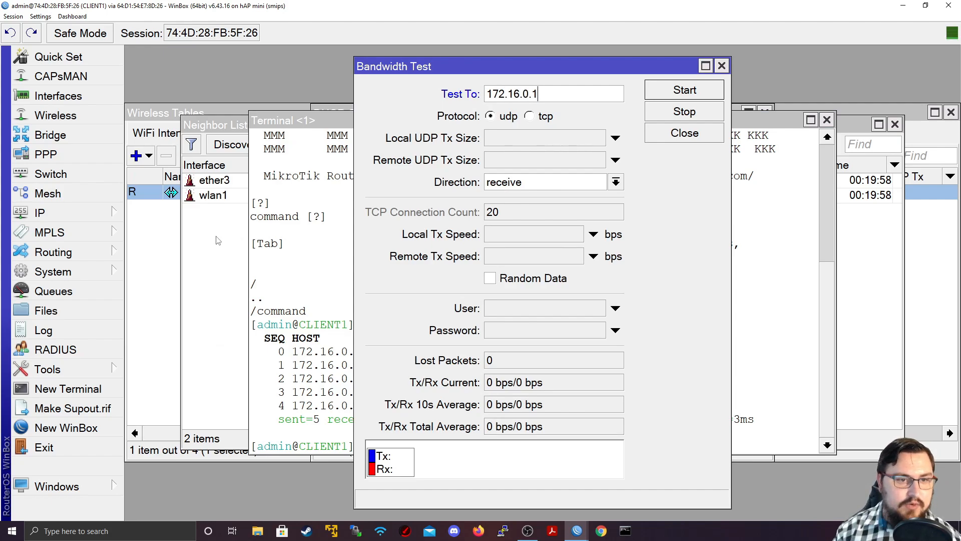
pyautogui.click(528, 116)
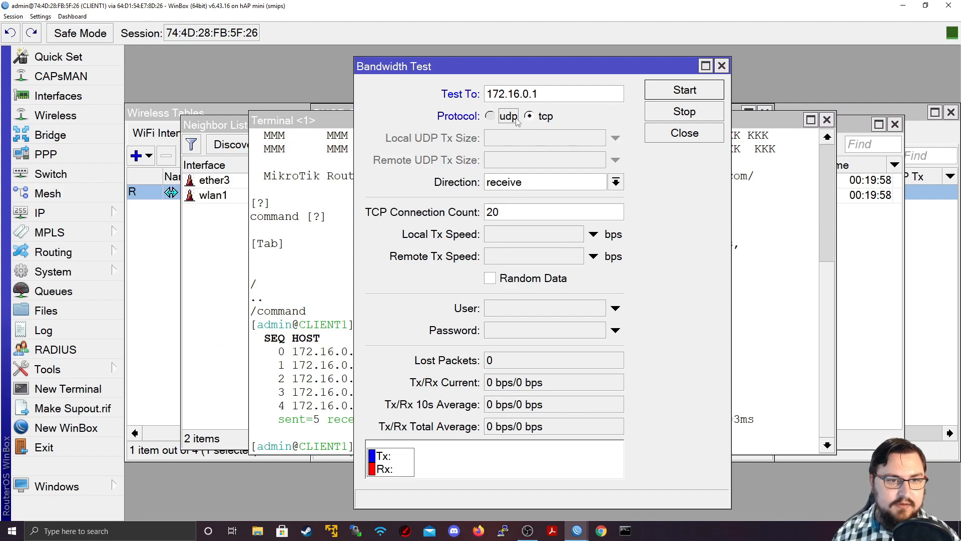
pyautogui.click(490, 116)
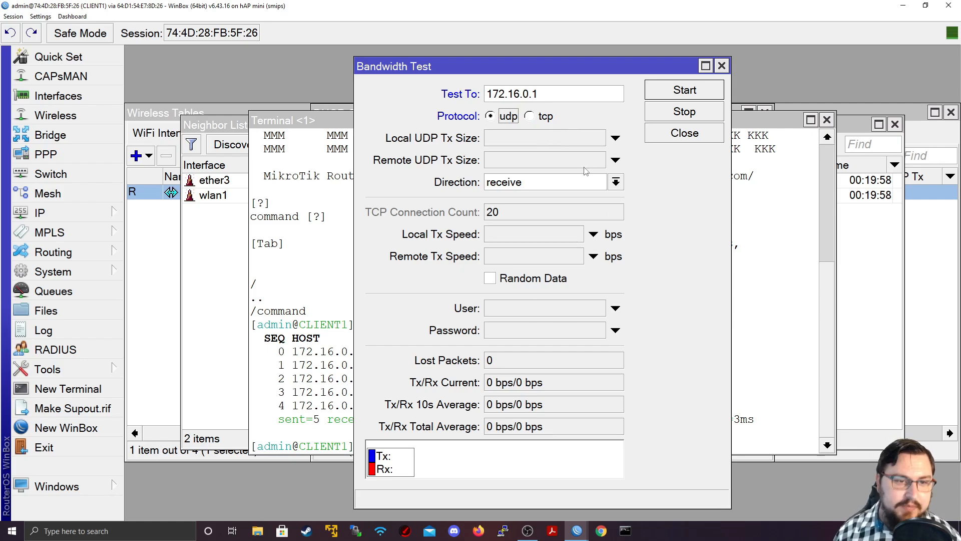
pyautogui.click(616, 181)
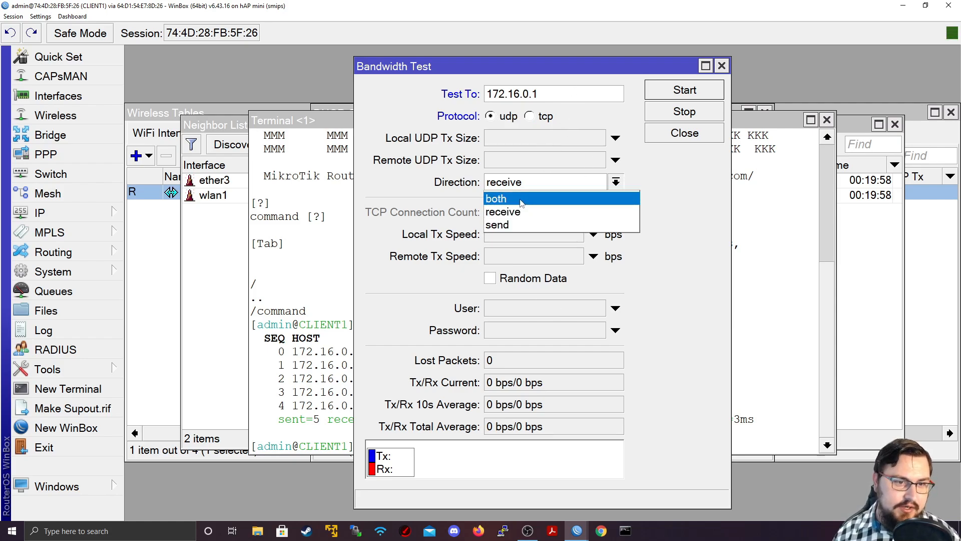
pyautogui.click(495, 198)
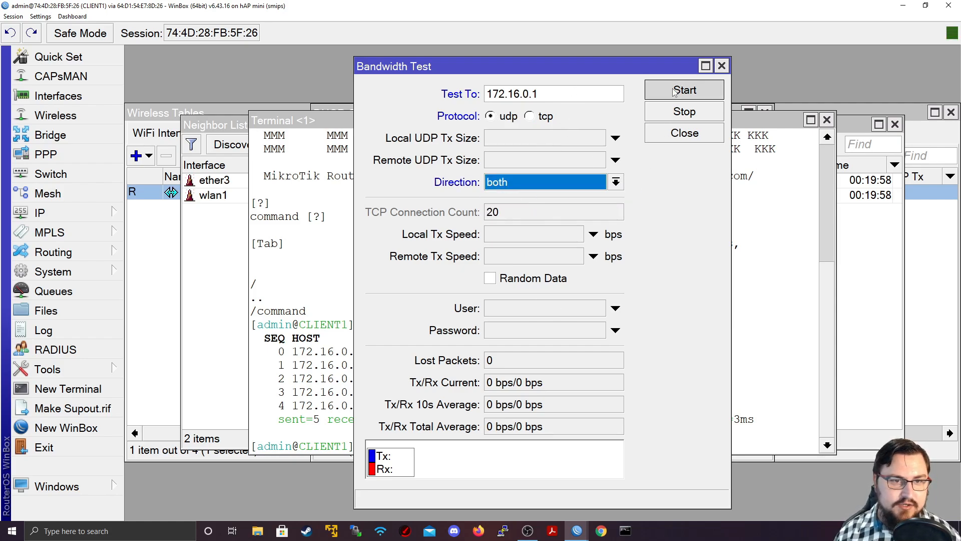
pyautogui.click(684, 89)
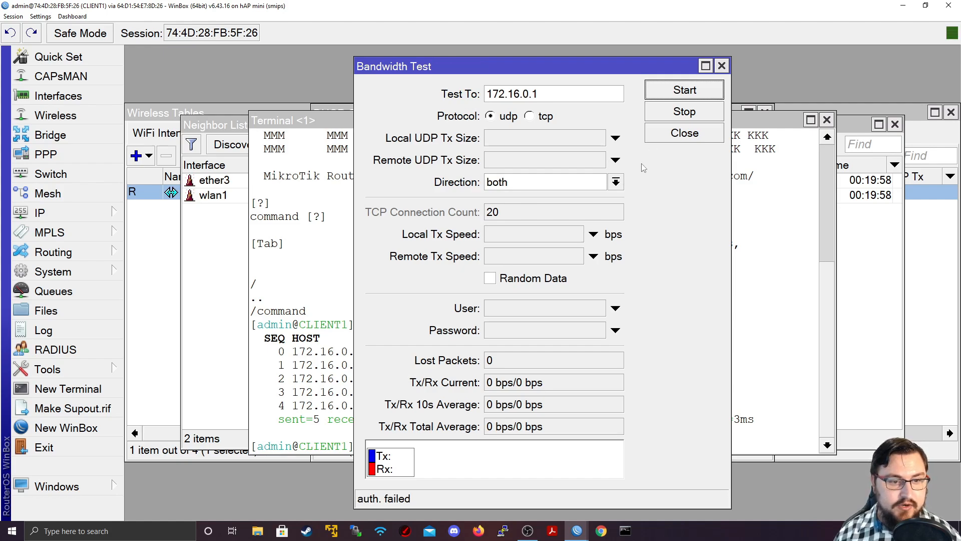
# - Rerun the bandwidth test with the admin user login
pyautogui.write('admin')
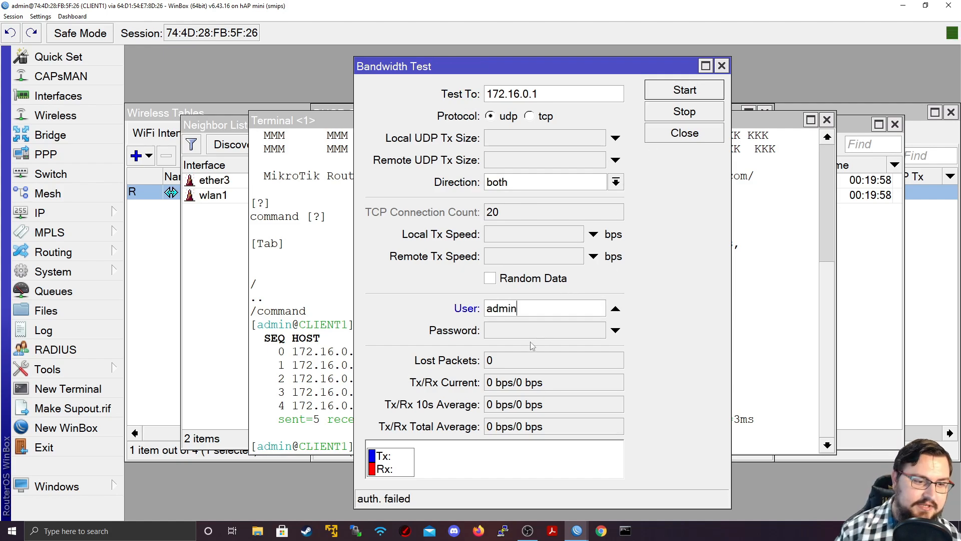
pyautogui.click(684, 89)
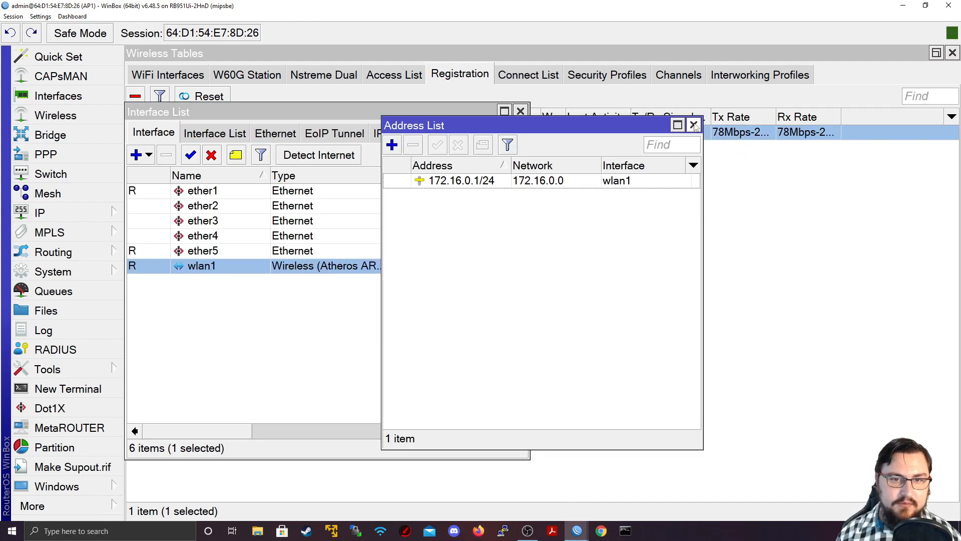
# - Show the AP's wlan1 Traffic view reading about 26 Mbps out and 40.5 Mbps in
pyautogui.click(693, 126)
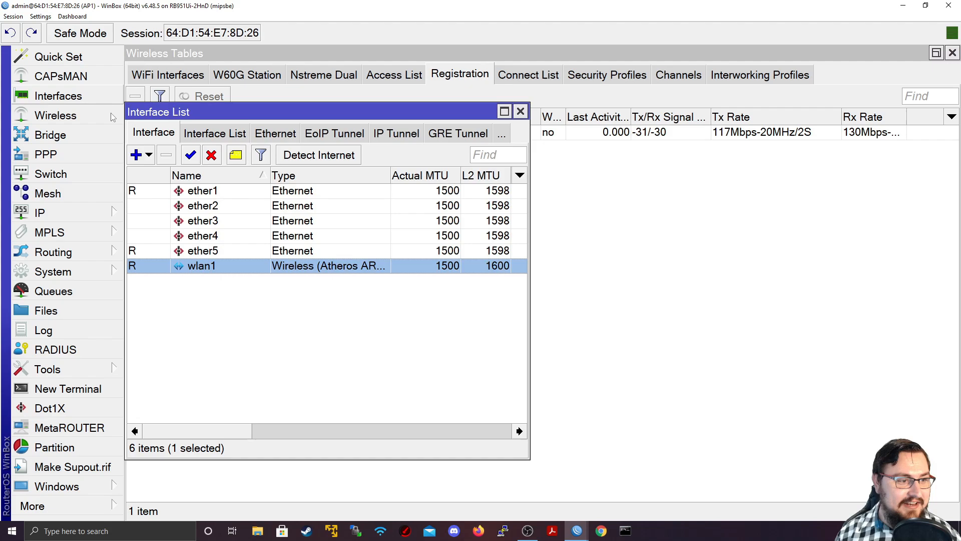
pyautogui.doubleClick(201, 265)
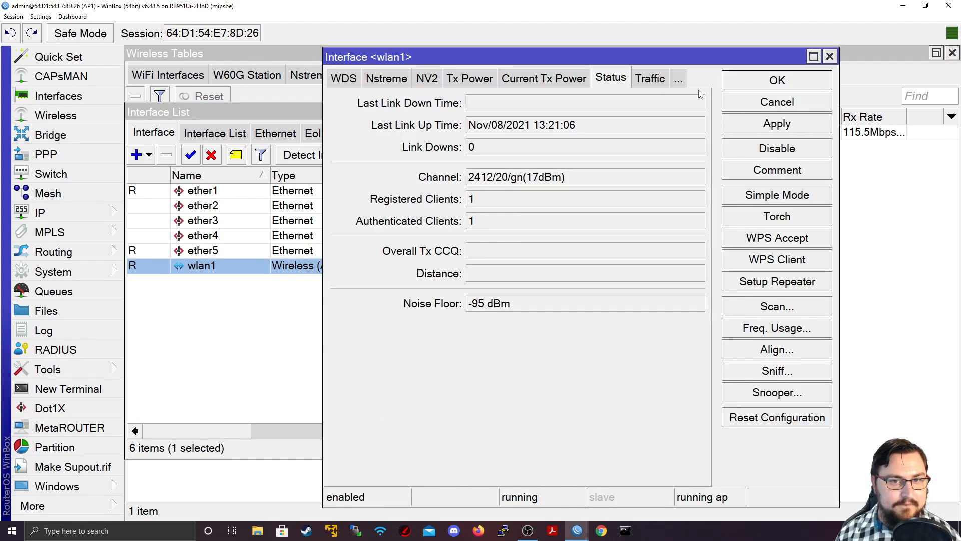
pyautogui.click(649, 78)
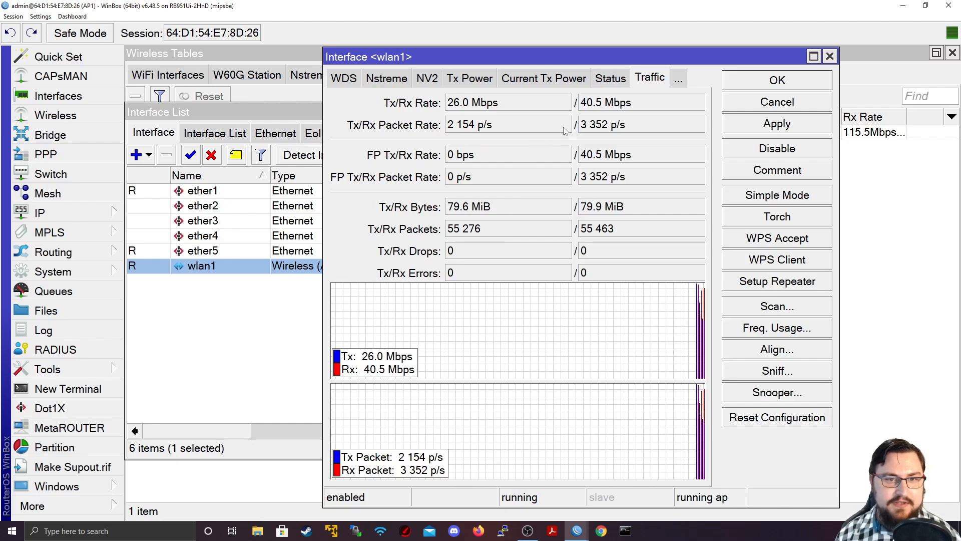